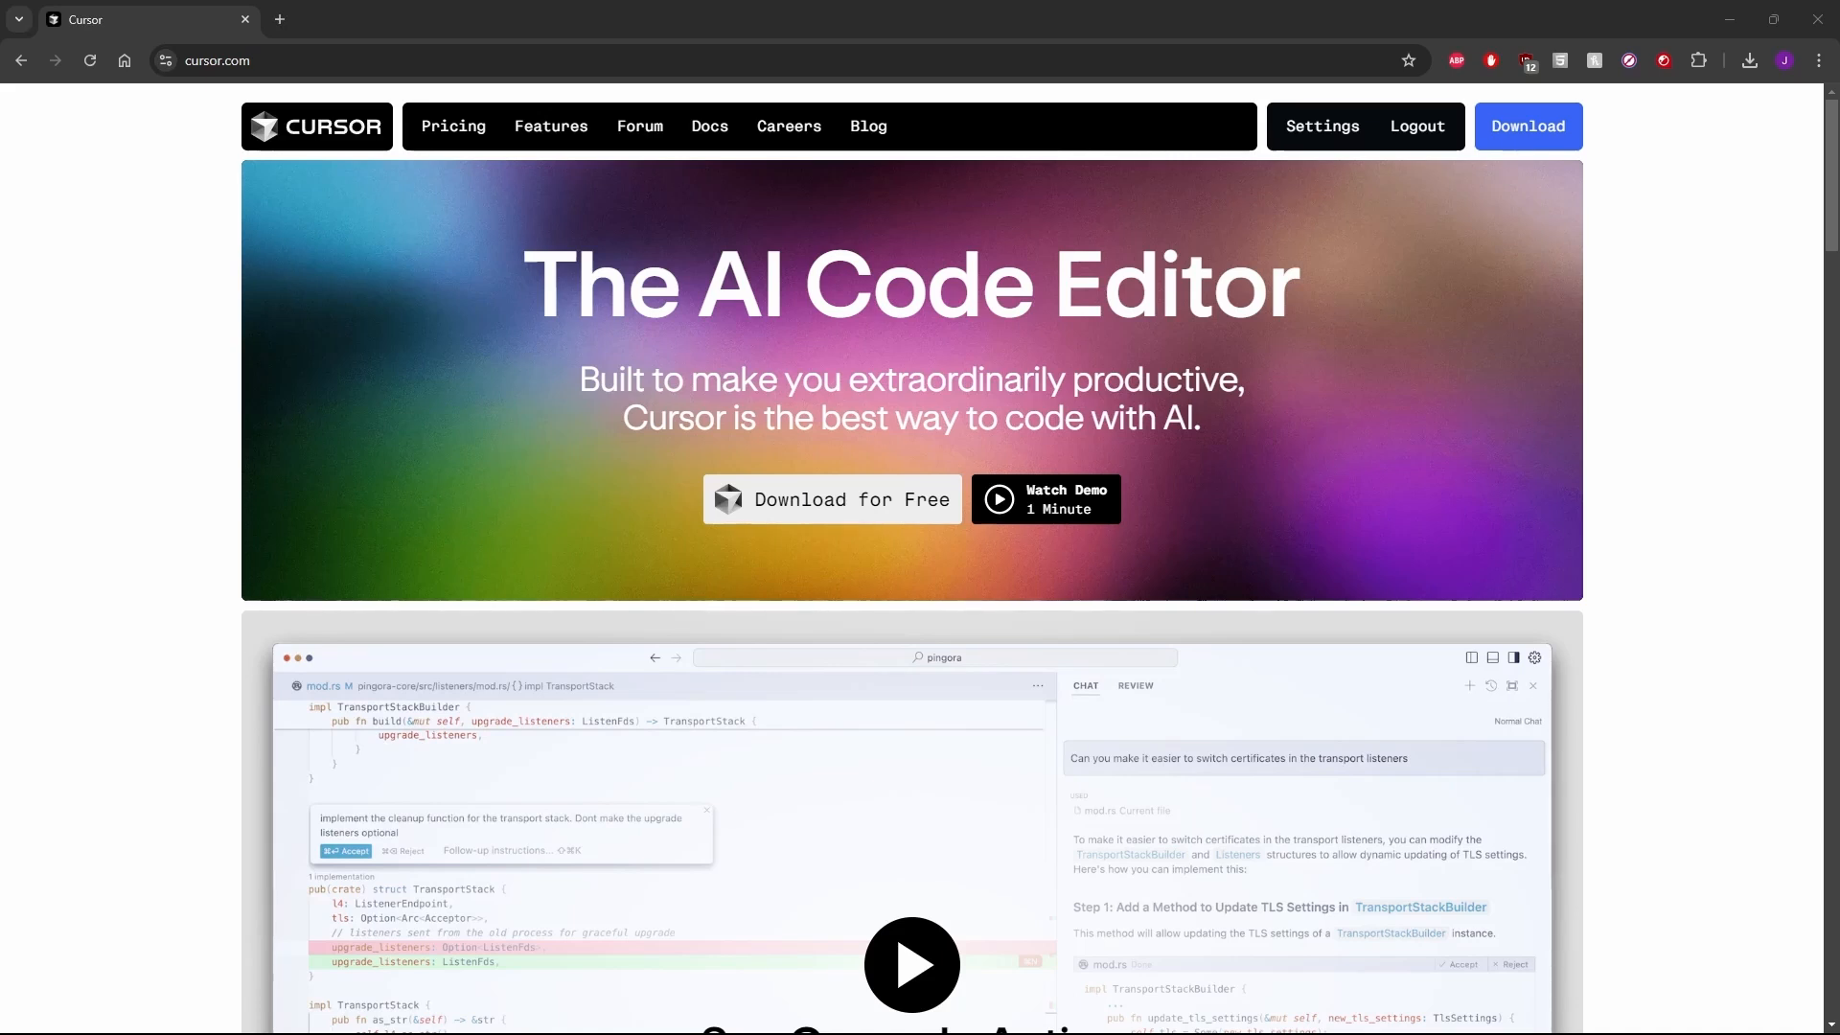
{"action": "mouse_move", "coordinate": [896, 598]}
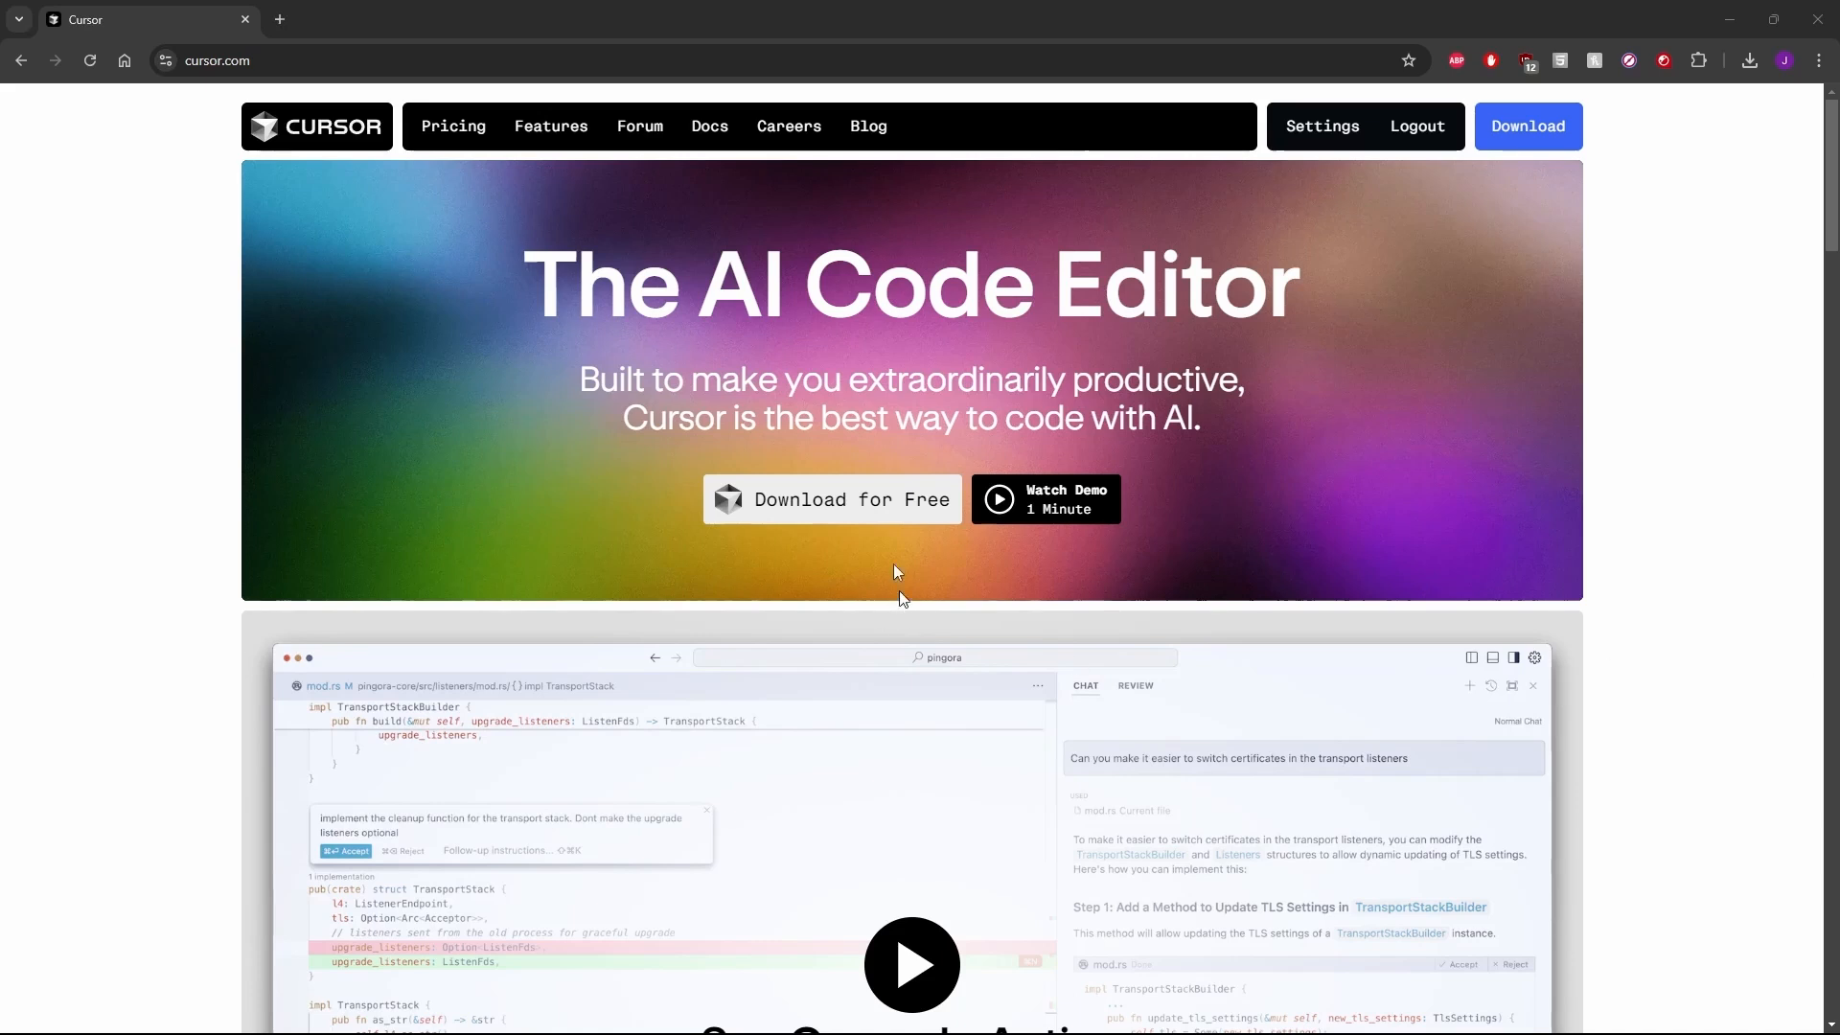
{"action": "mouse_move", "coordinate": [895, 571]}
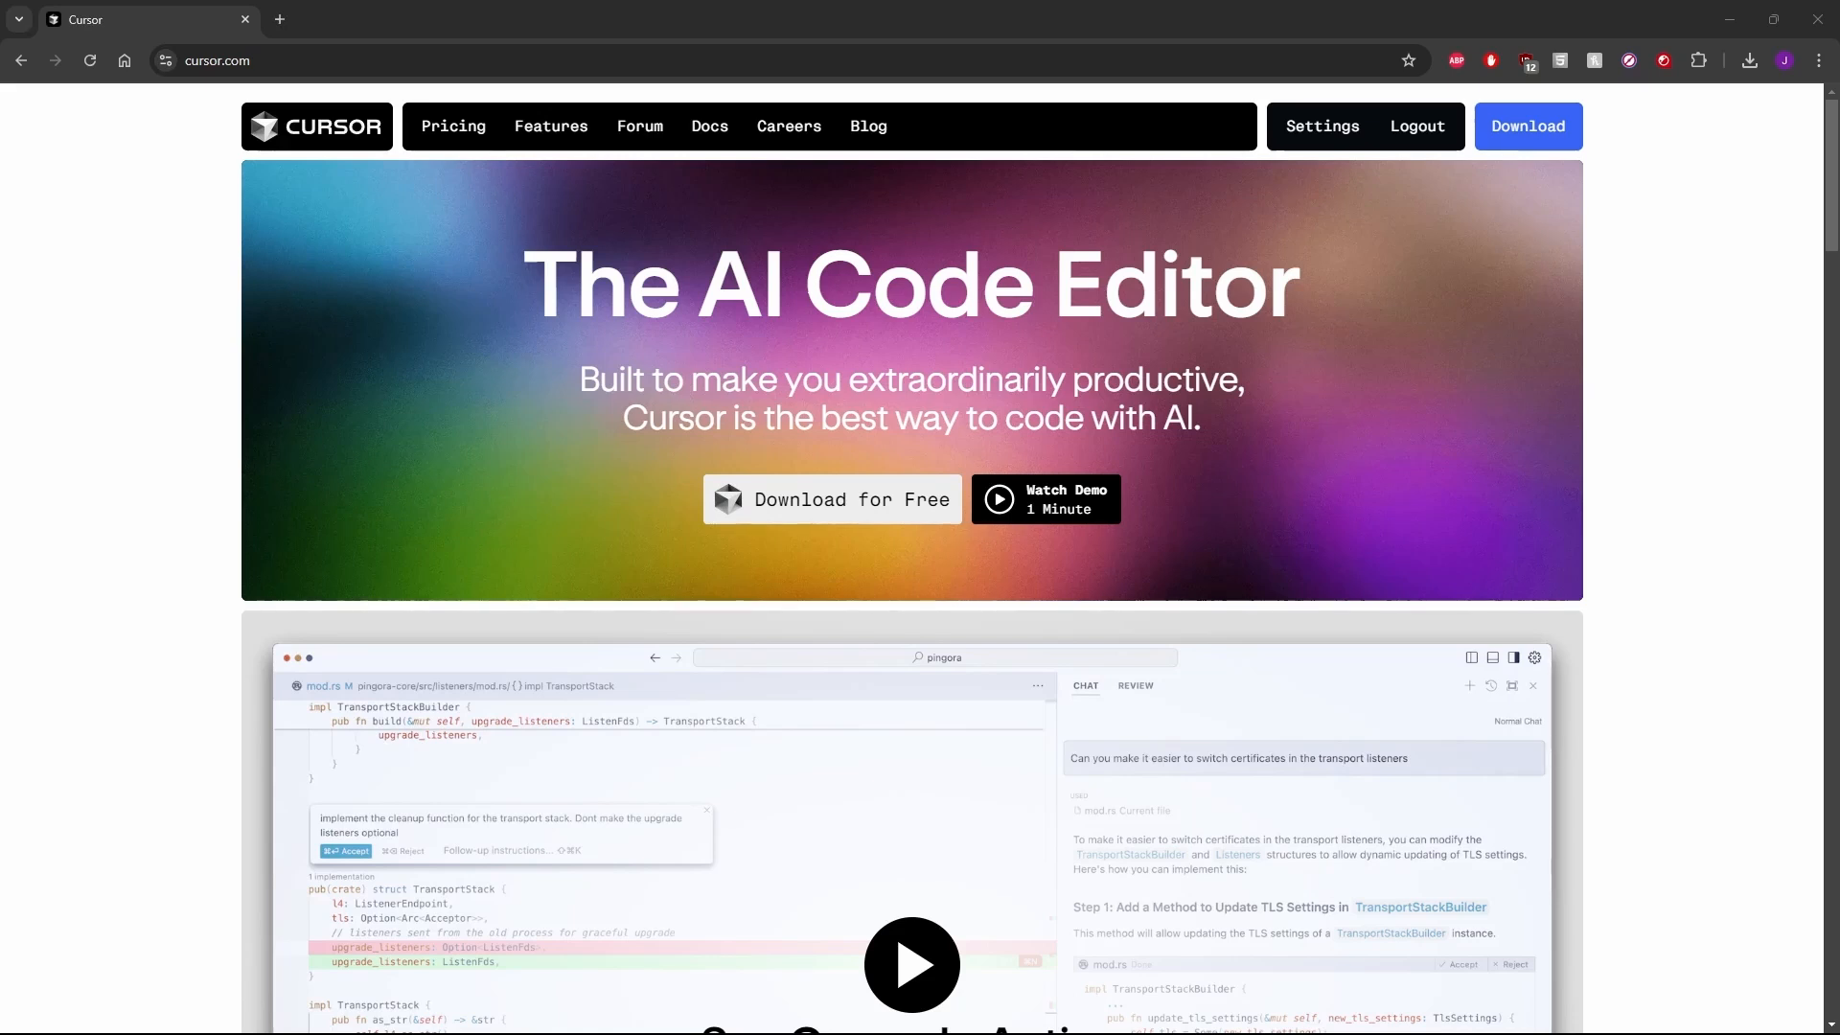
{"action": "mouse_move", "coordinate": [832, 386]}
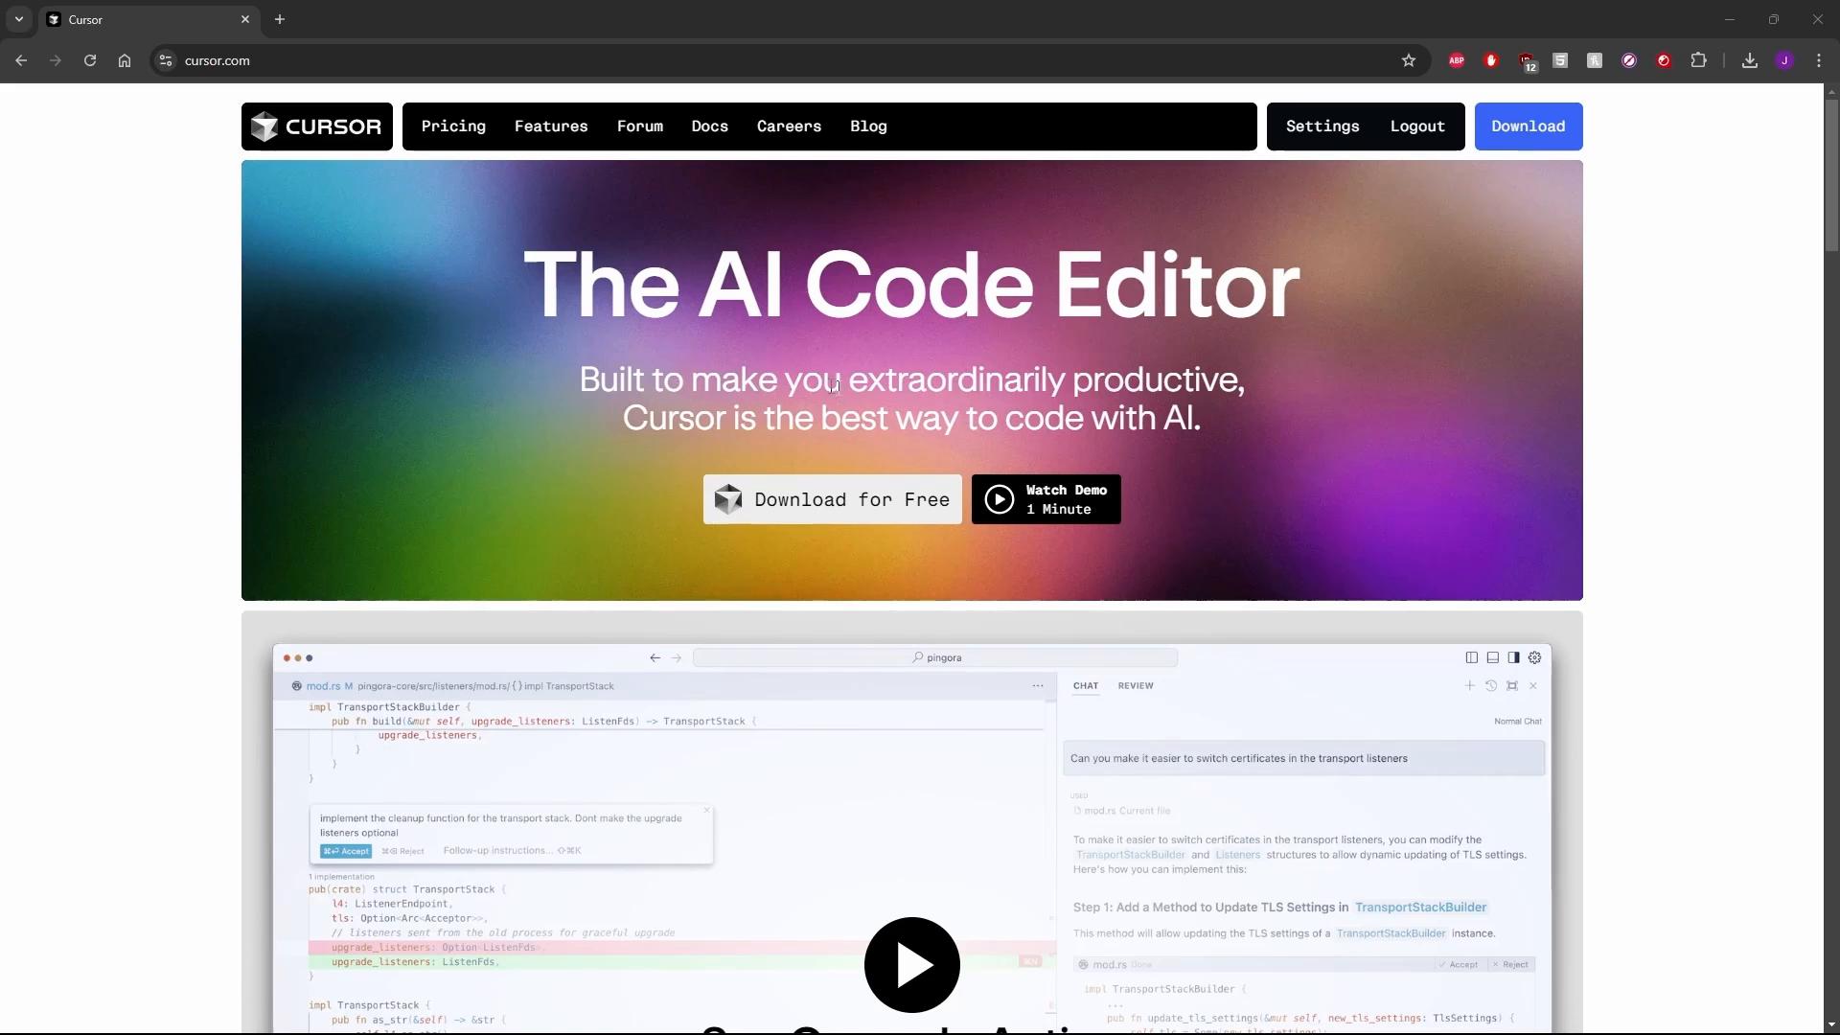
{"action": "mouse_move", "coordinate": [836, 399]}
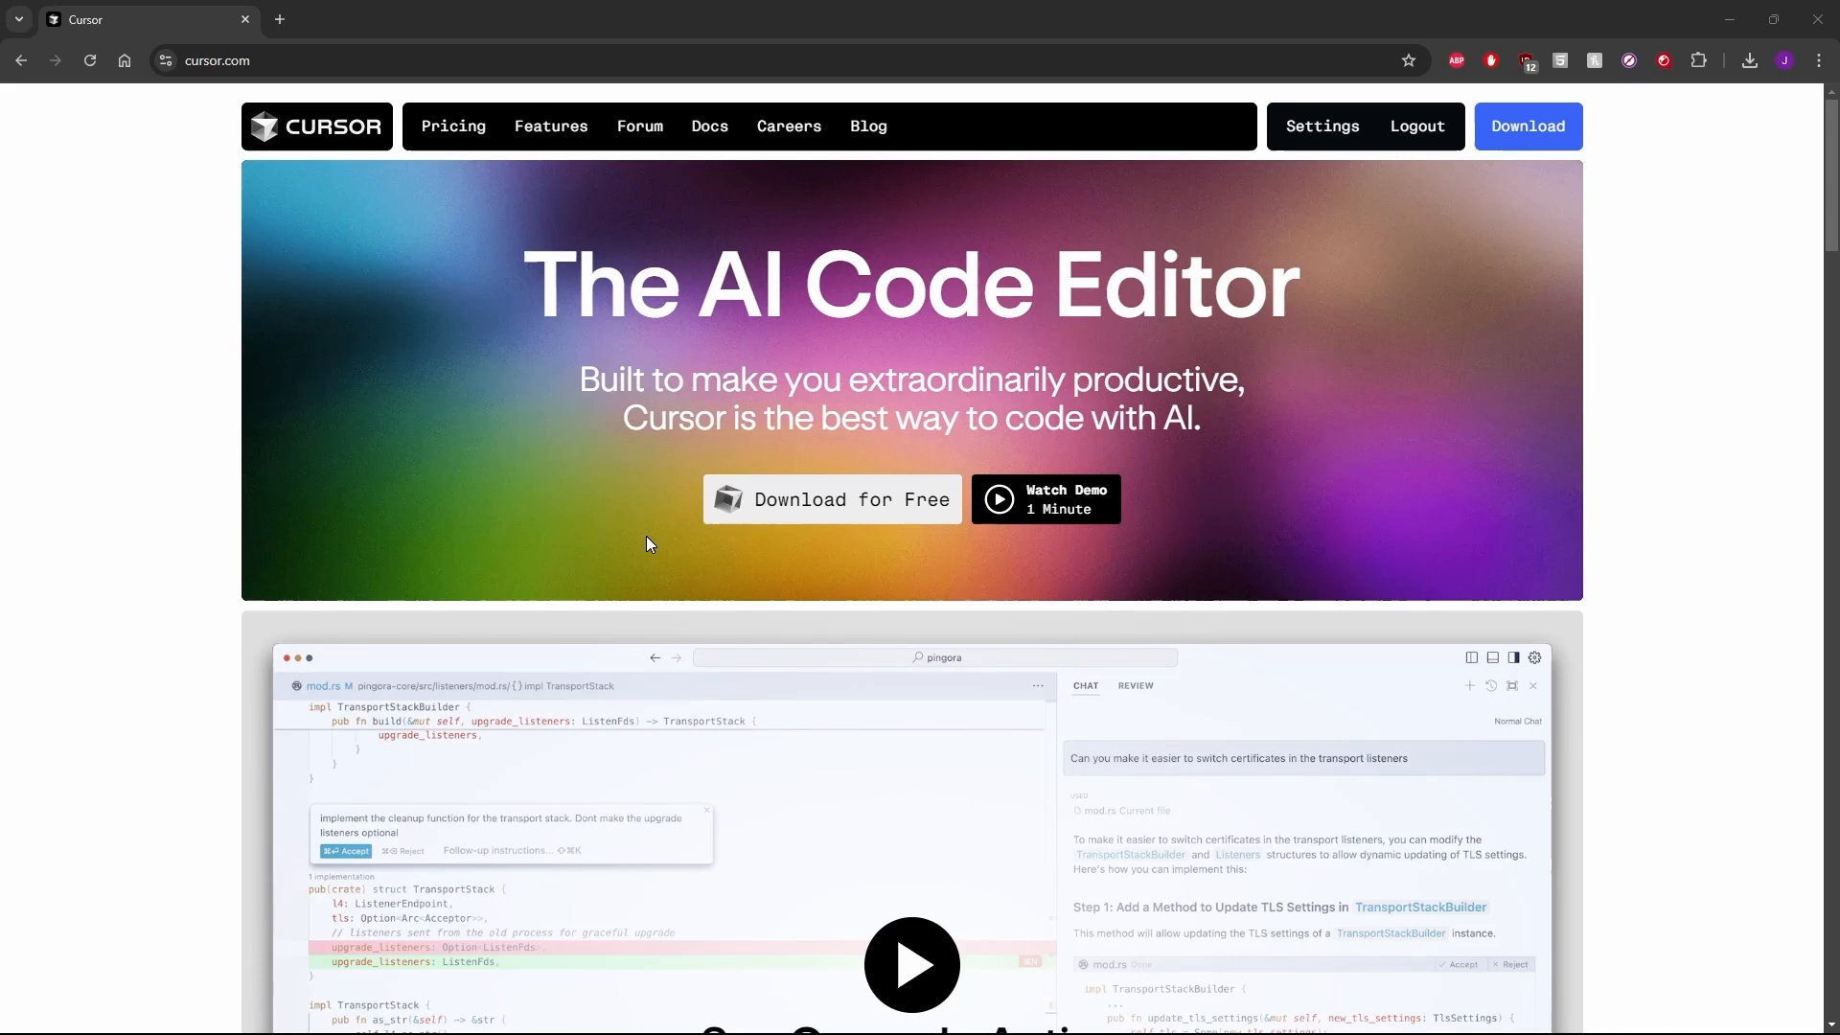
{"action": "mouse_move", "coordinate": [884, 631]}
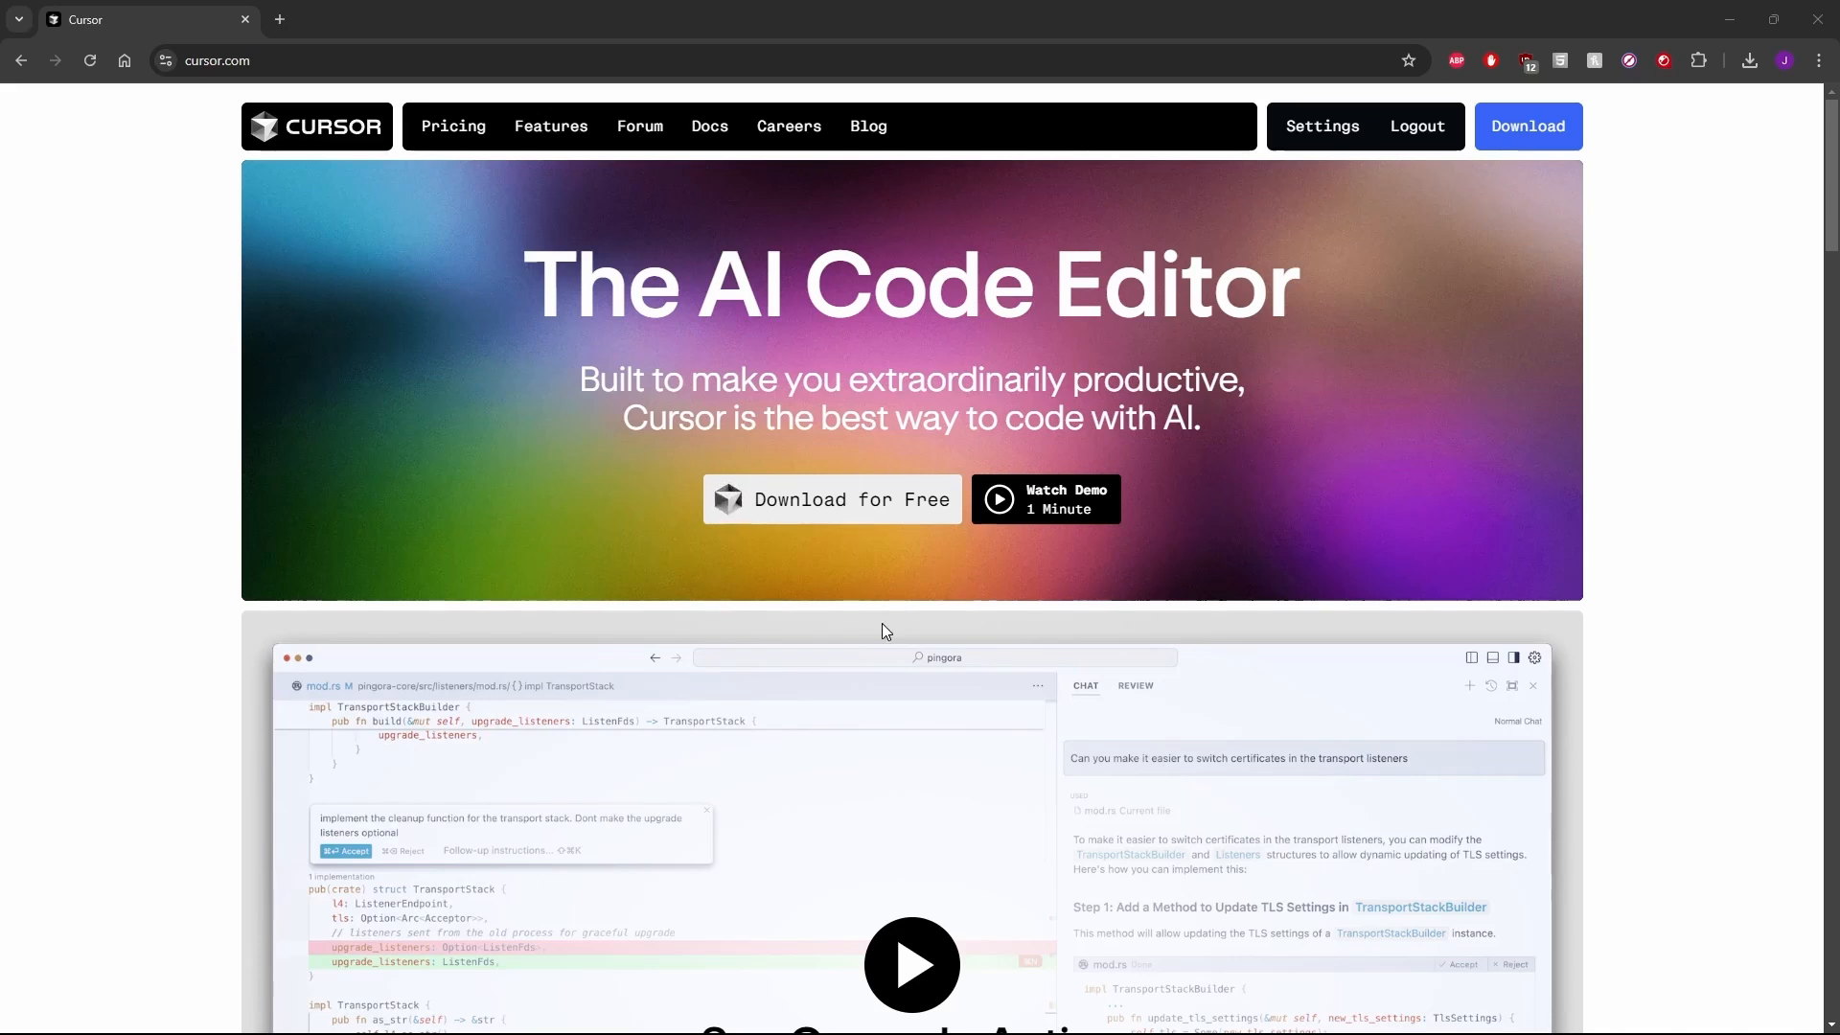
- Browse down through the cursor.com homepage and return to the top
{"action": "scroll", "scroll_direction": "down", "scroll_amount": 3}
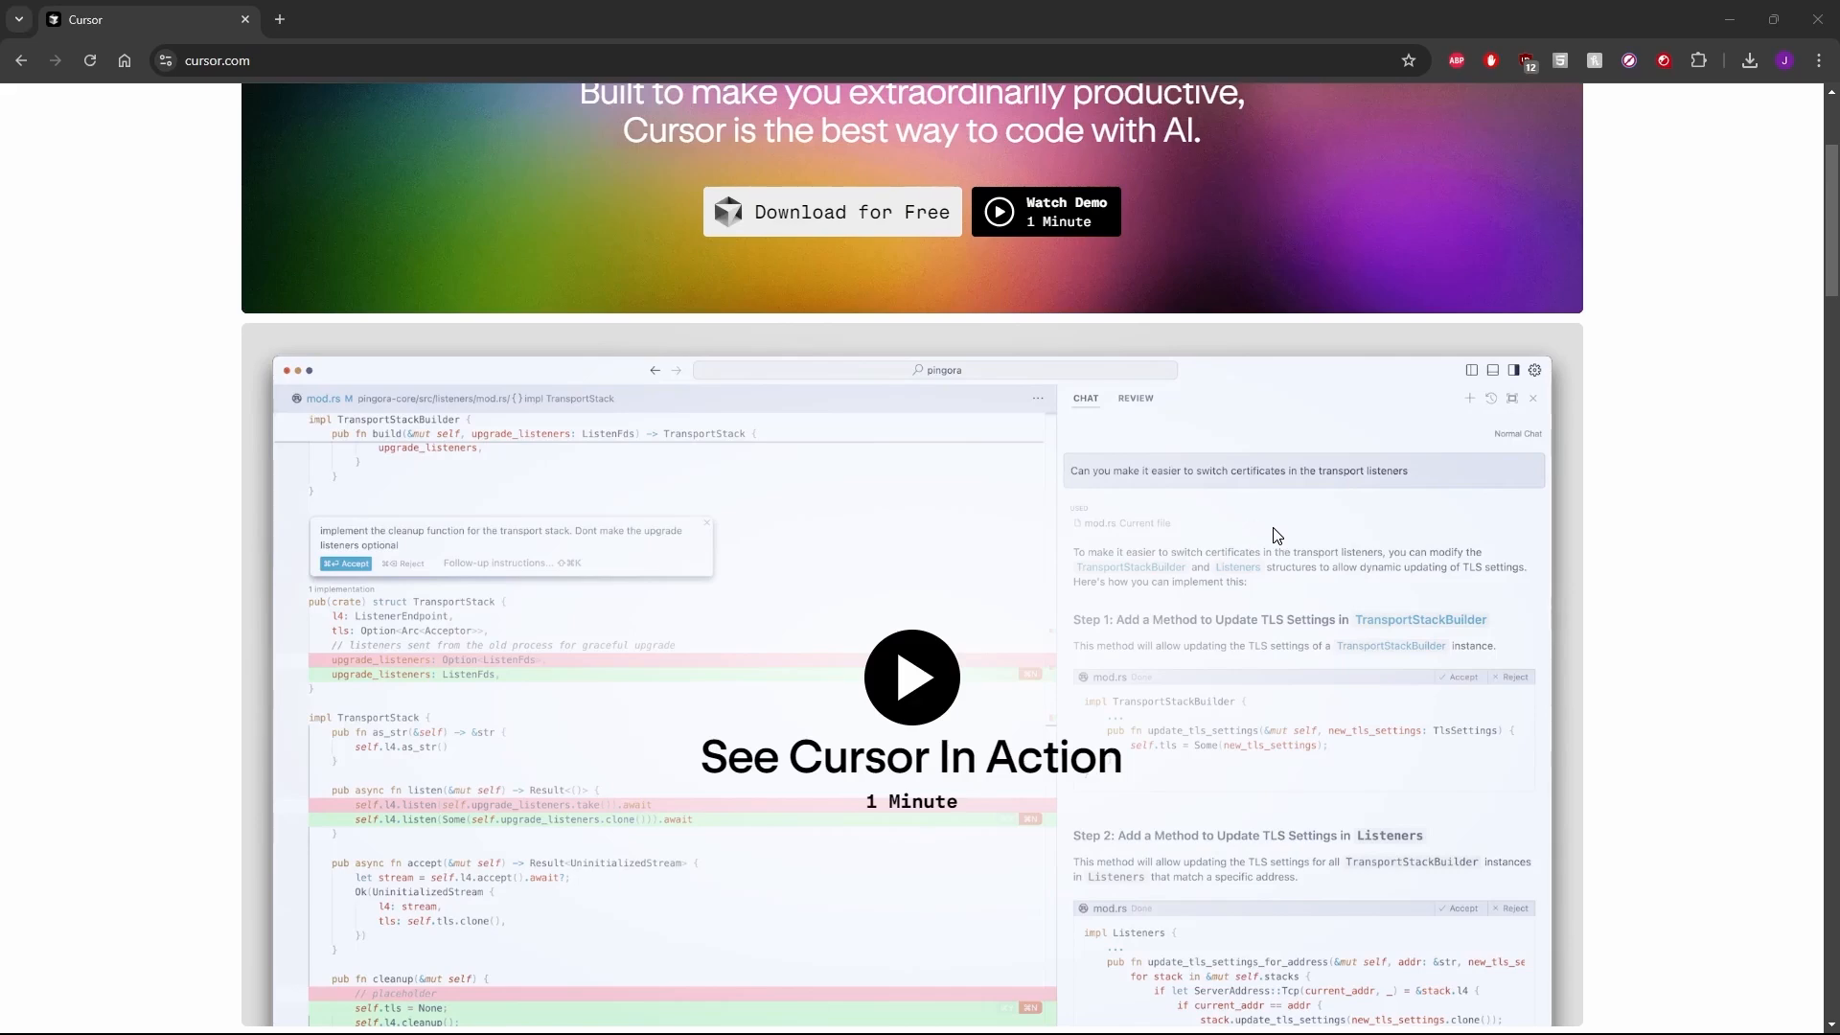
{"action": "scroll", "scroll_direction": "down", "scroll_amount": 3}
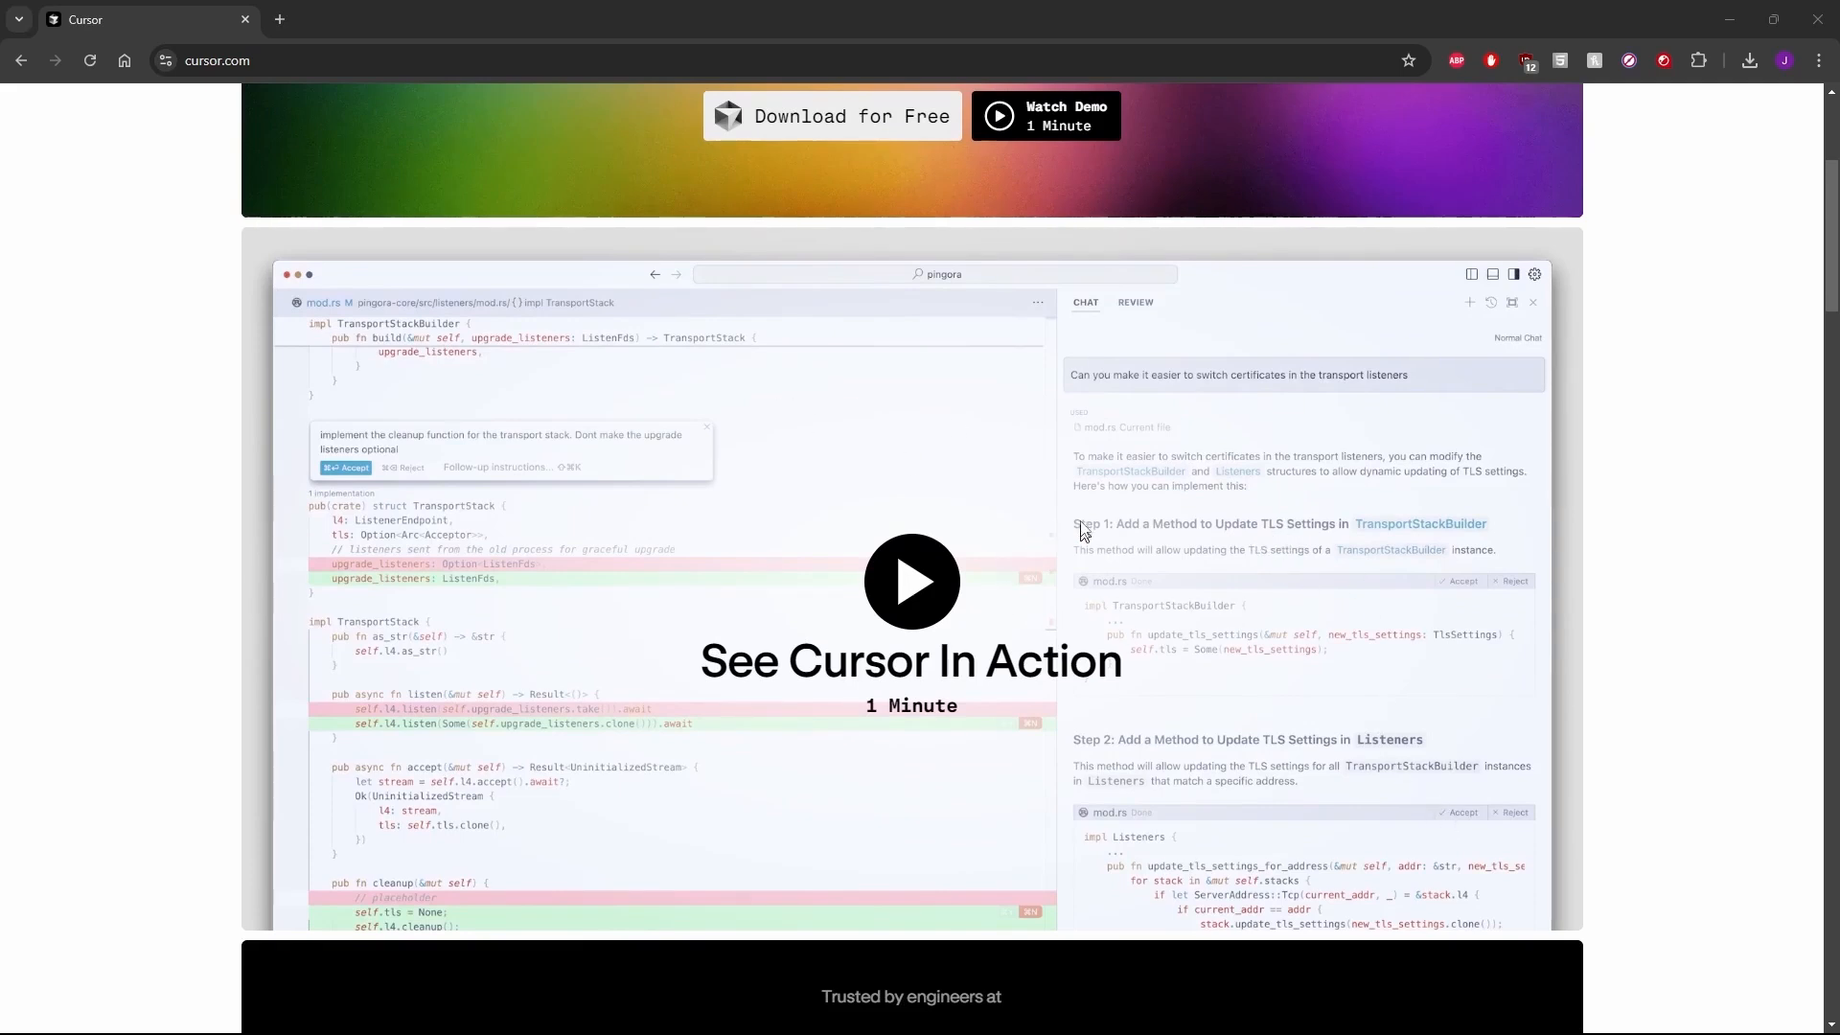
{"action": "scroll", "scroll_direction": "down", "scroll_amount": 3}
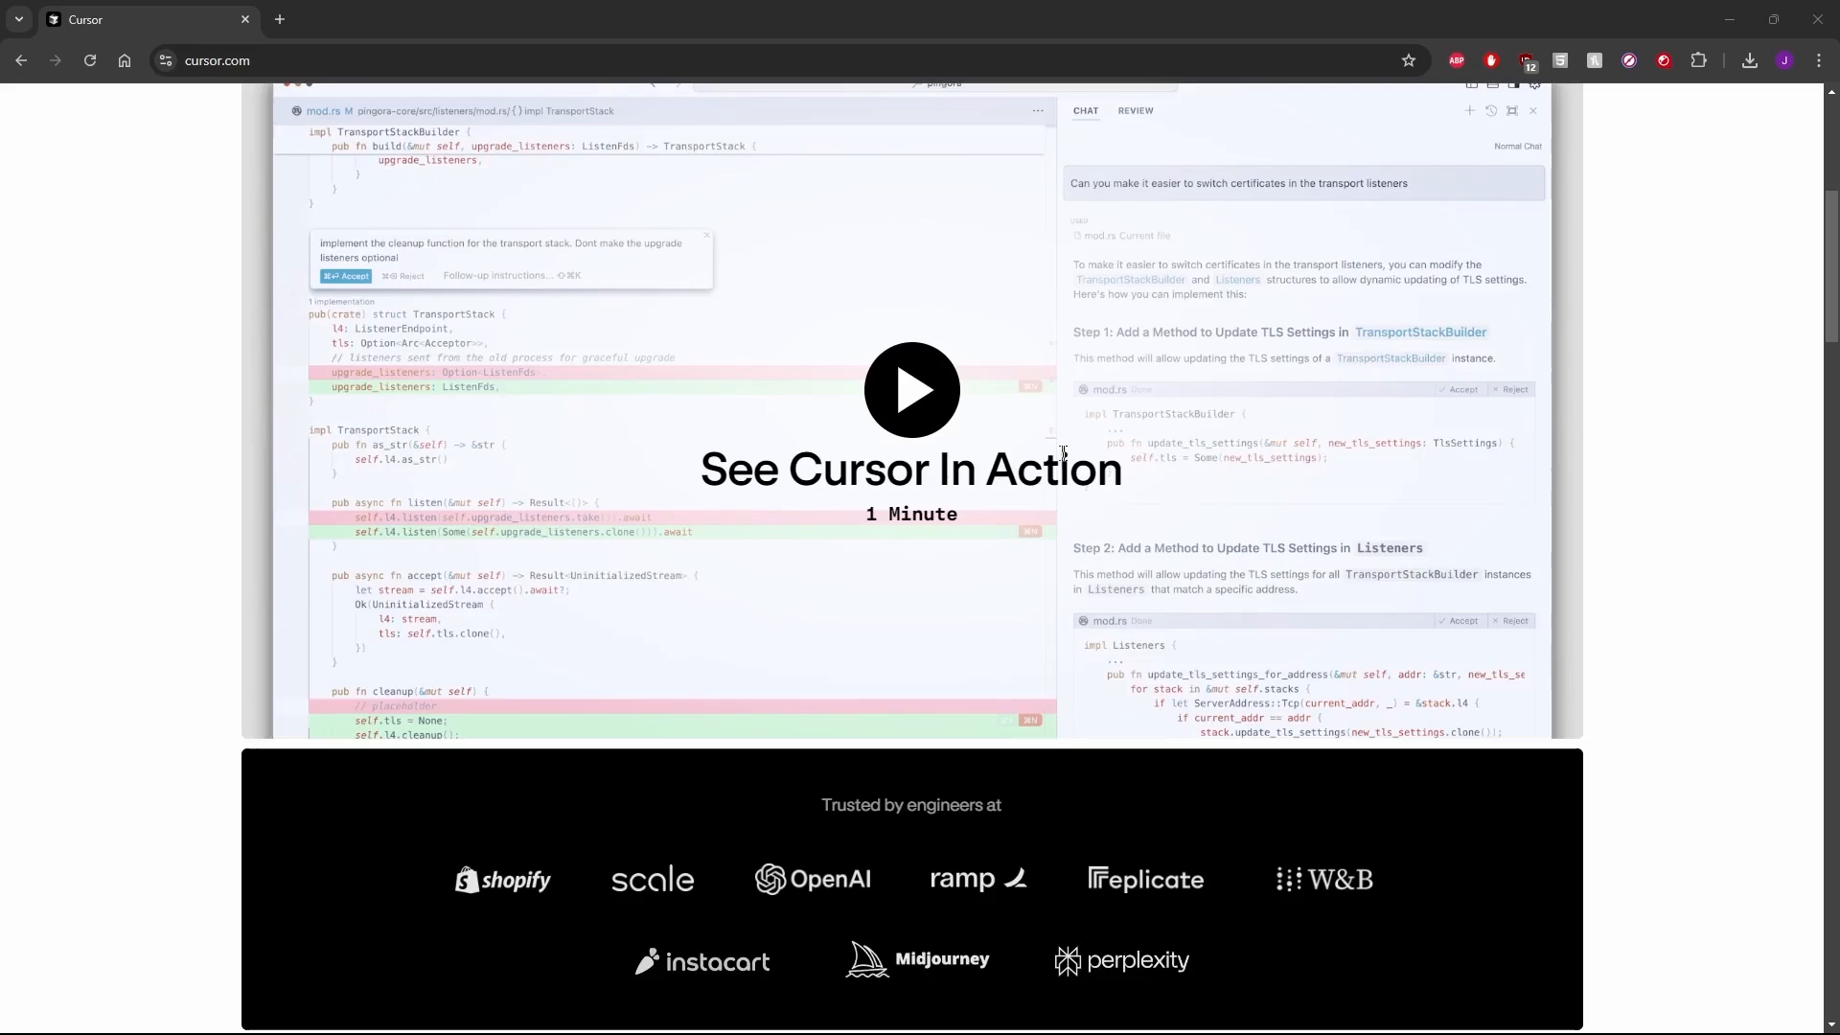
{"action": "scroll", "scroll_direction": "down", "scroll_amount": 3}
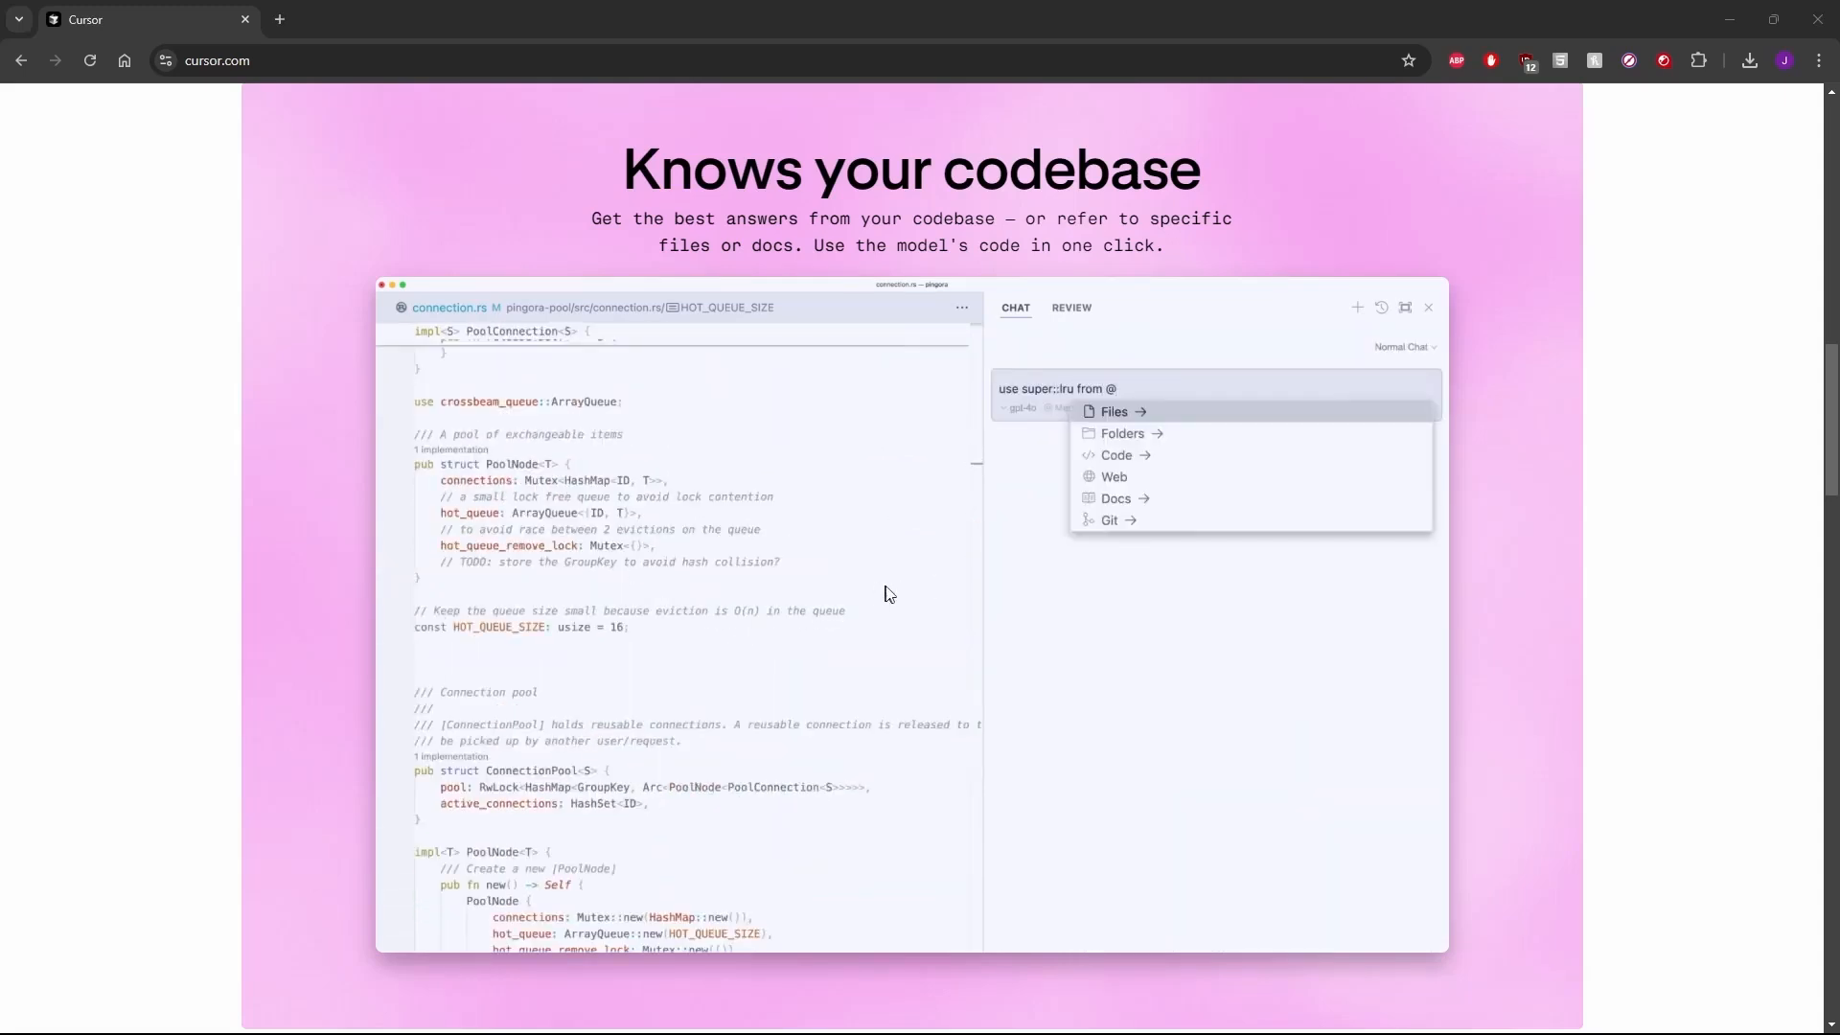
{"action": "left_click", "coordinate": [1112, 410]}
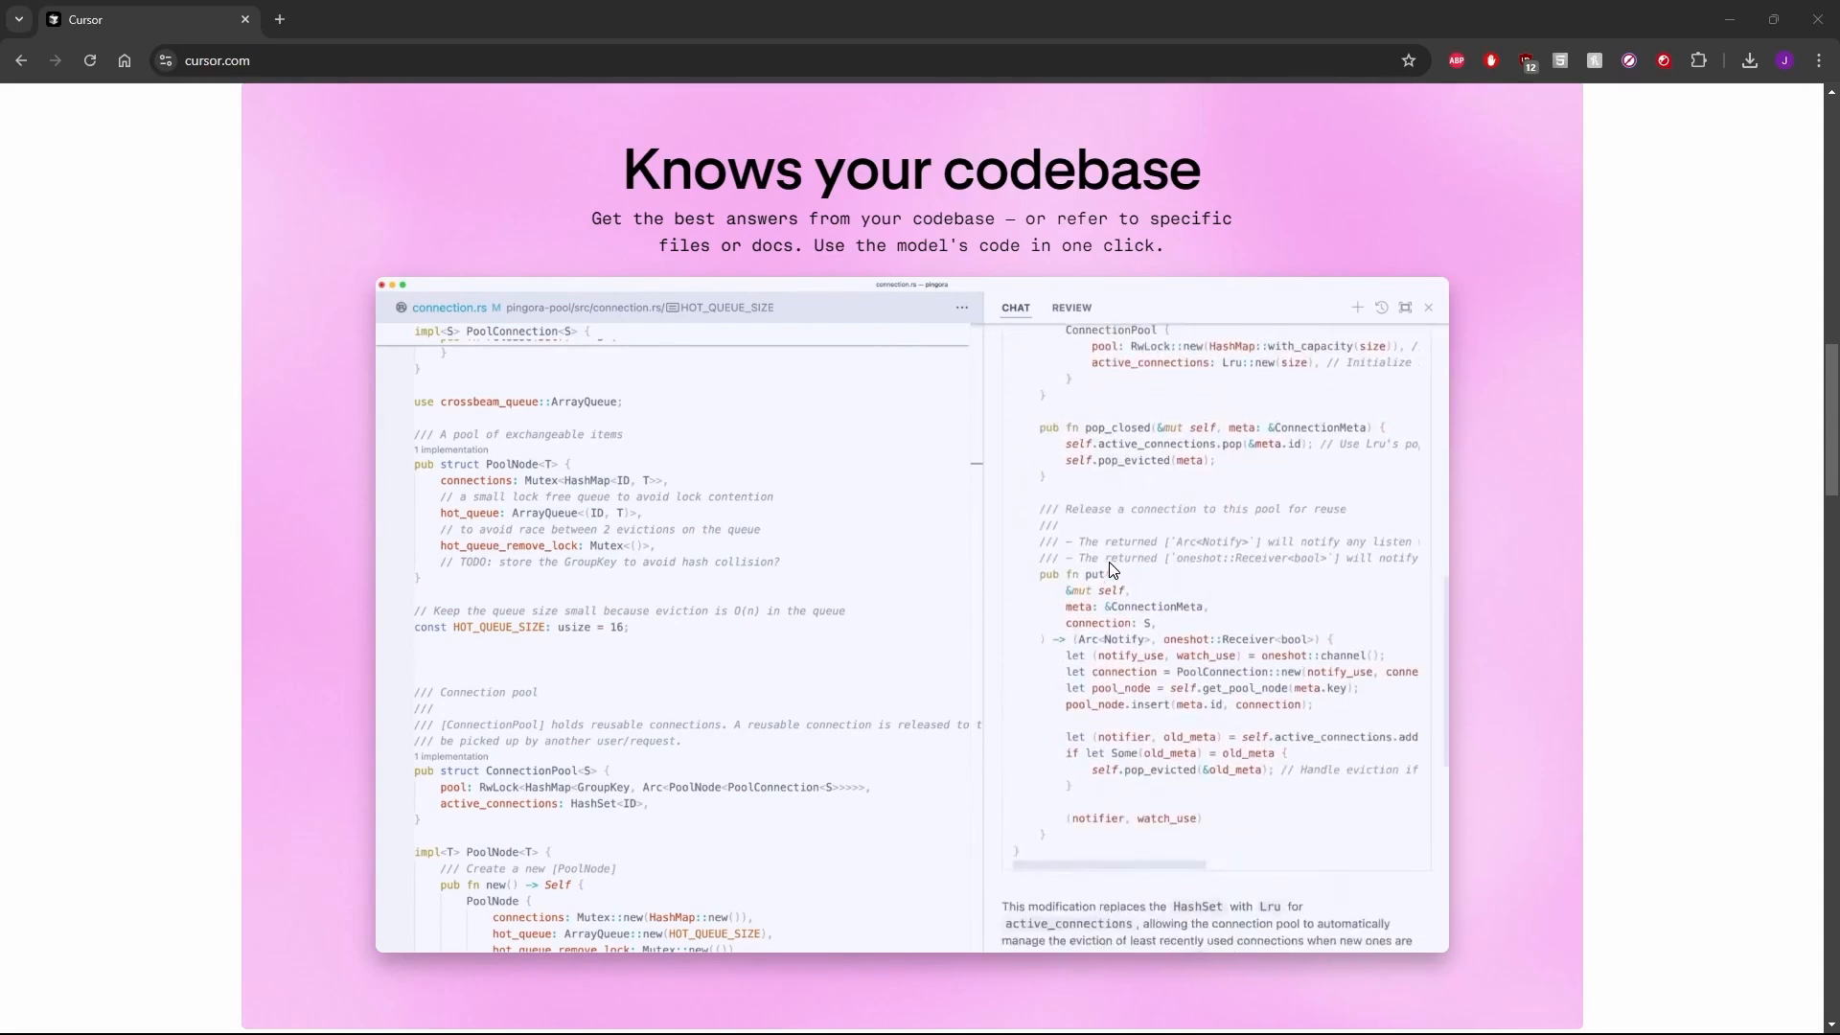
{"action": "scroll", "scroll_direction": "down", "scroll_amount": 3}
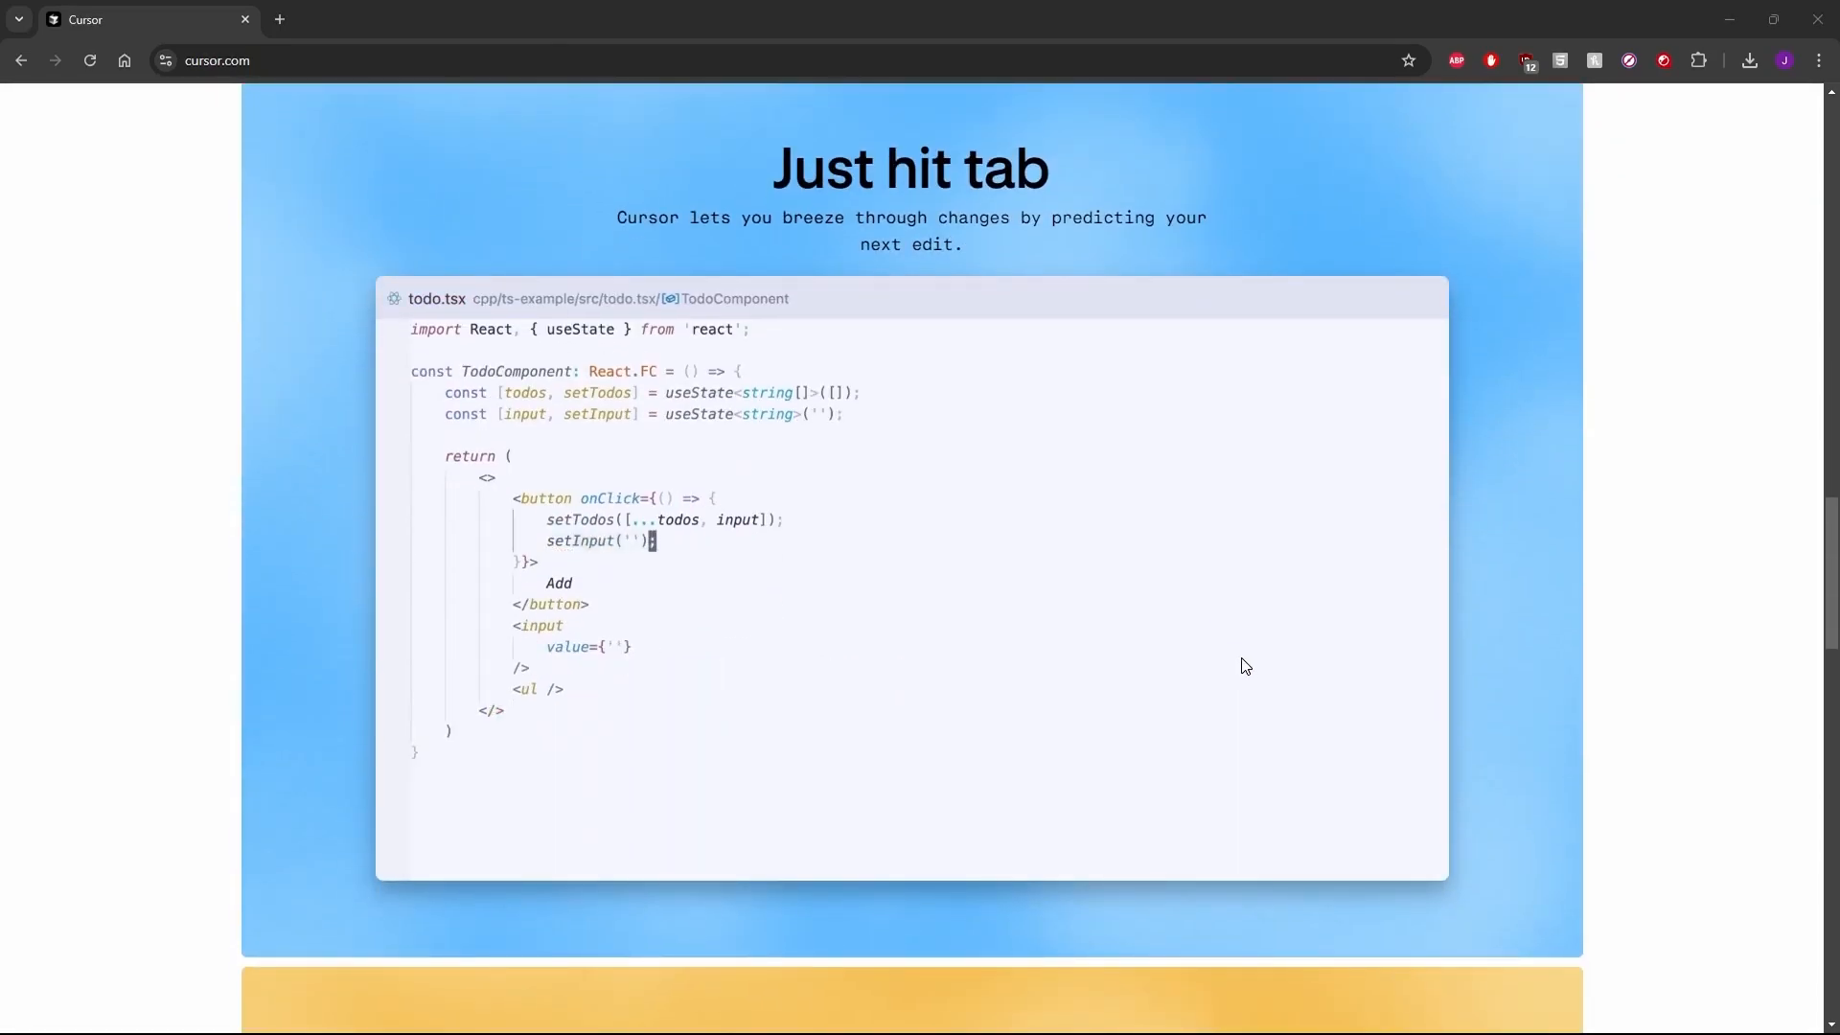
{"action": "scroll", "scroll_direction": "down", "scroll_amount": 3}
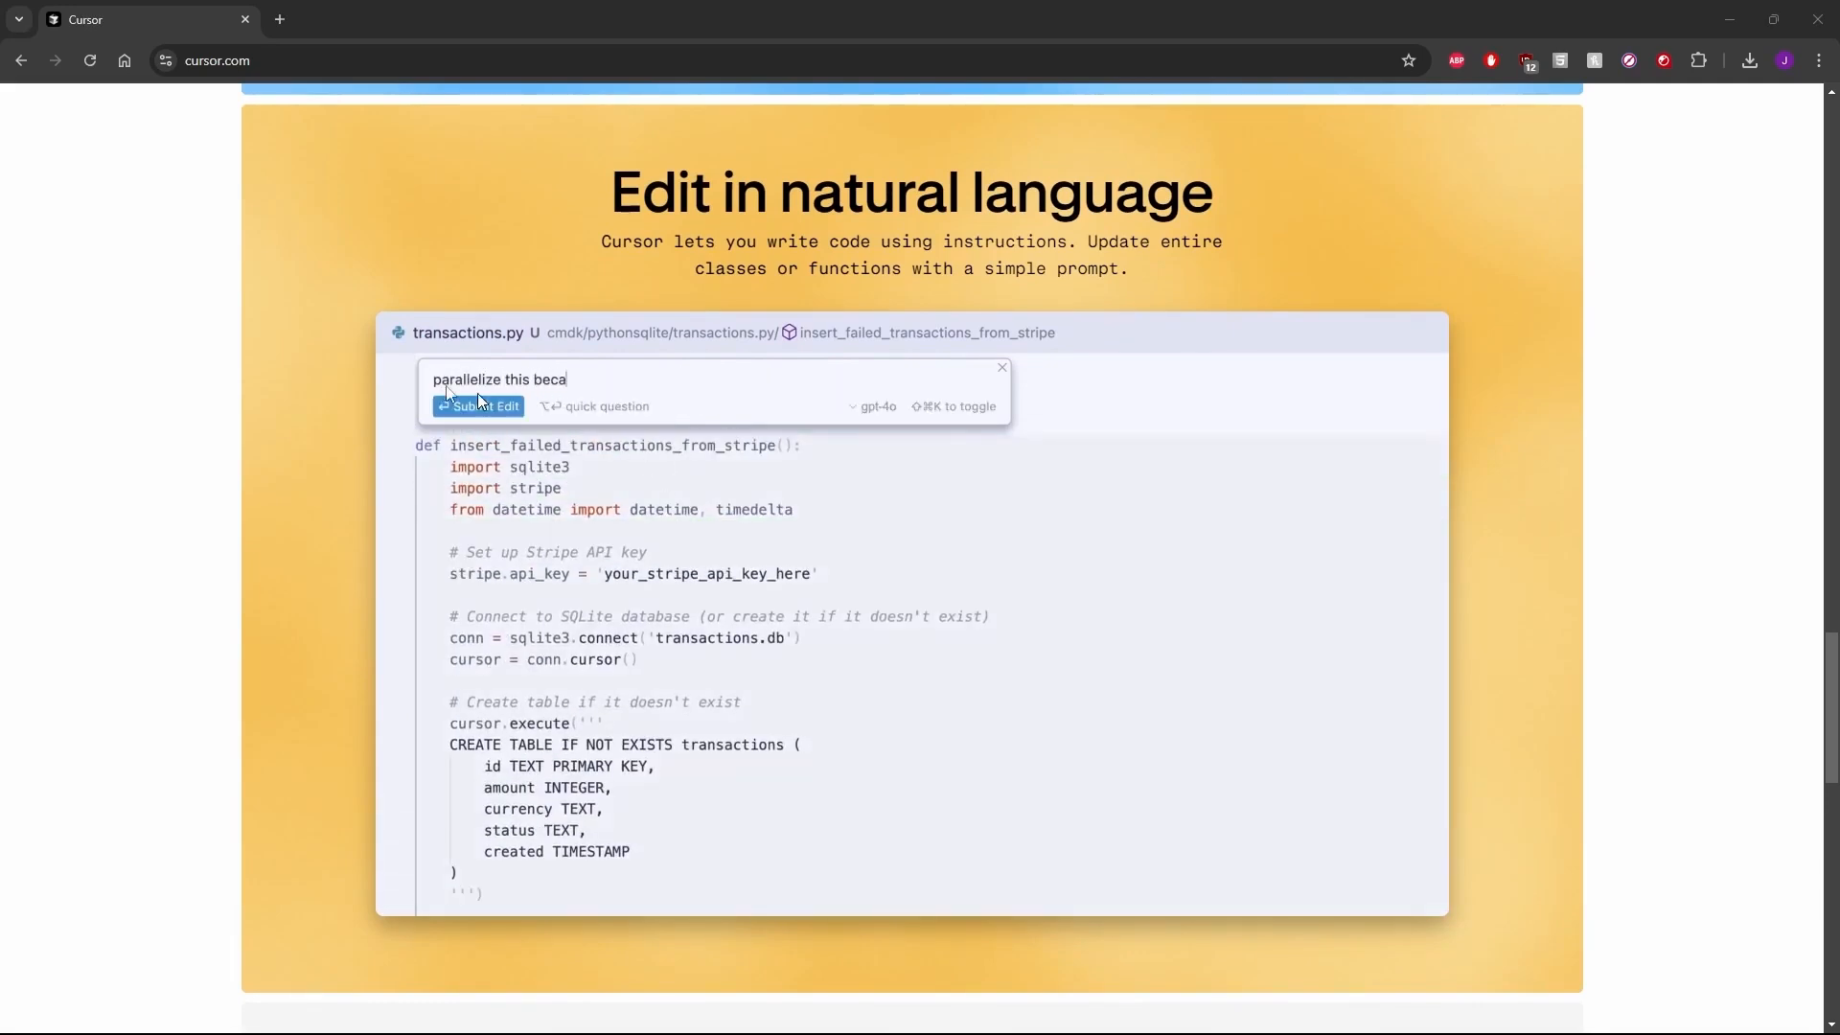
{"action": "left_click", "coordinate": [477, 406]}
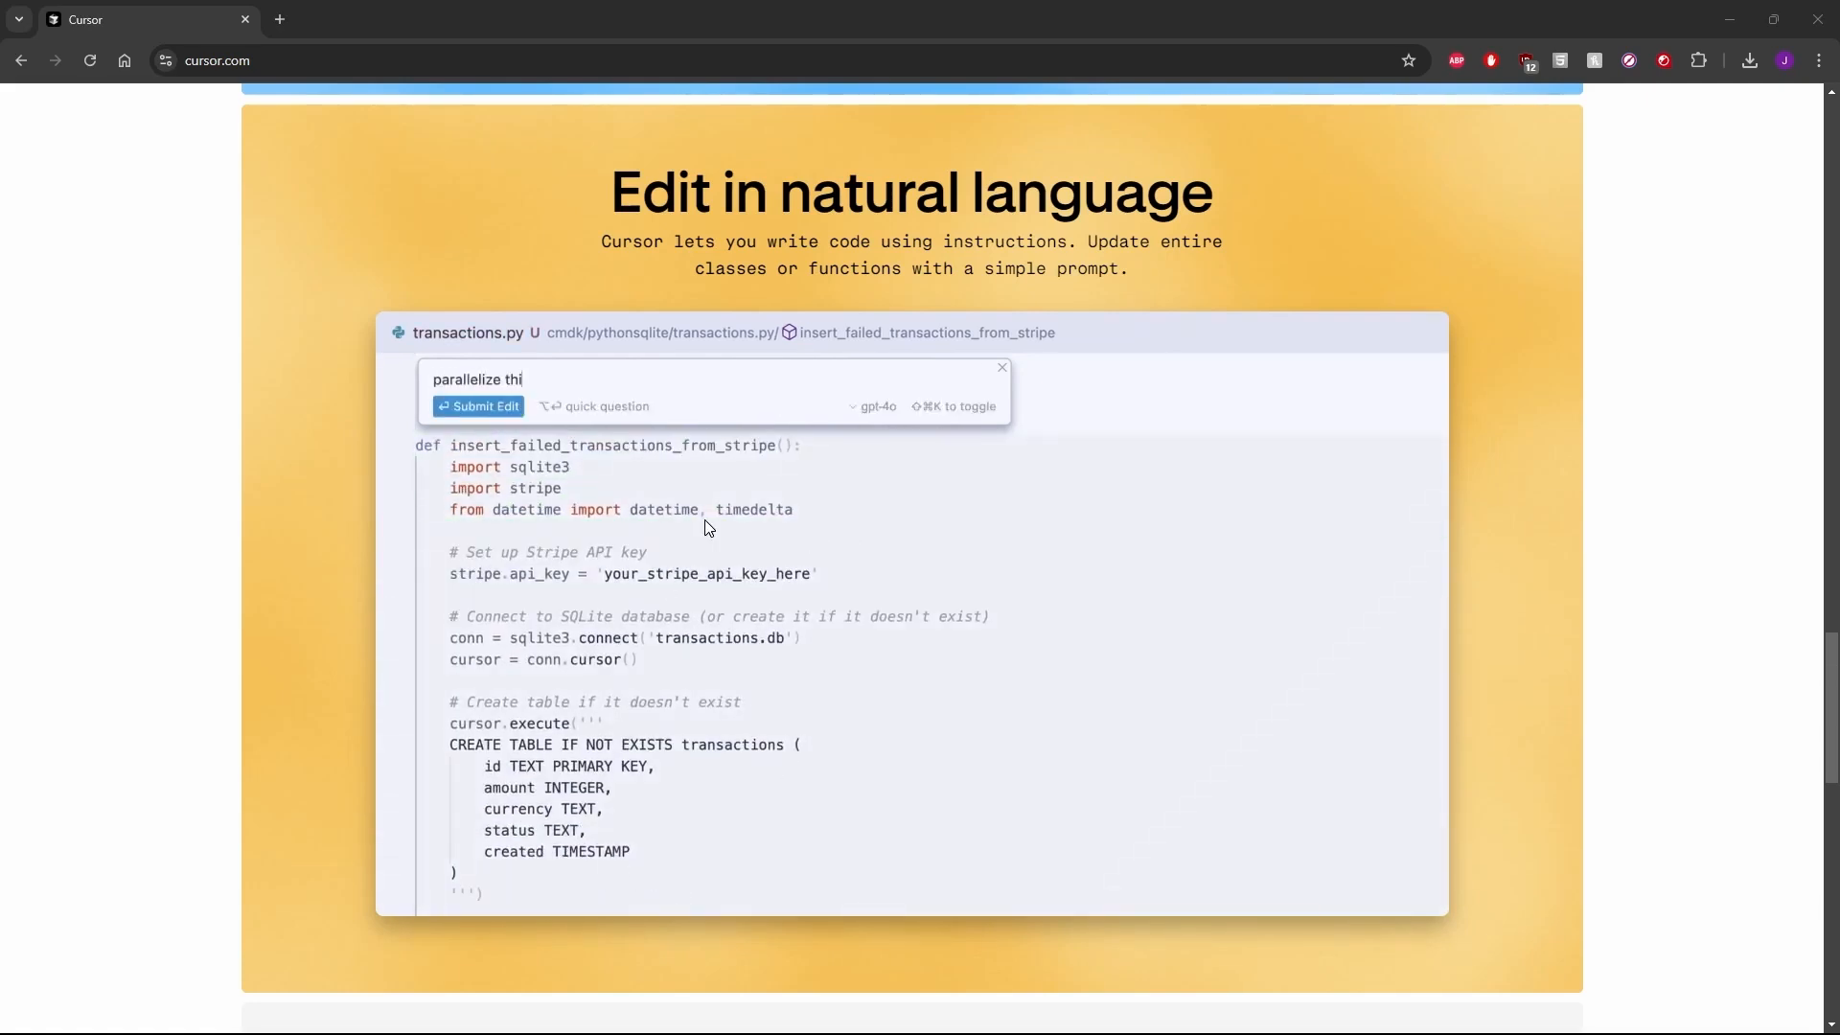
{"action": "scroll", "scroll_direction": "down", "scroll_amount": 3}
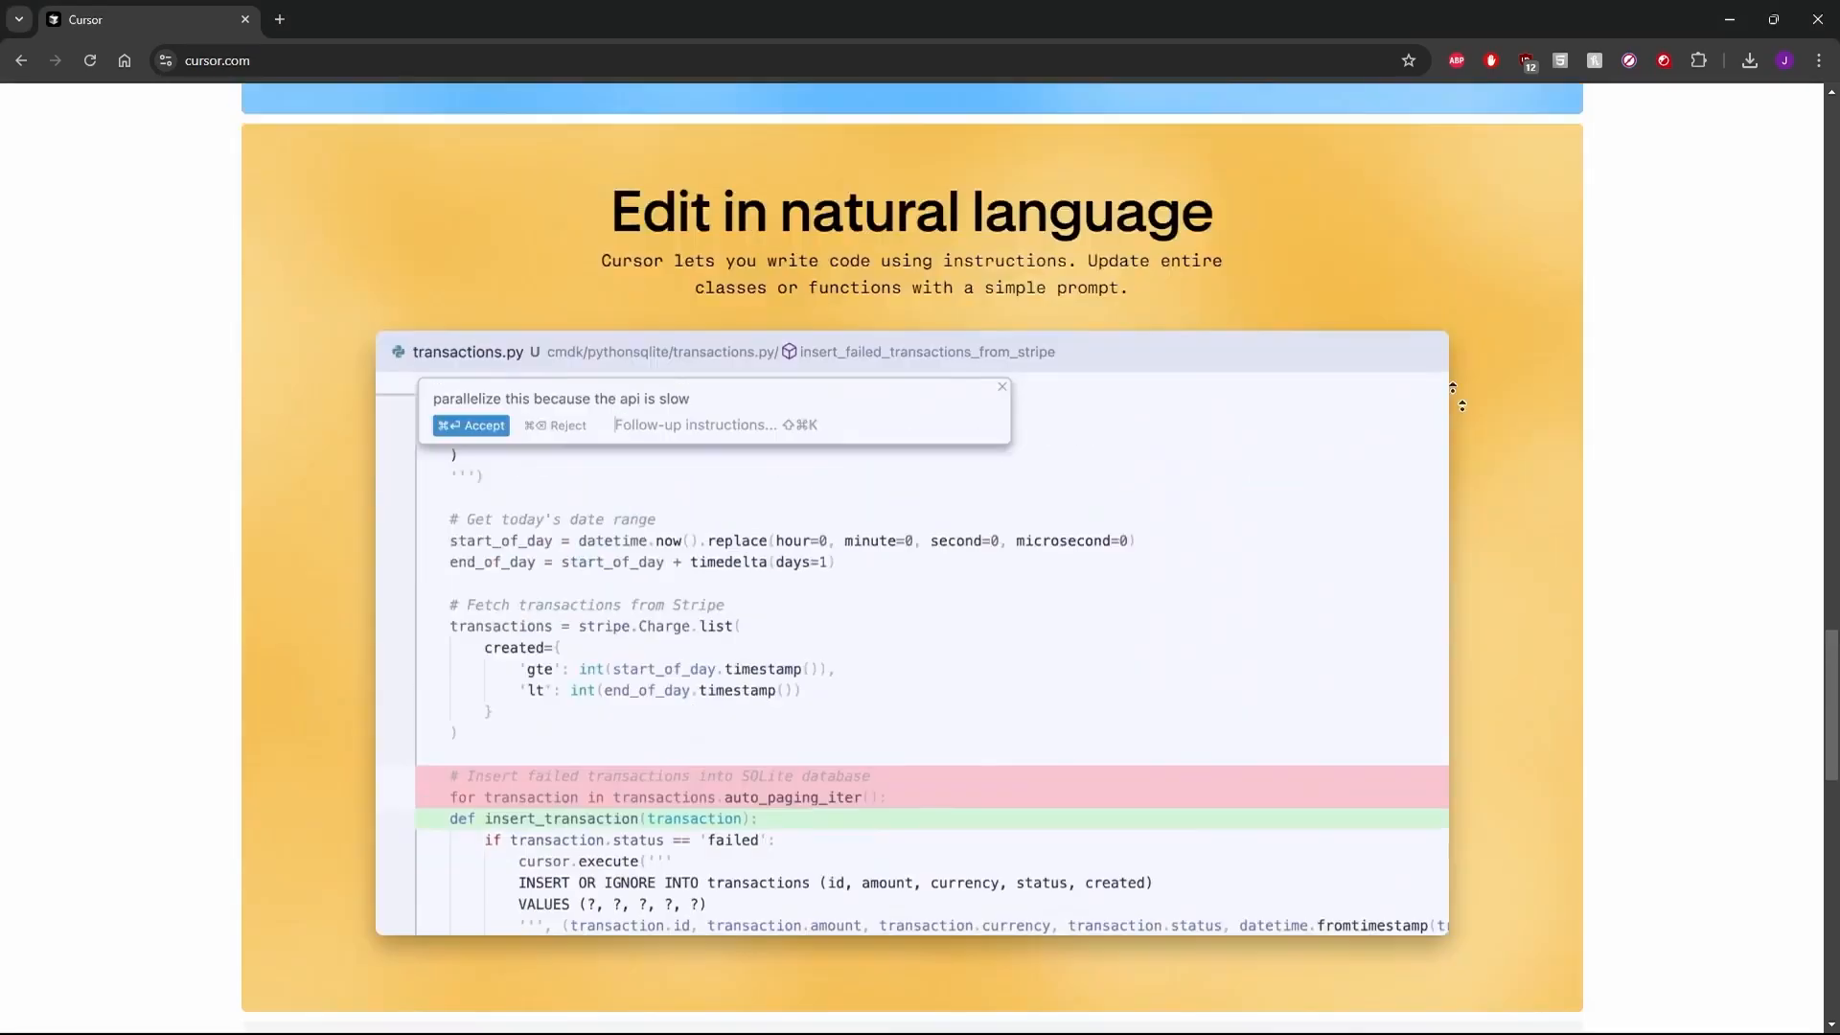
{"action": "scroll", "scroll_direction": "up", "scroll_amount": 3}
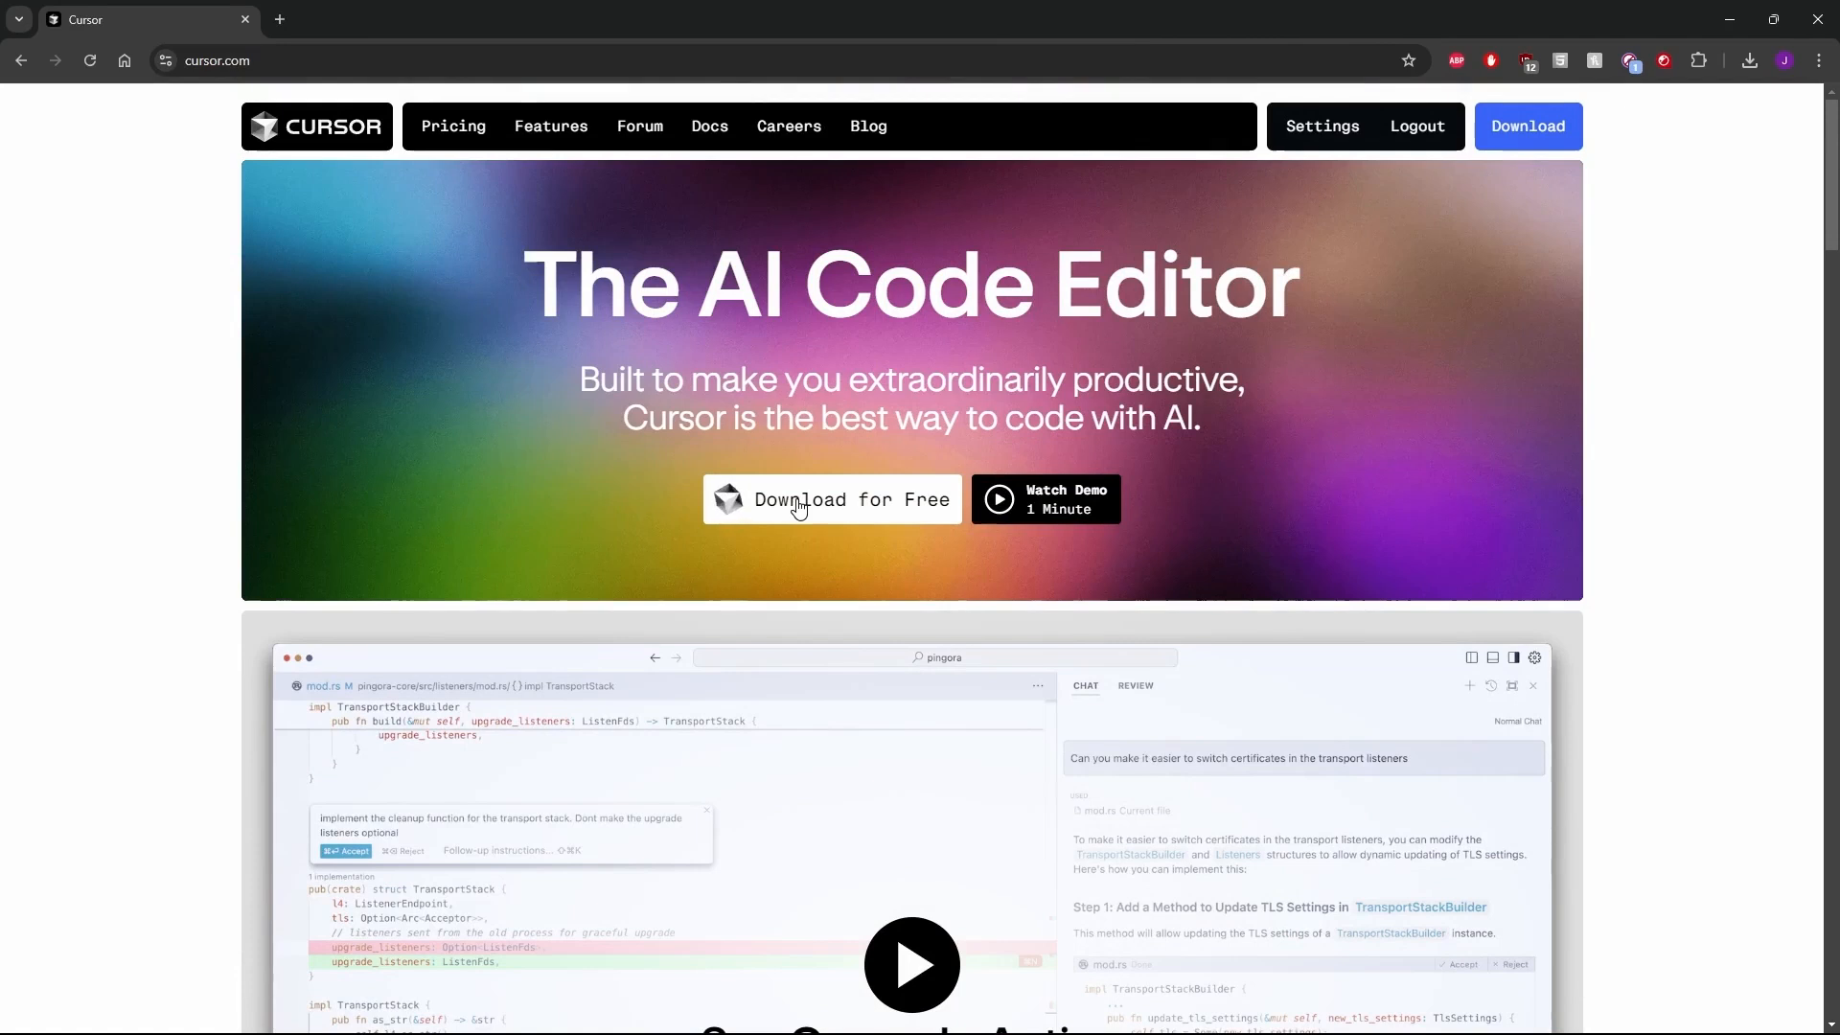
{"action": "mouse_move", "coordinate": [803, 529]}
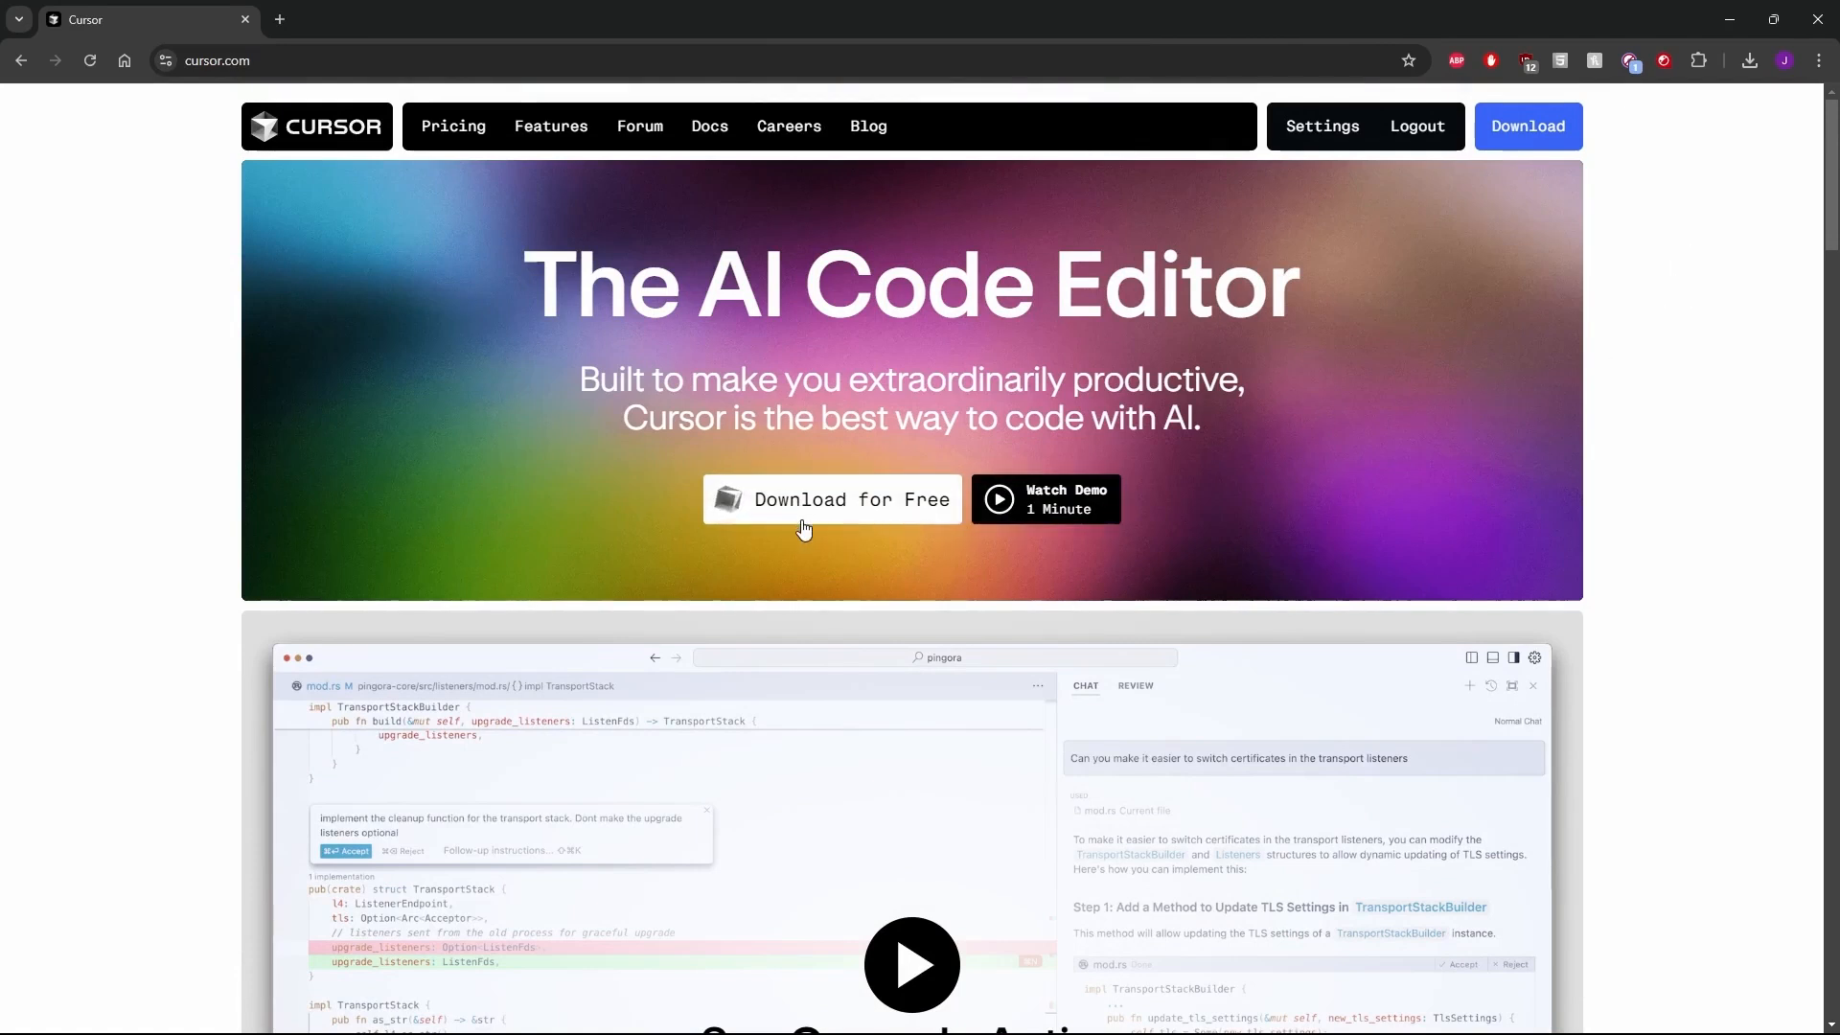
- Start the free Cursor download from the homepage and run the installer
{"action": "left_click", "coordinate": [1629, 60]}
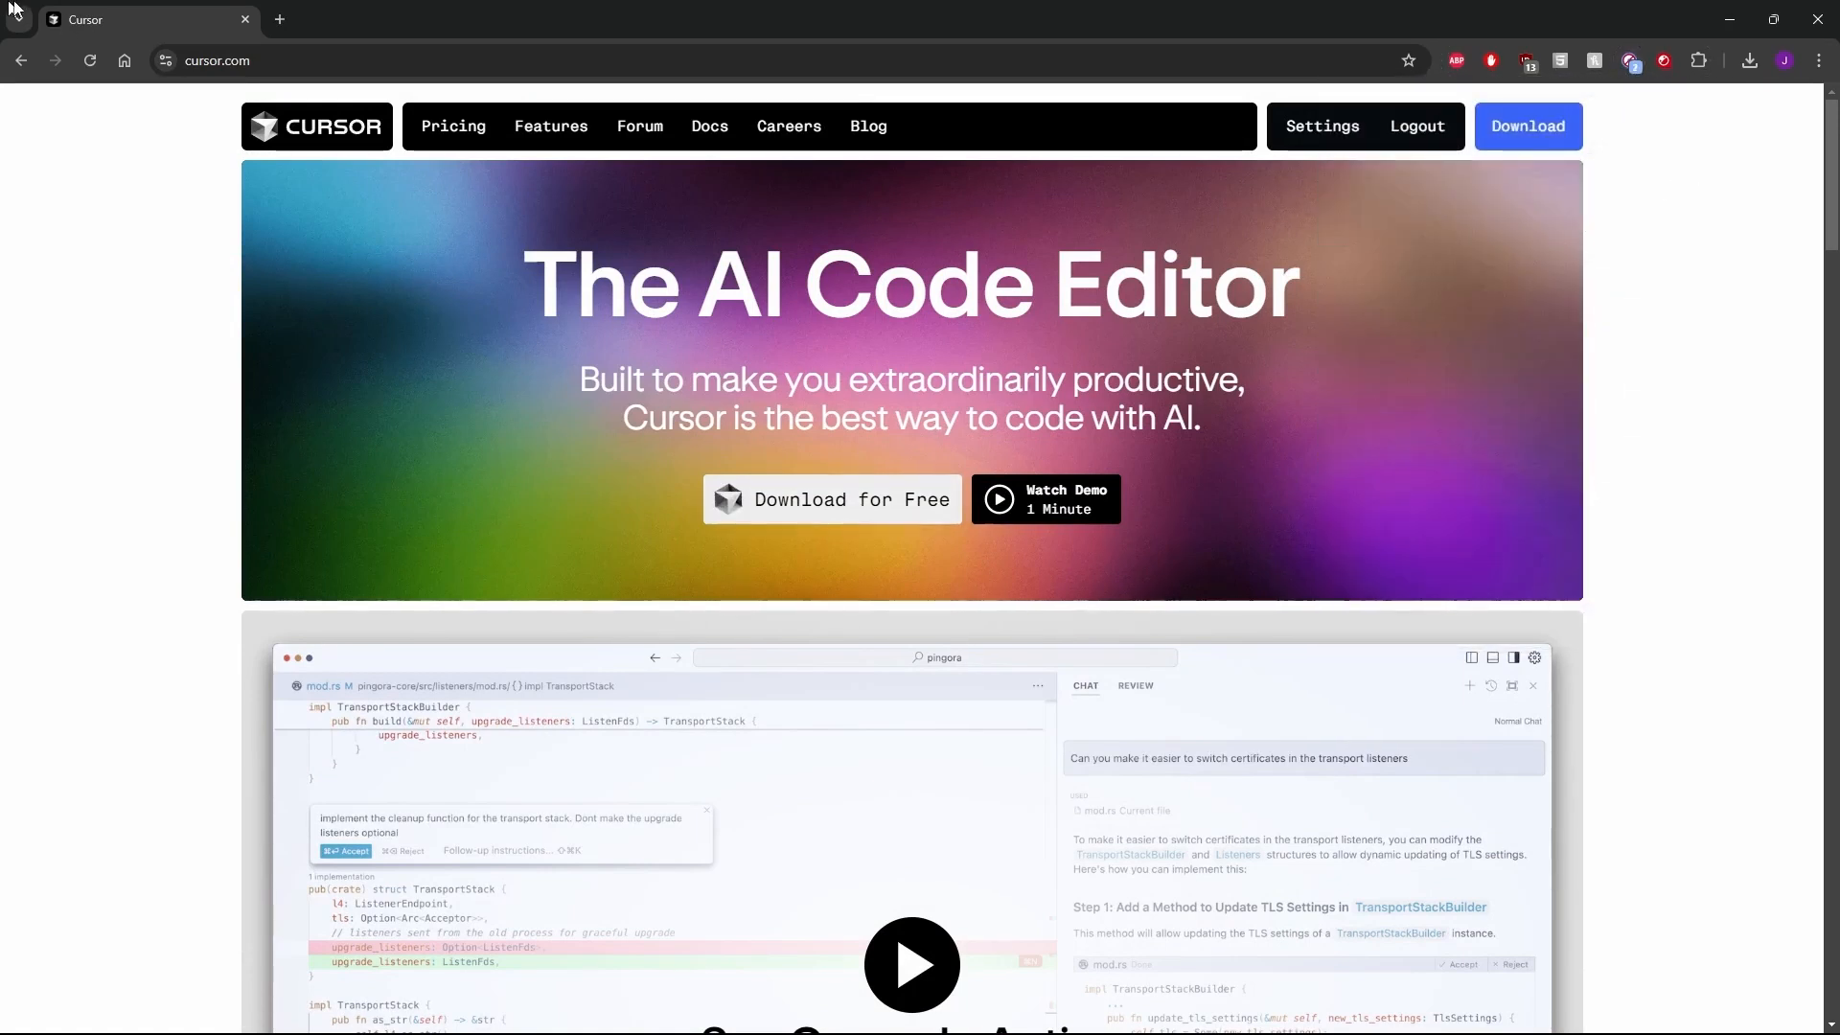
{"action": "left_click", "coordinate": [832, 498]}
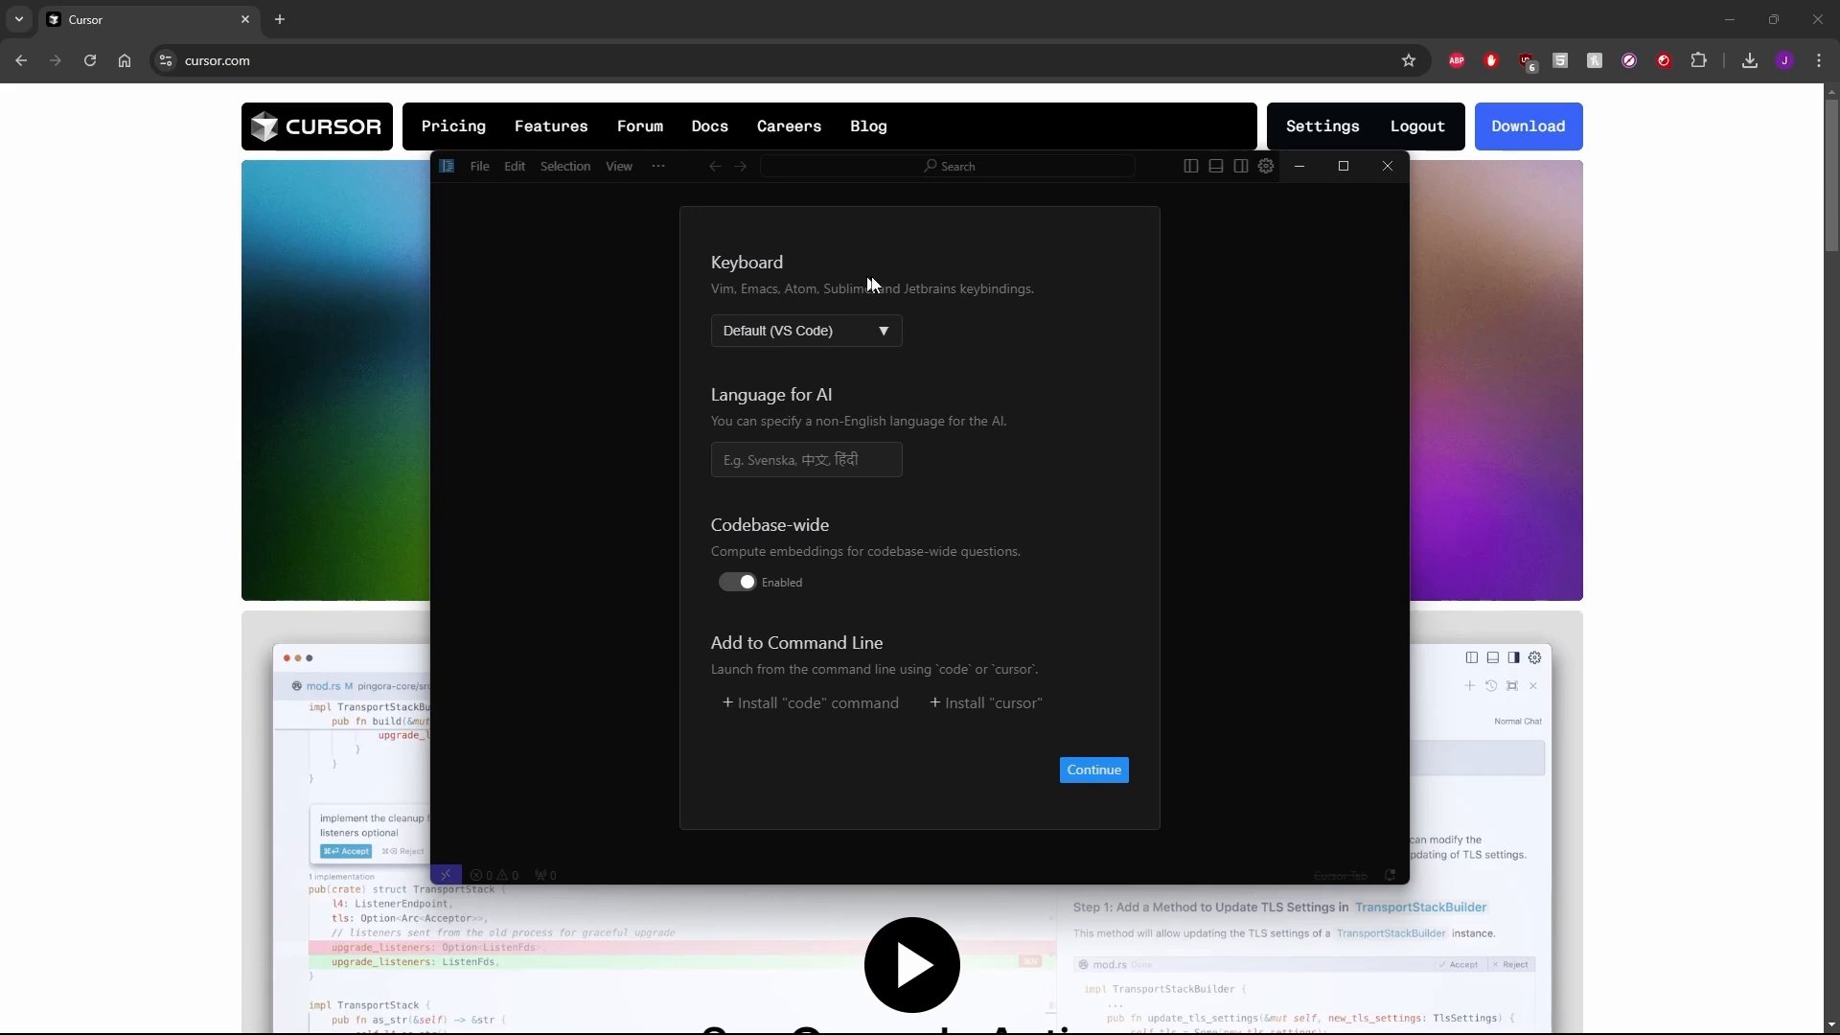
{"action": "mouse_move", "coordinate": [880, 317]}
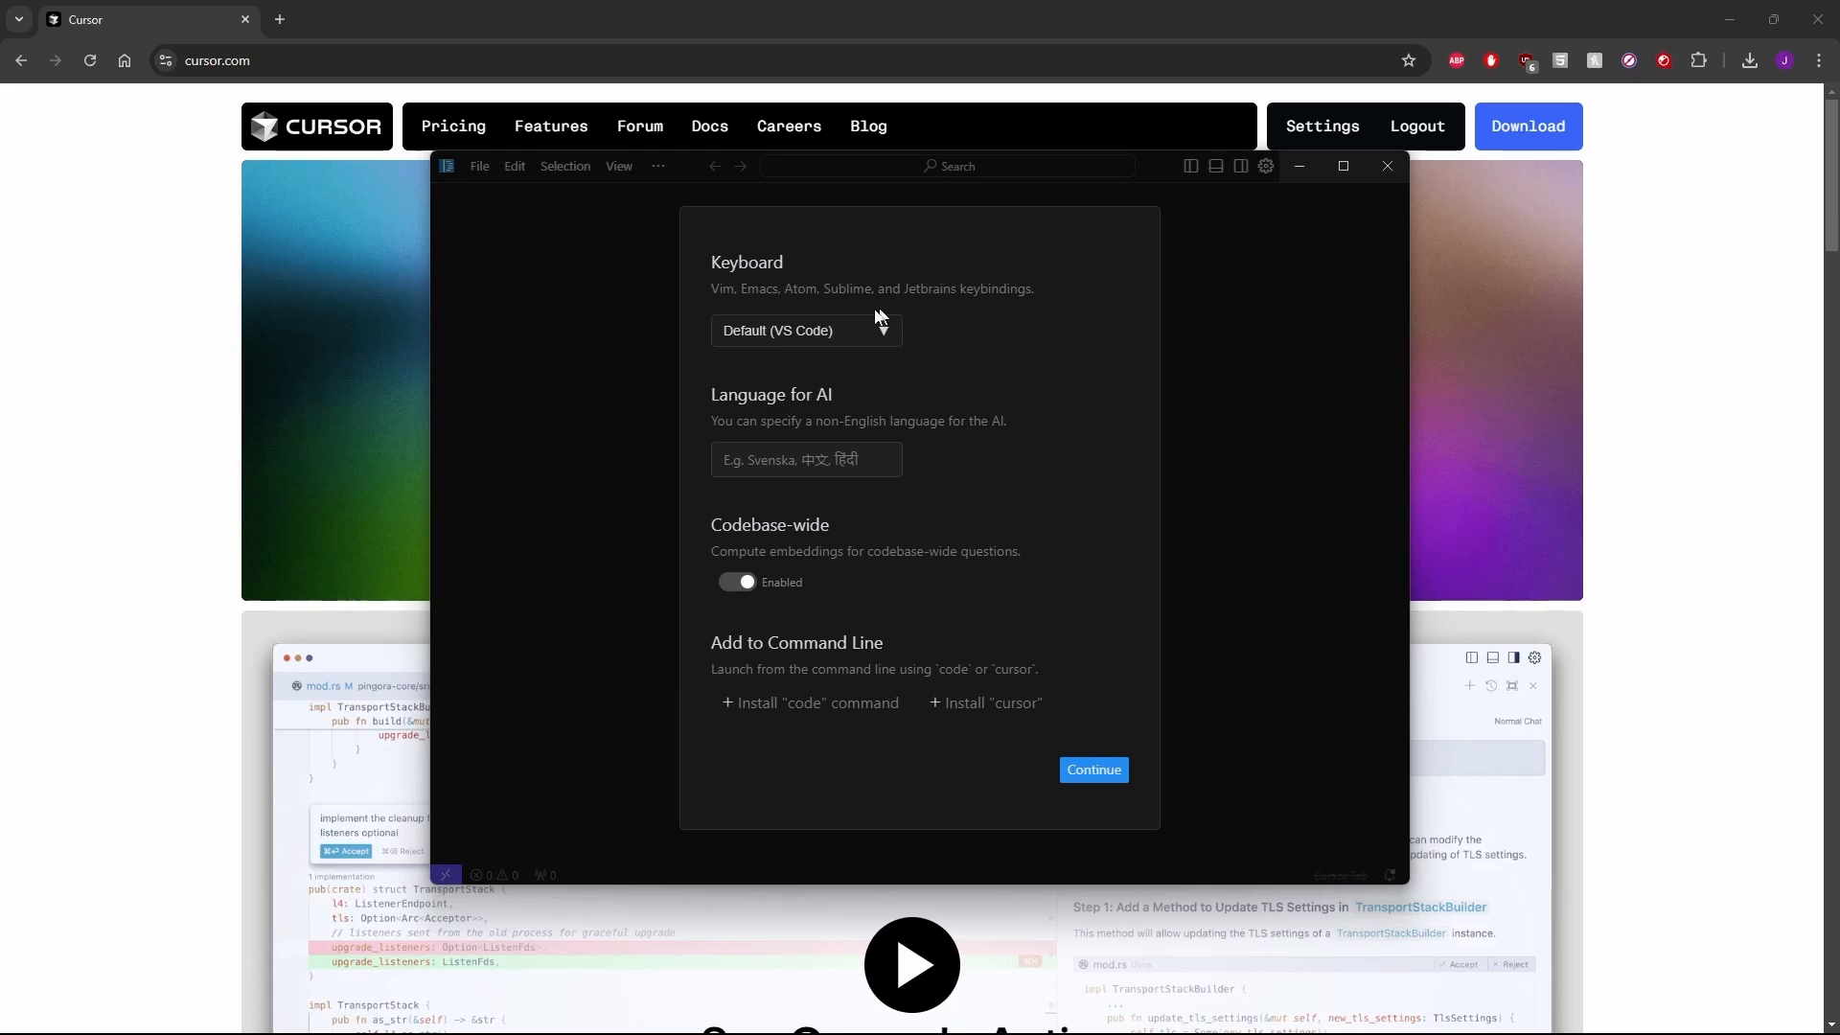
{"action": "left_click", "coordinate": [803, 329]}
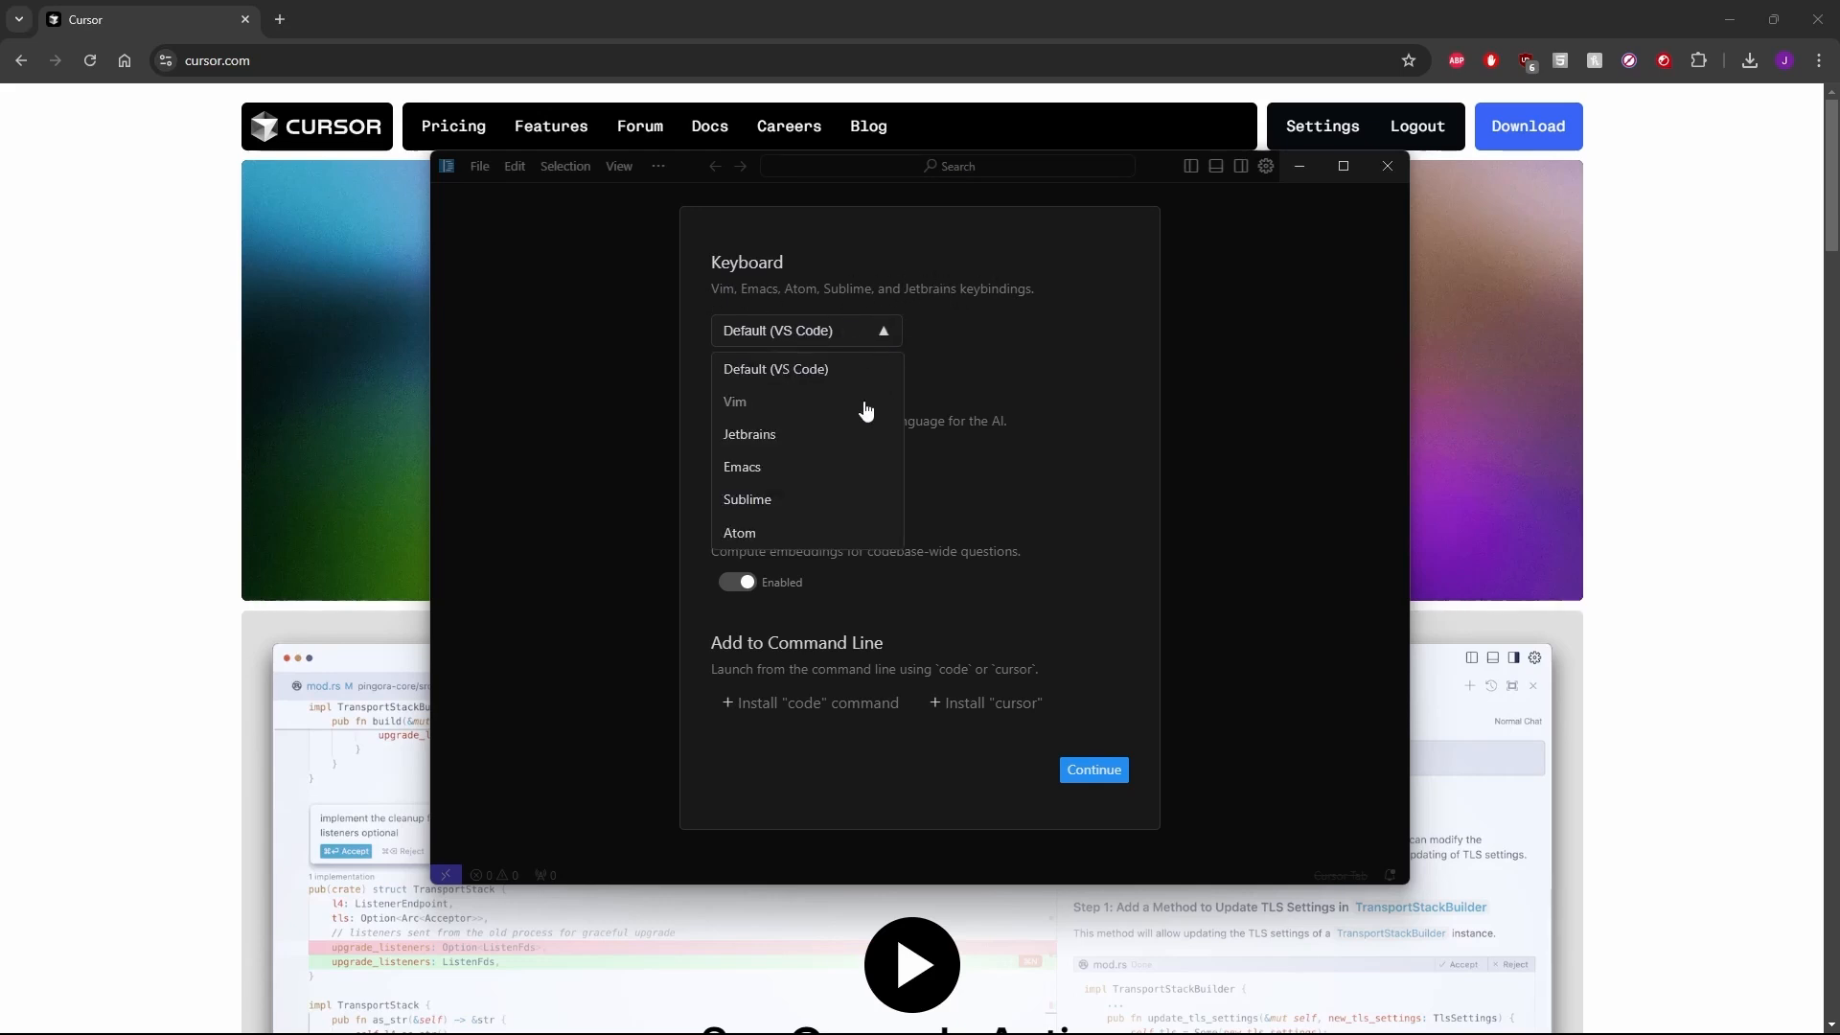
{"action": "mouse_move", "coordinate": [847, 518]}
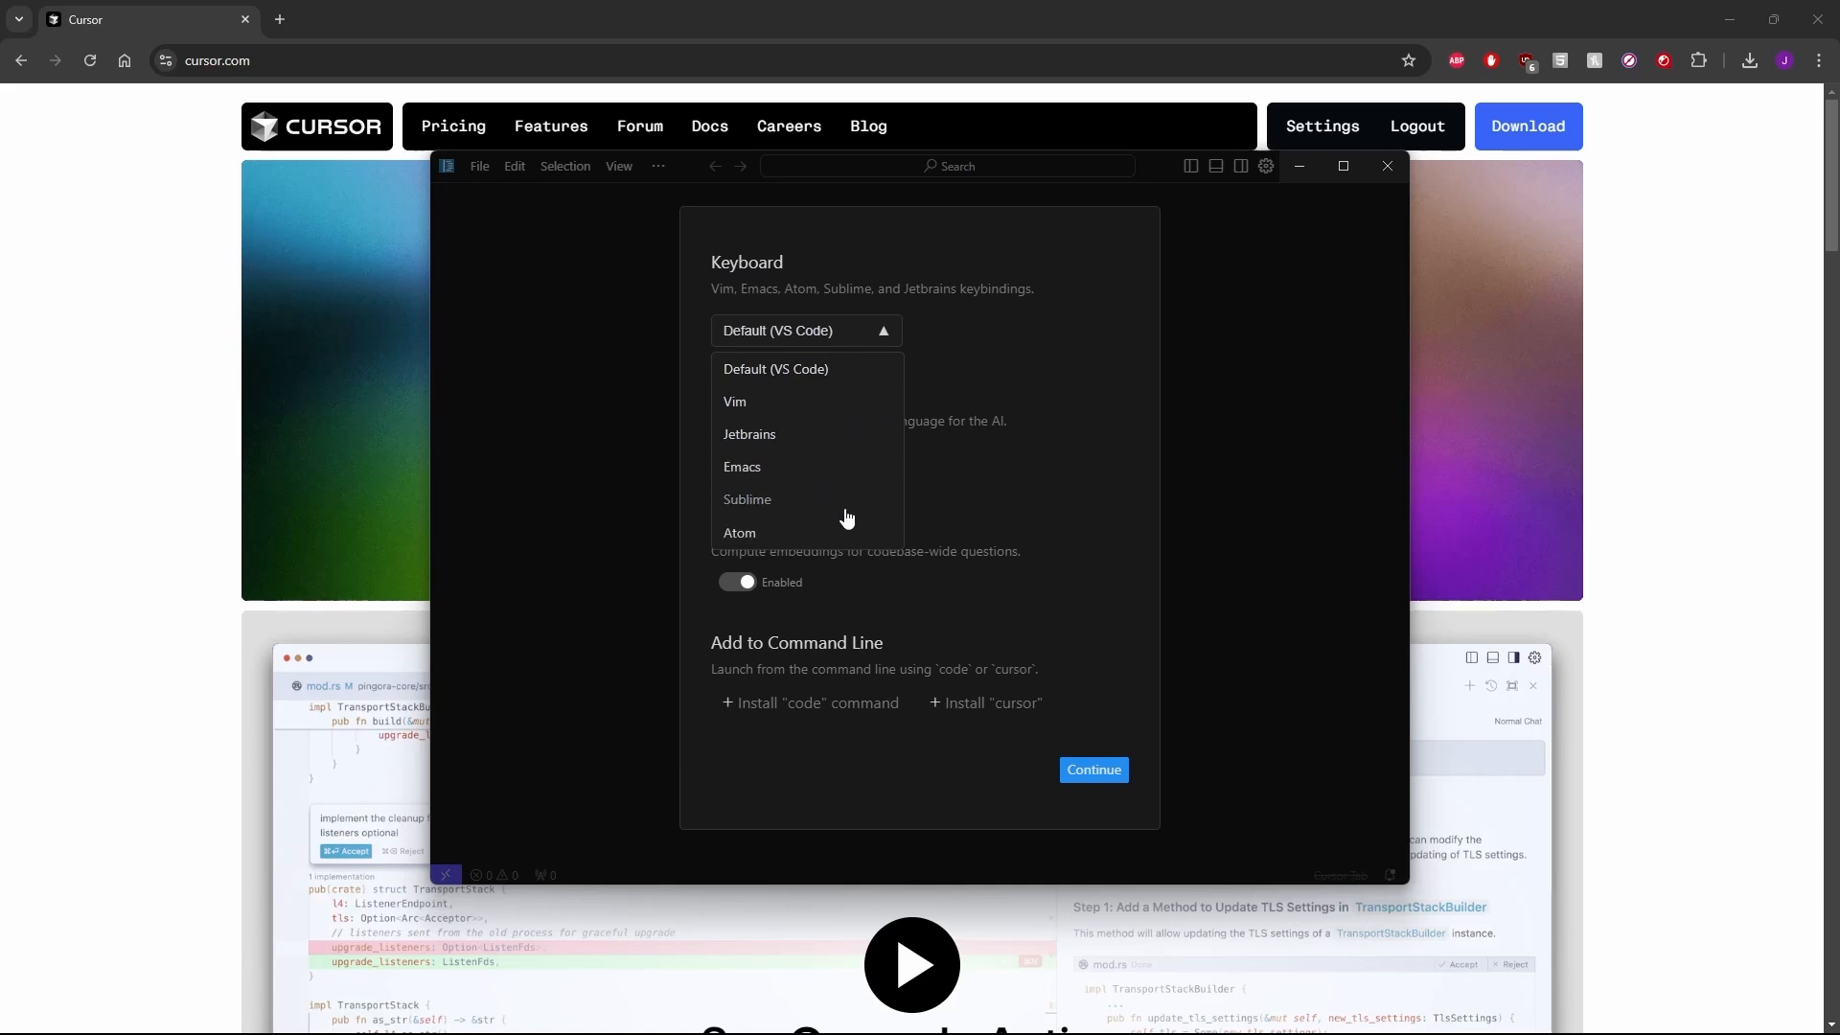
{"action": "mouse_move", "coordinate": [882, 364]}
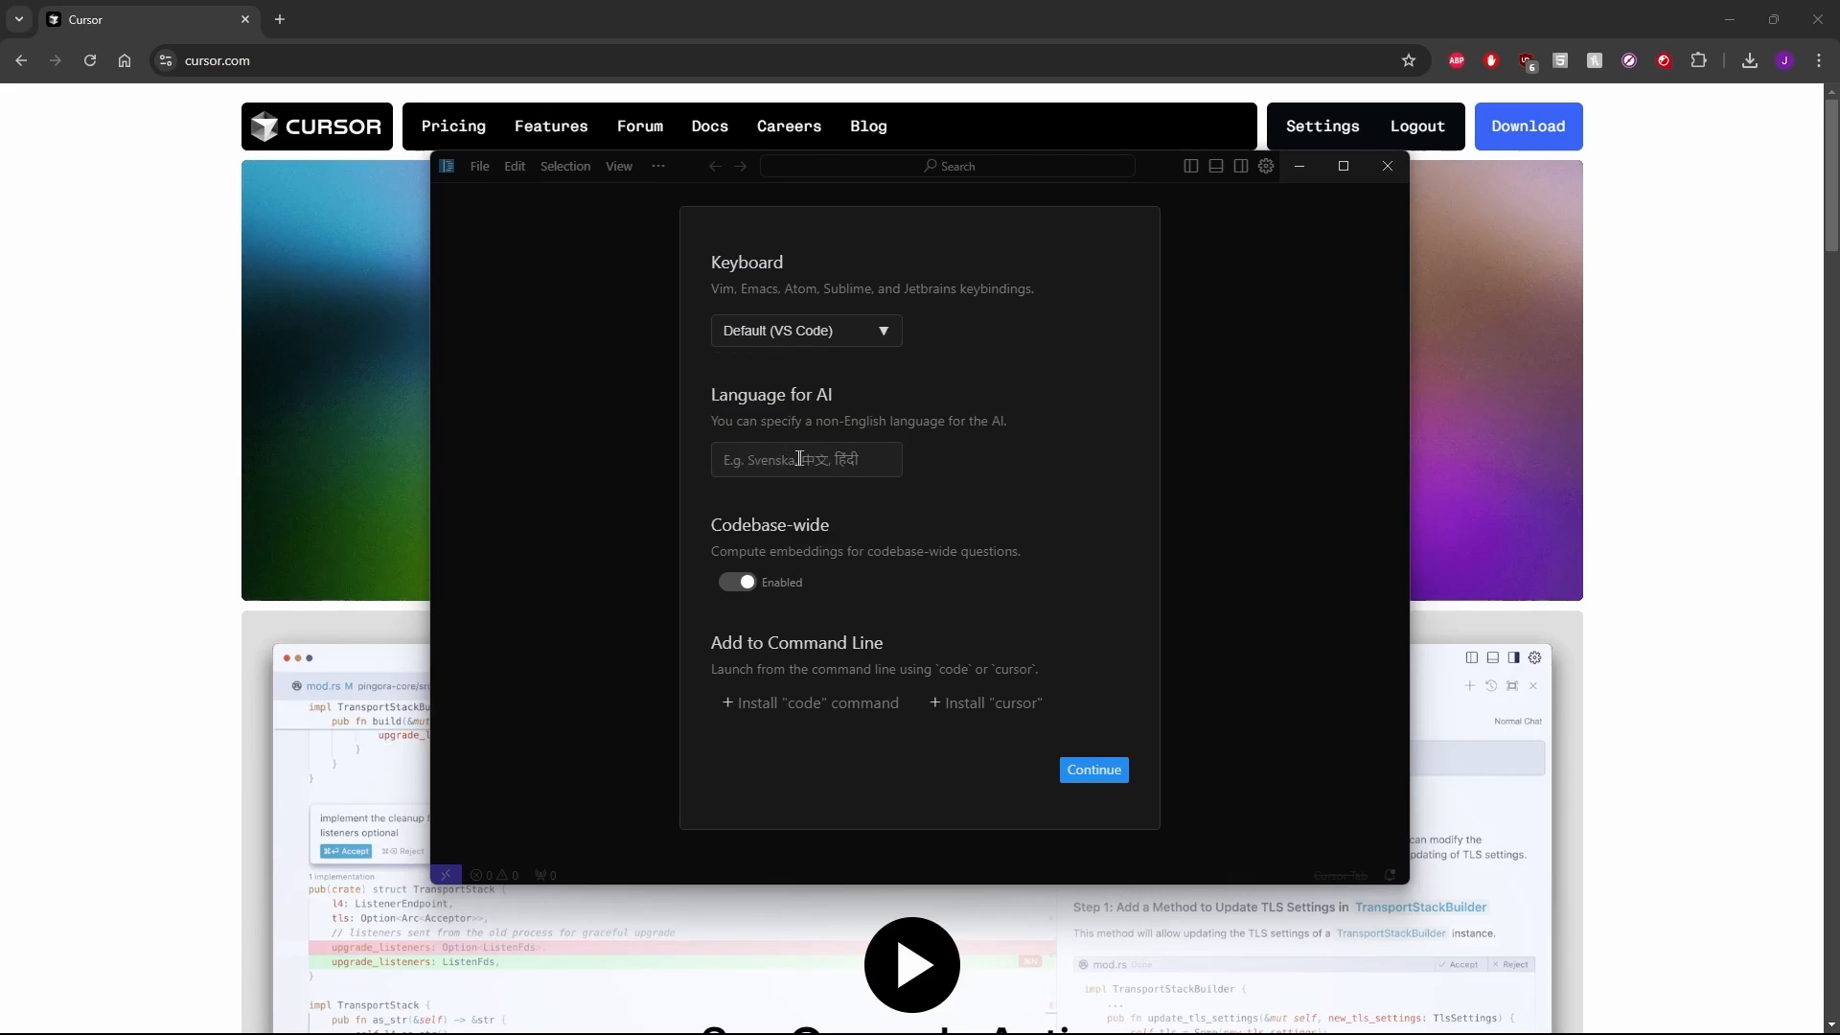
{"action": "mouse_move", "coordinate": [845, 583]}
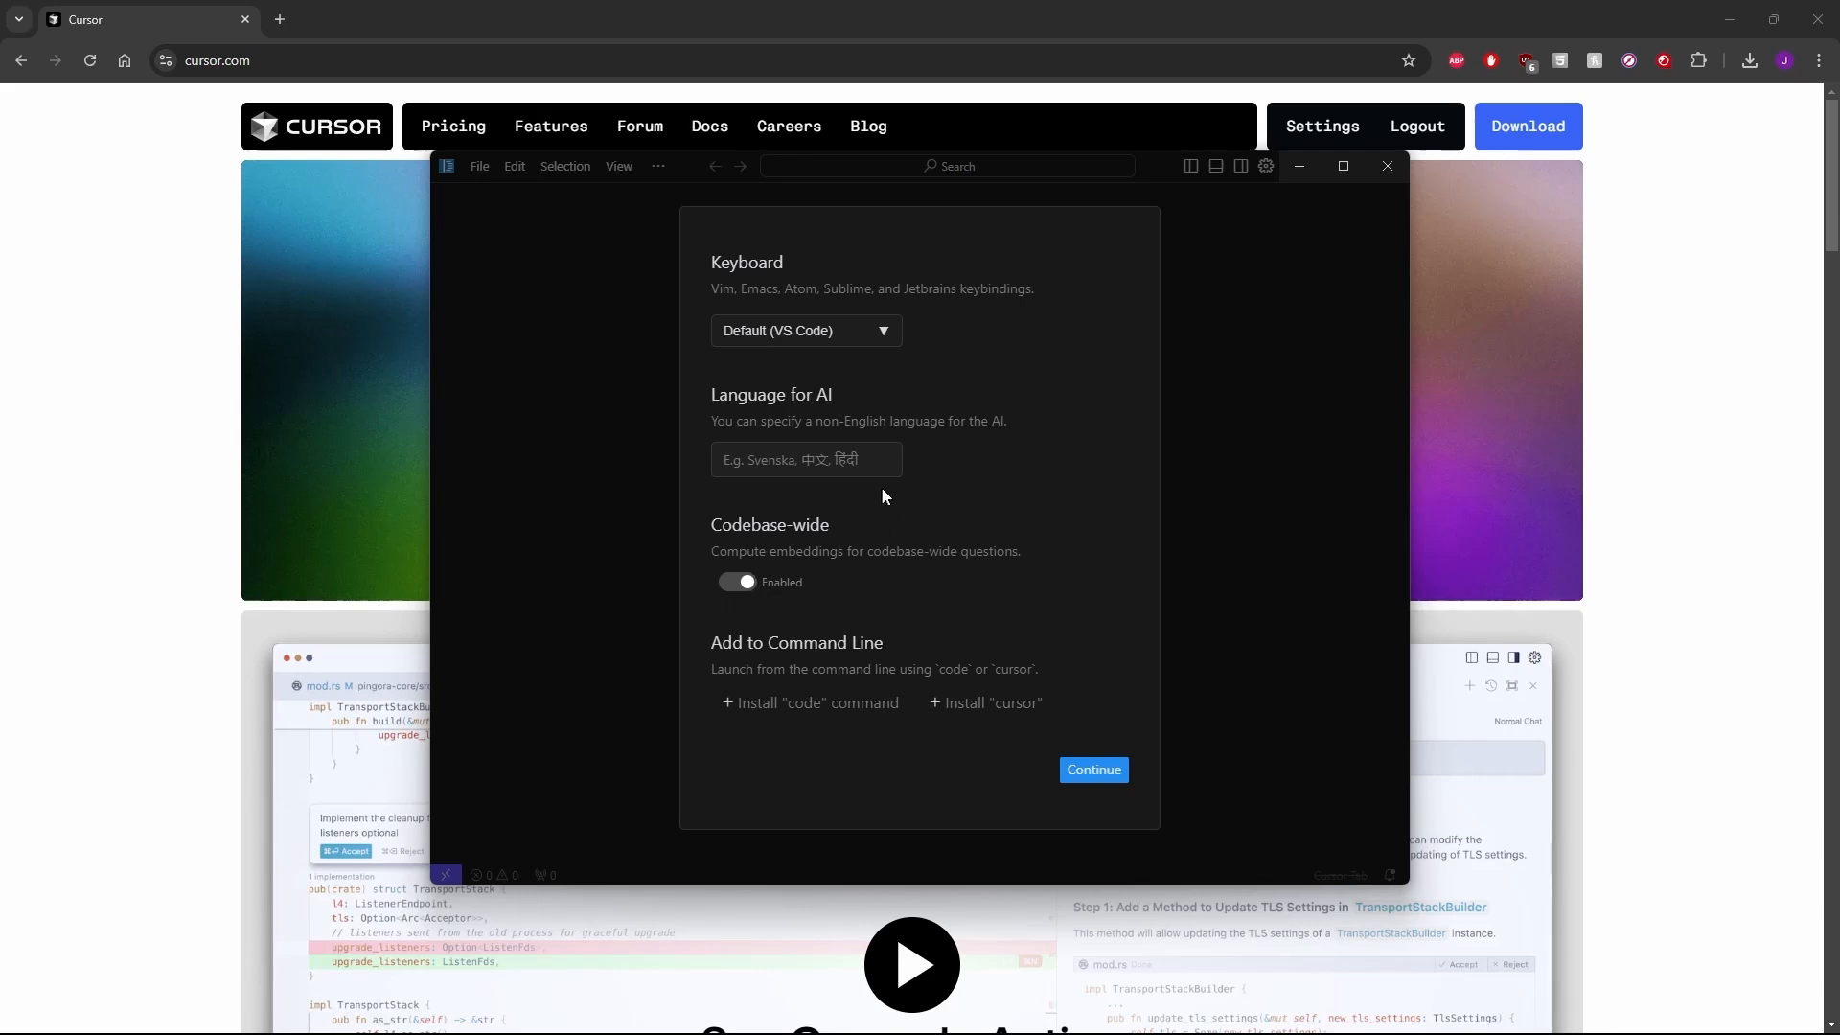
{"action": "mouse_move", "coordinate": [1036, 516]}
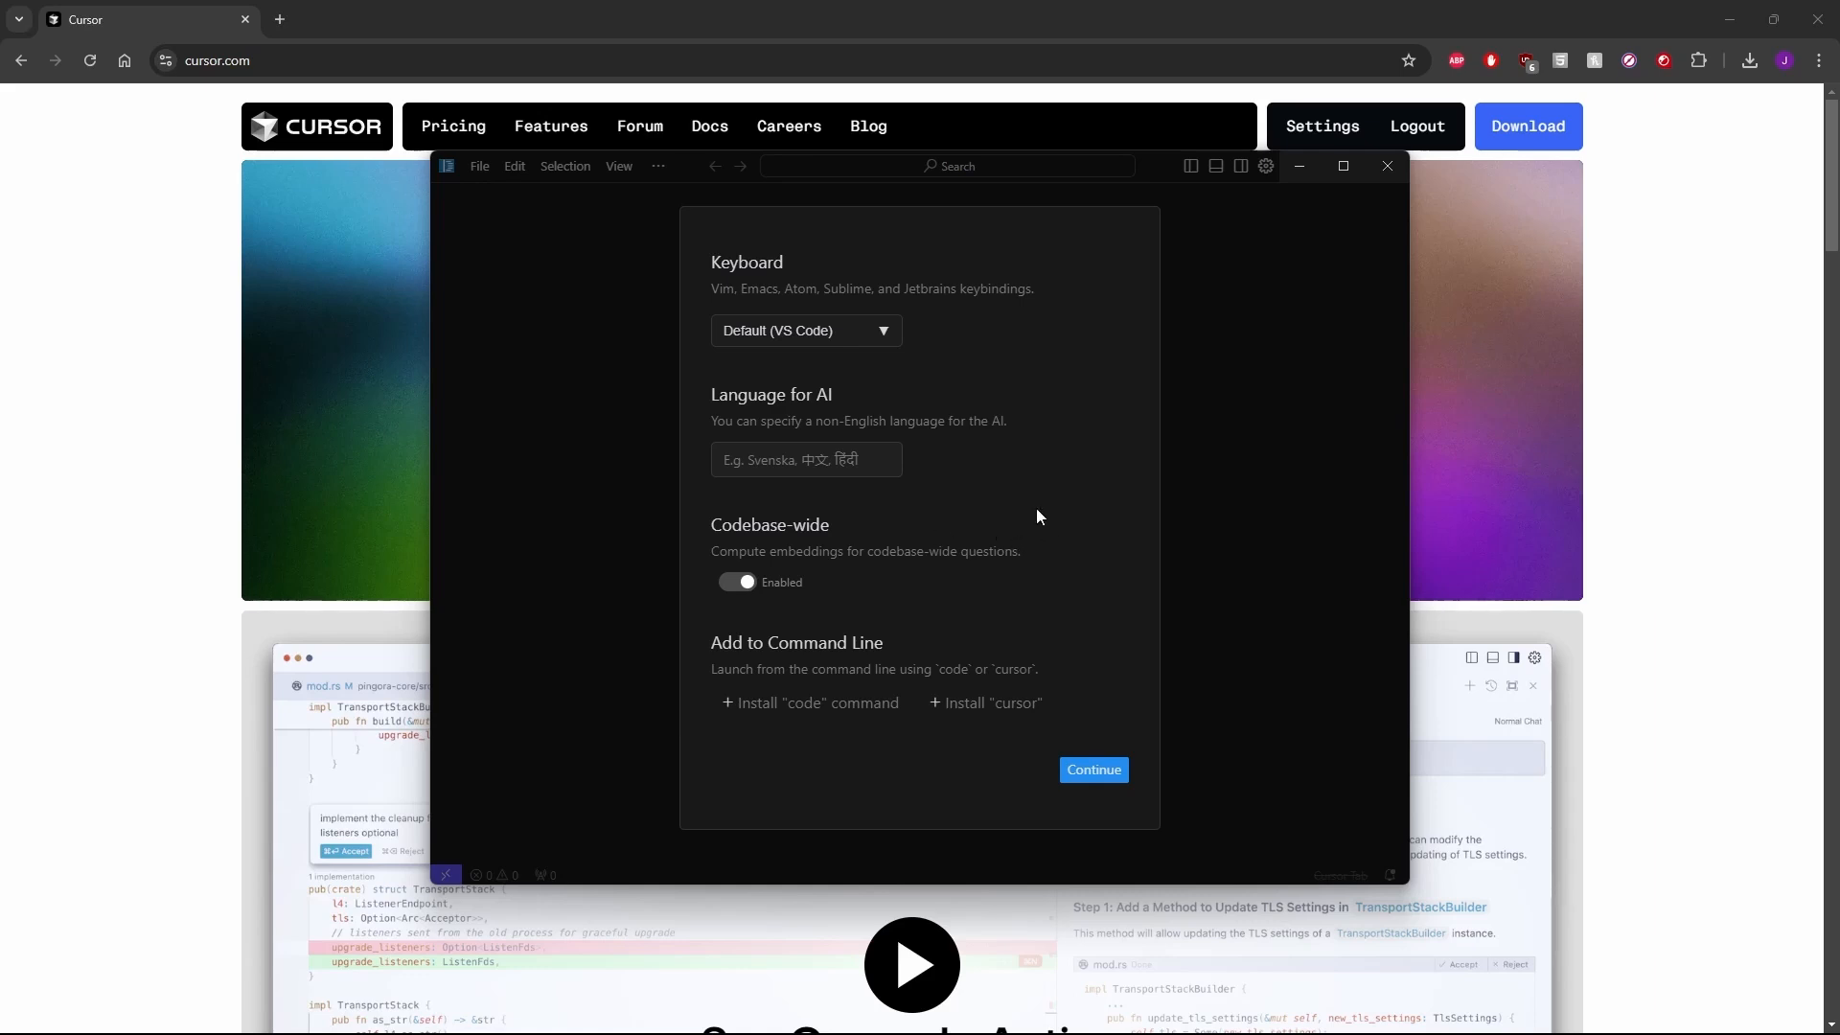
{"action": "mouse_move", "coordinate": [1081, 485]}
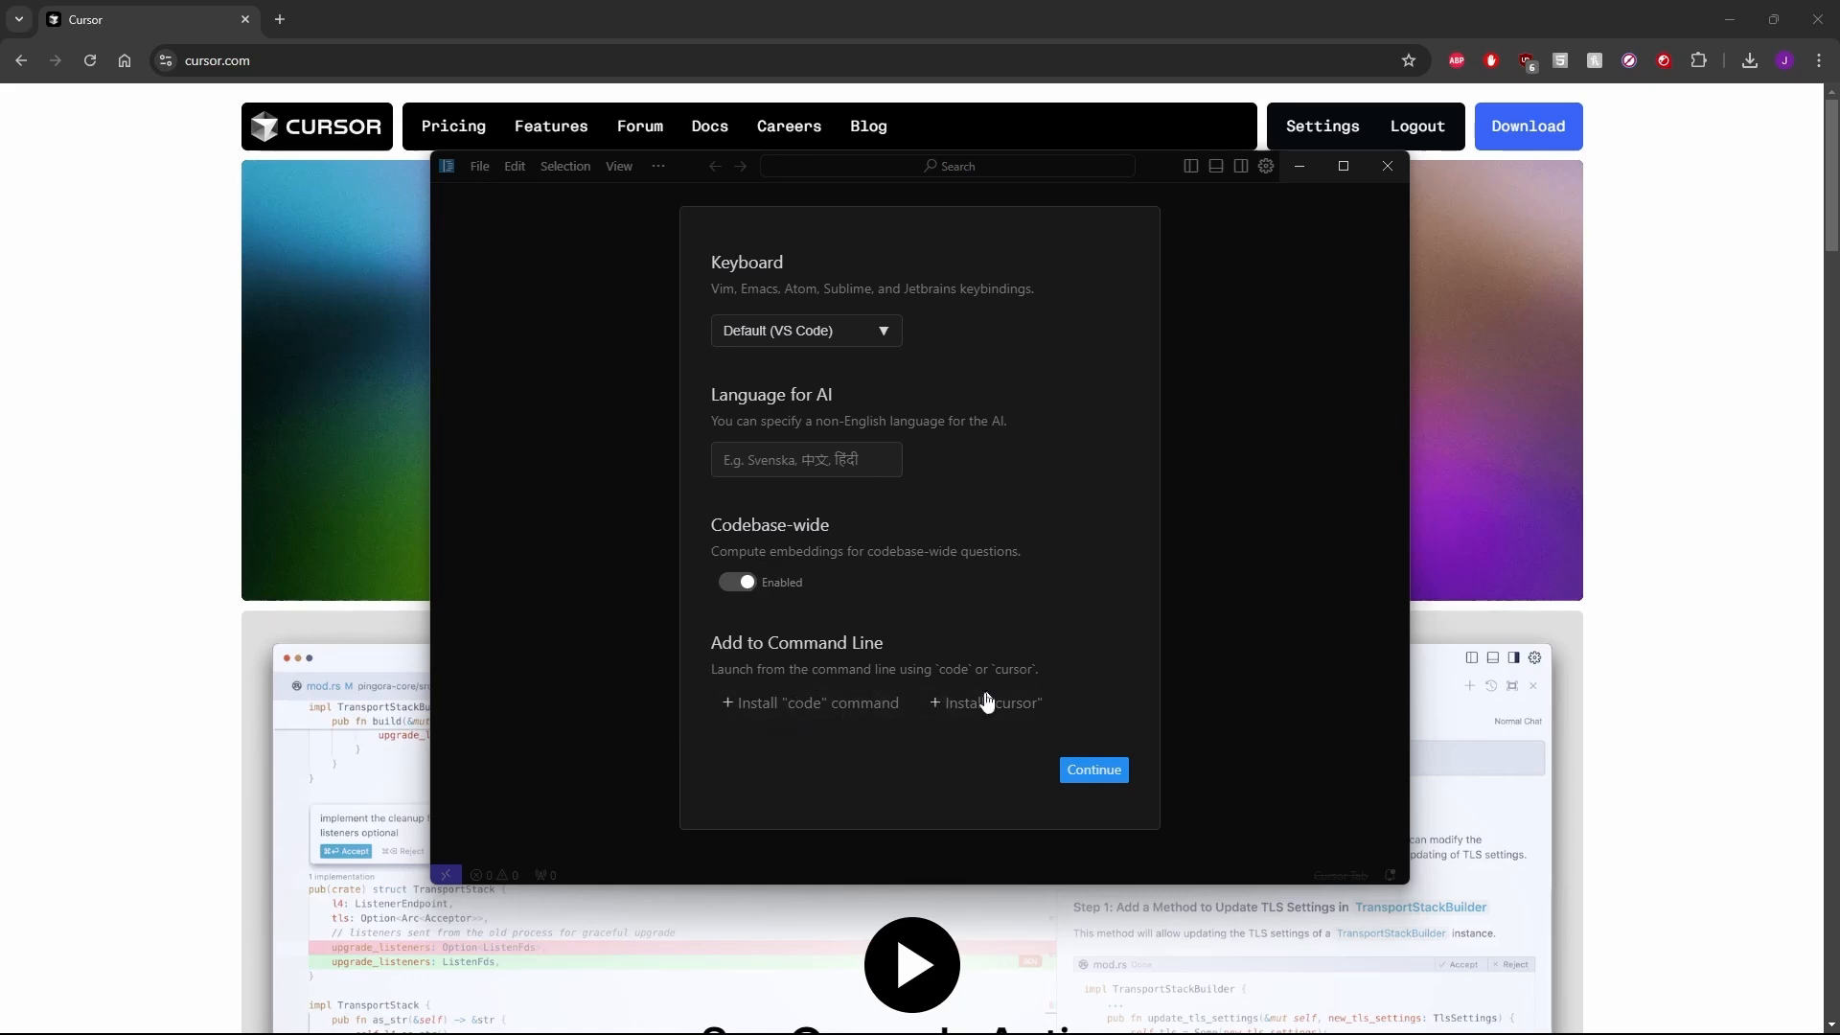
{"action": "left_click", "coordinate": [1091, 770]}
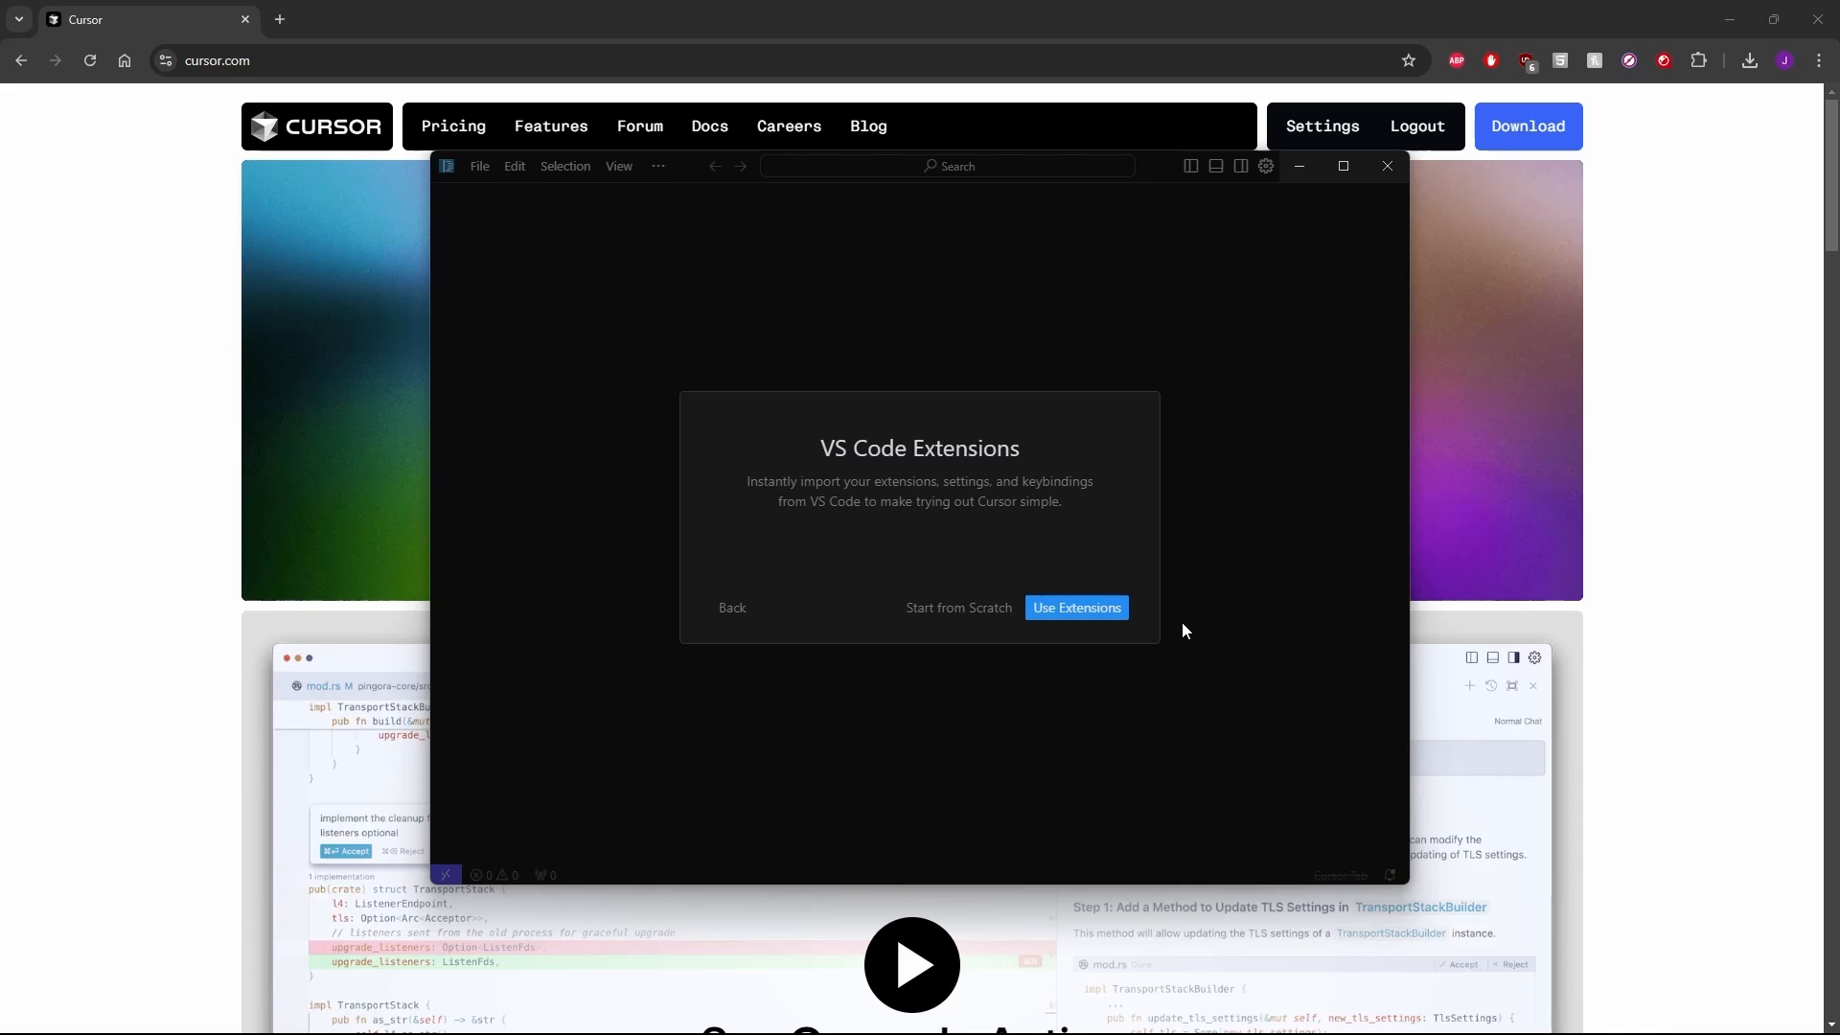
- Import the 24 VS Code extensions, settings and keybindings into Cursor
{"action": "left_click", "coordinate": [1075, 607]}
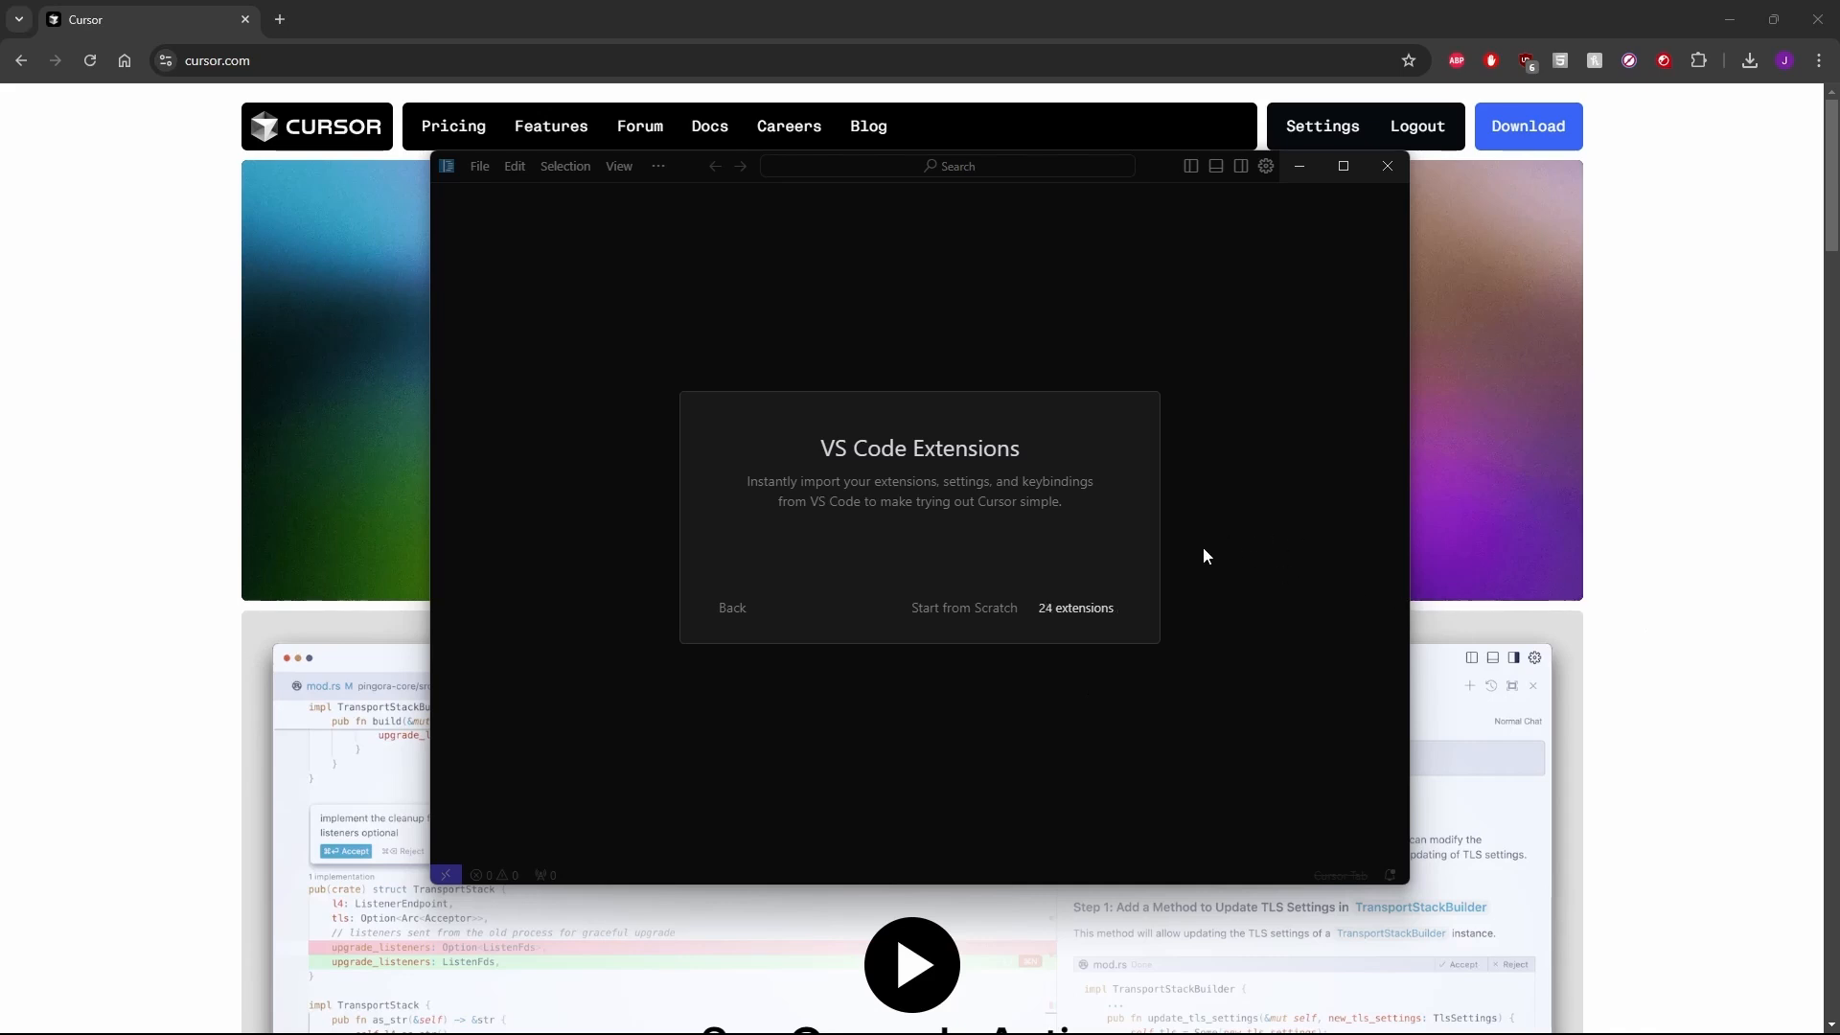
{"action": "mouse_move", "coordinate": [1132, 567]}
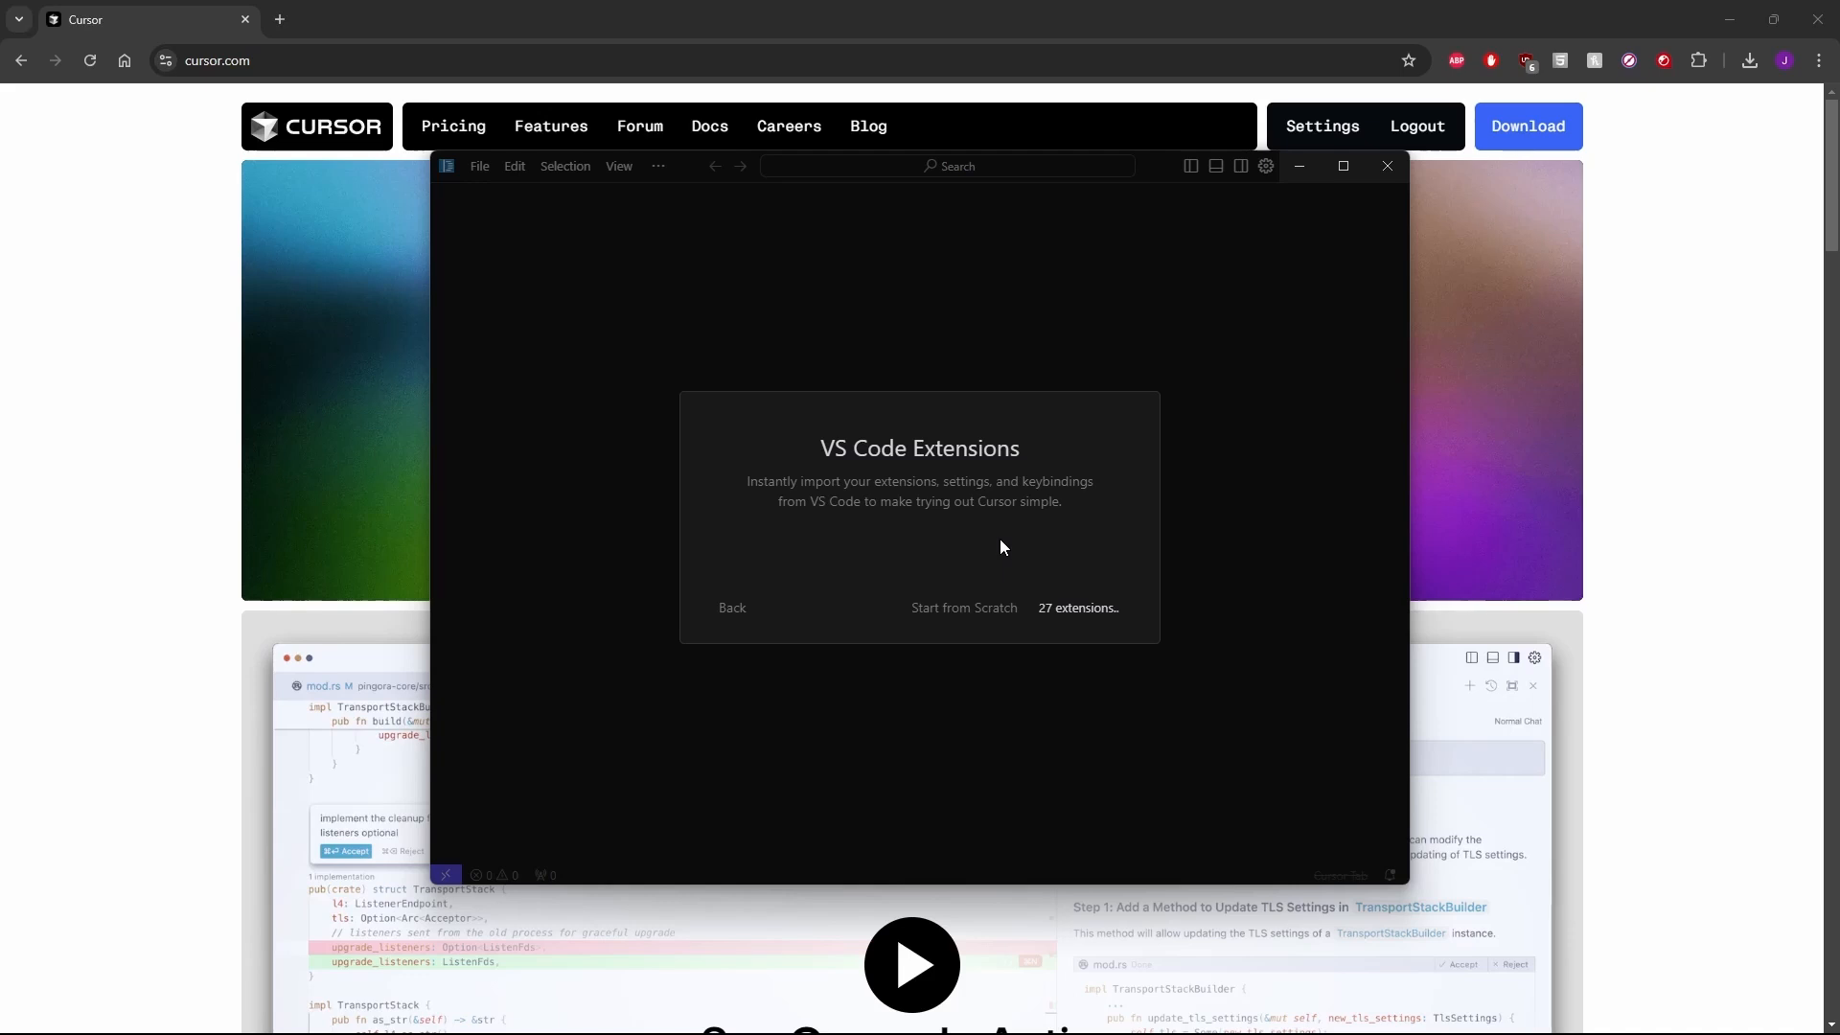
{"action": "mouse_move", "coordinate": [1000, 531]}
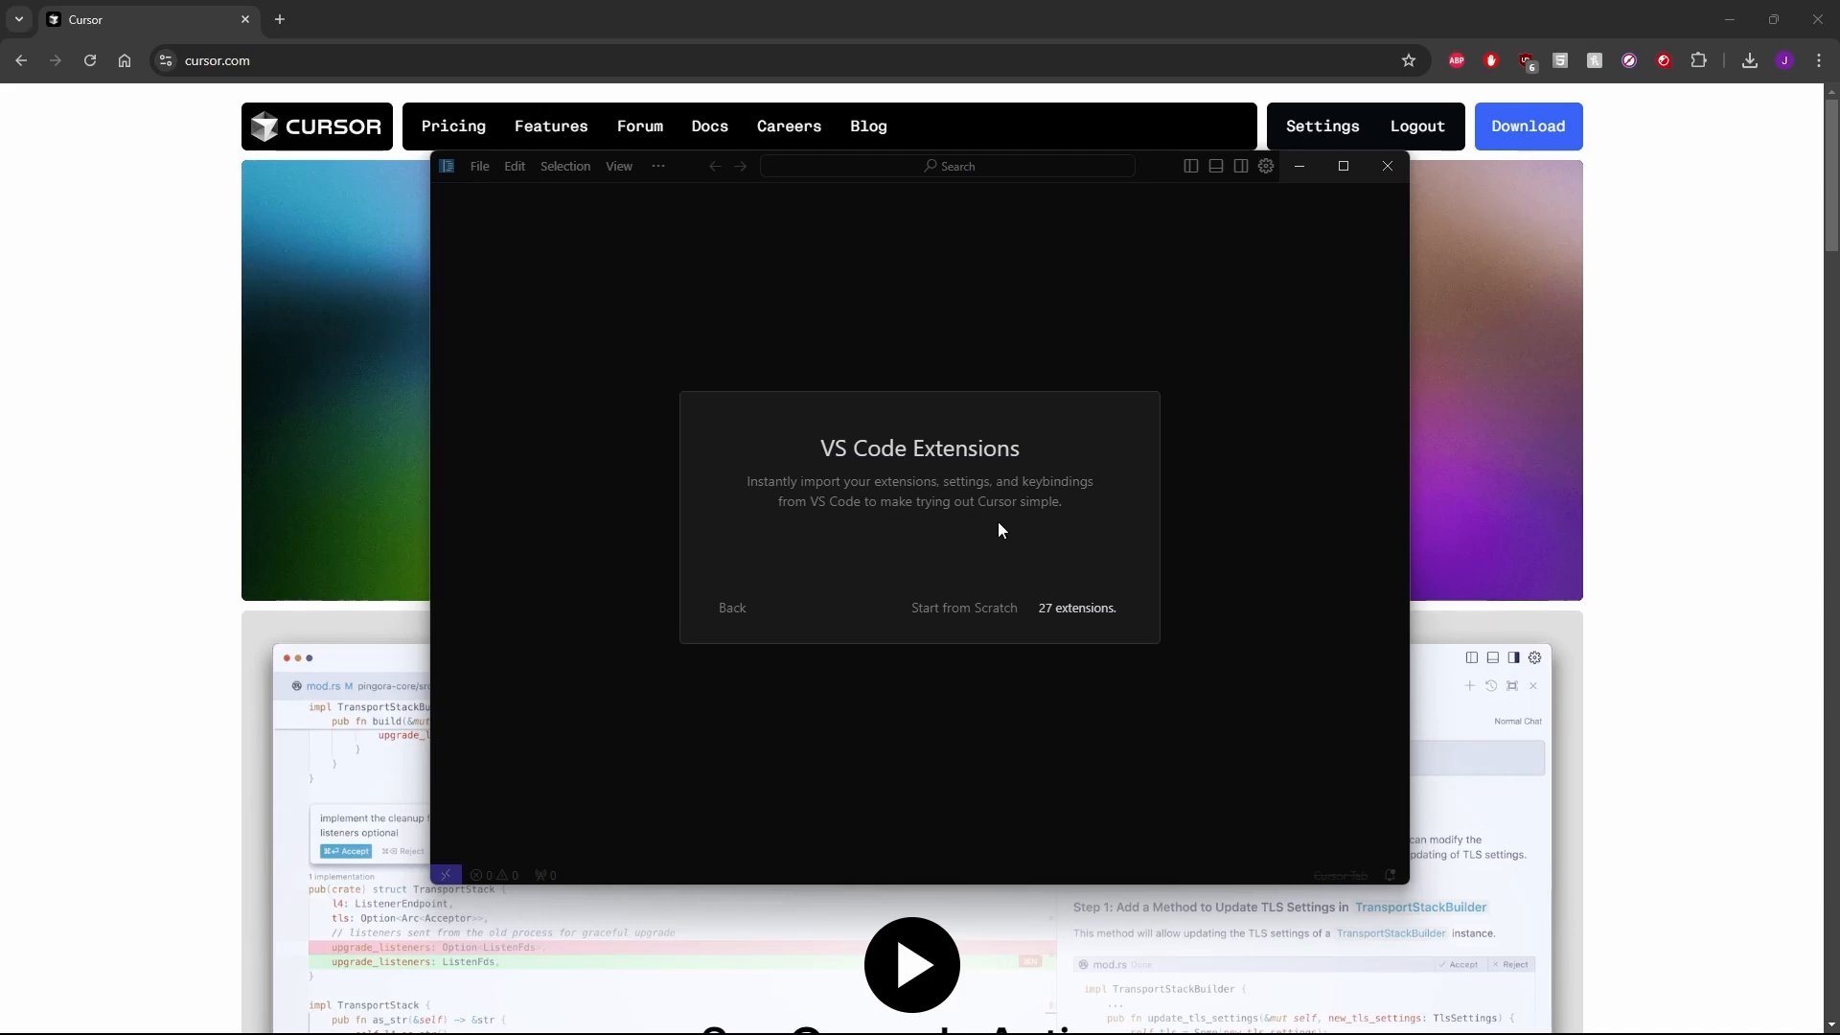
{"action": "mouse_move", "coordinate": [862, 351]}
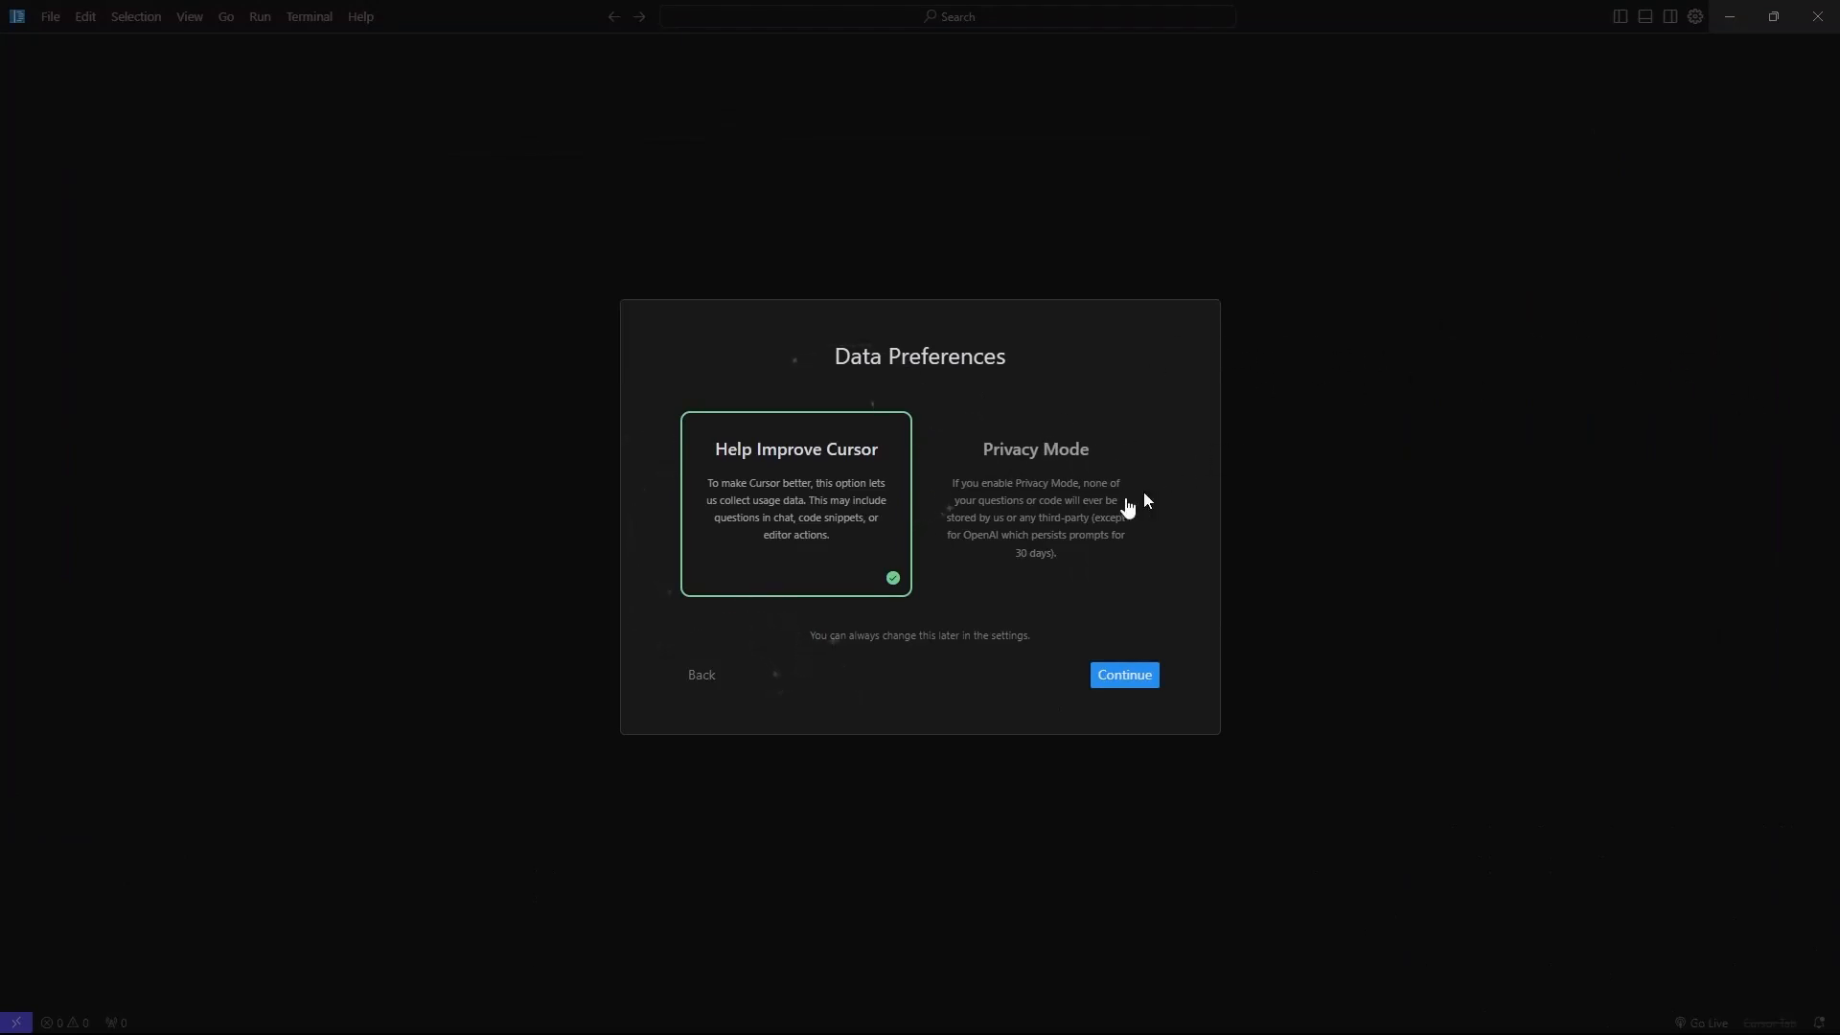
{"action": "mouse_move", "coordinate": [962, 462]}
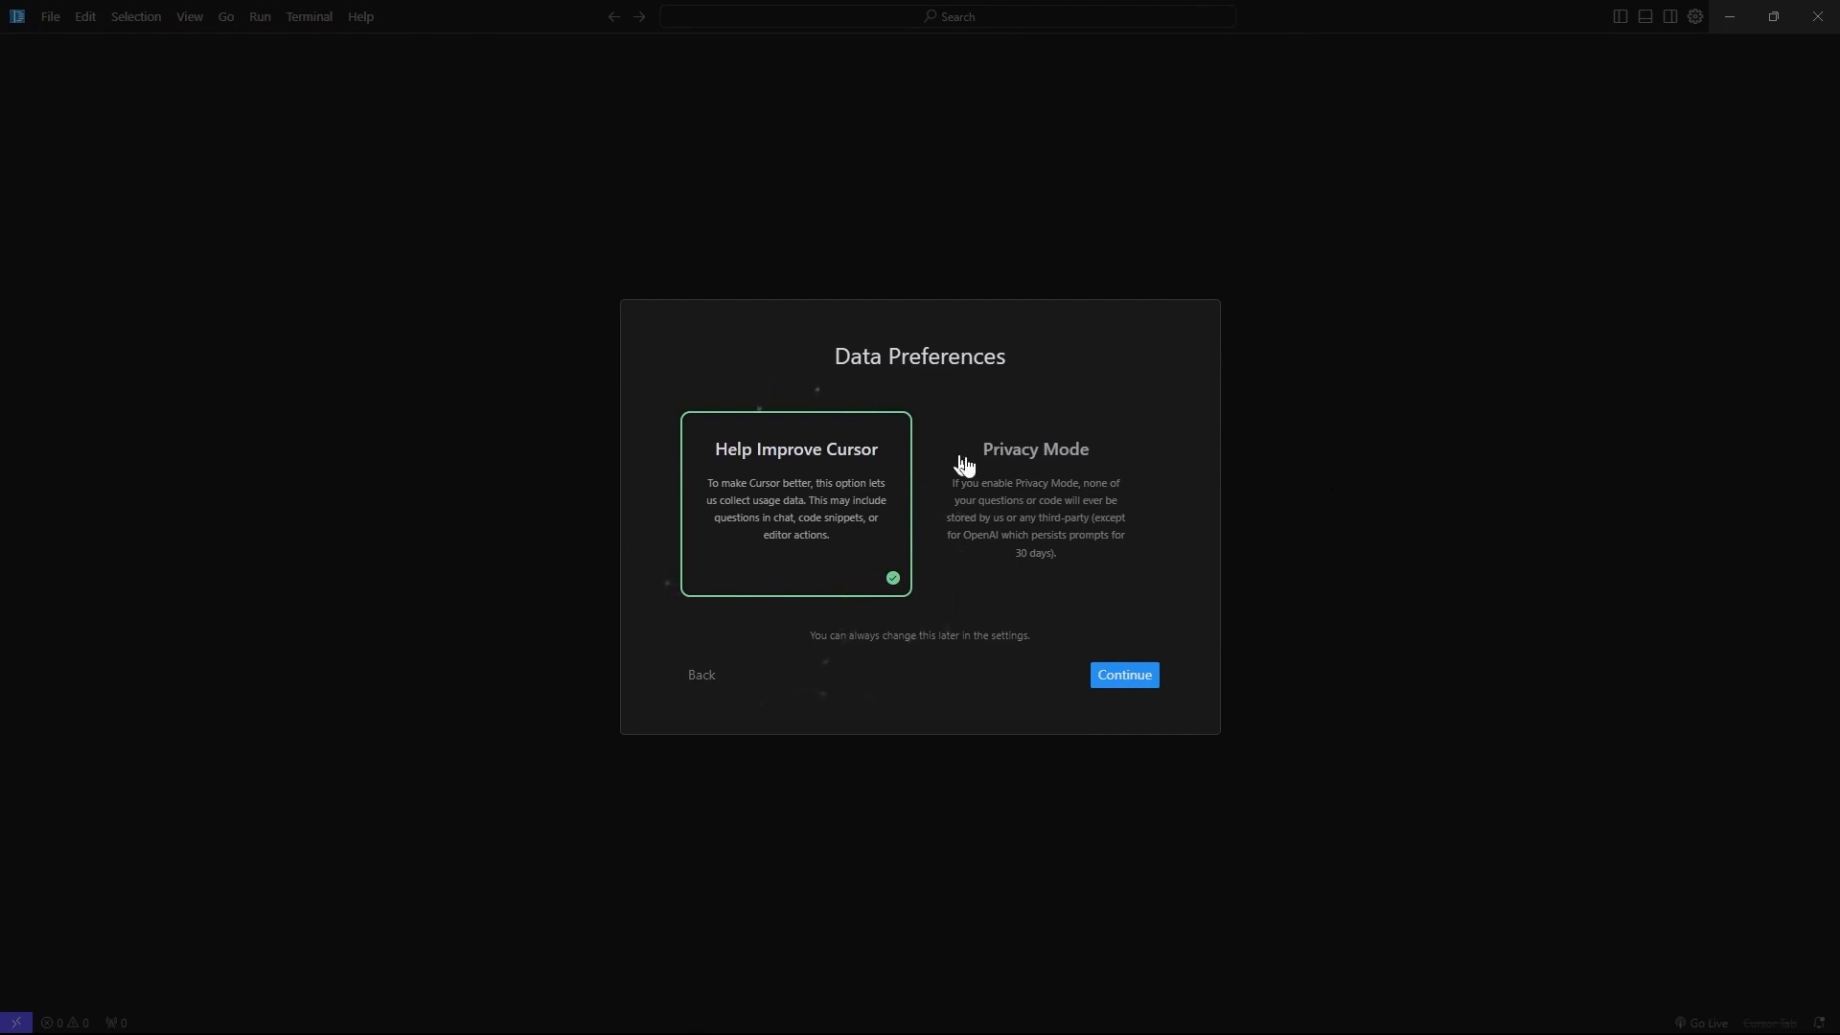
{"action": "mouse_move", "coordinate": [809, 458]}
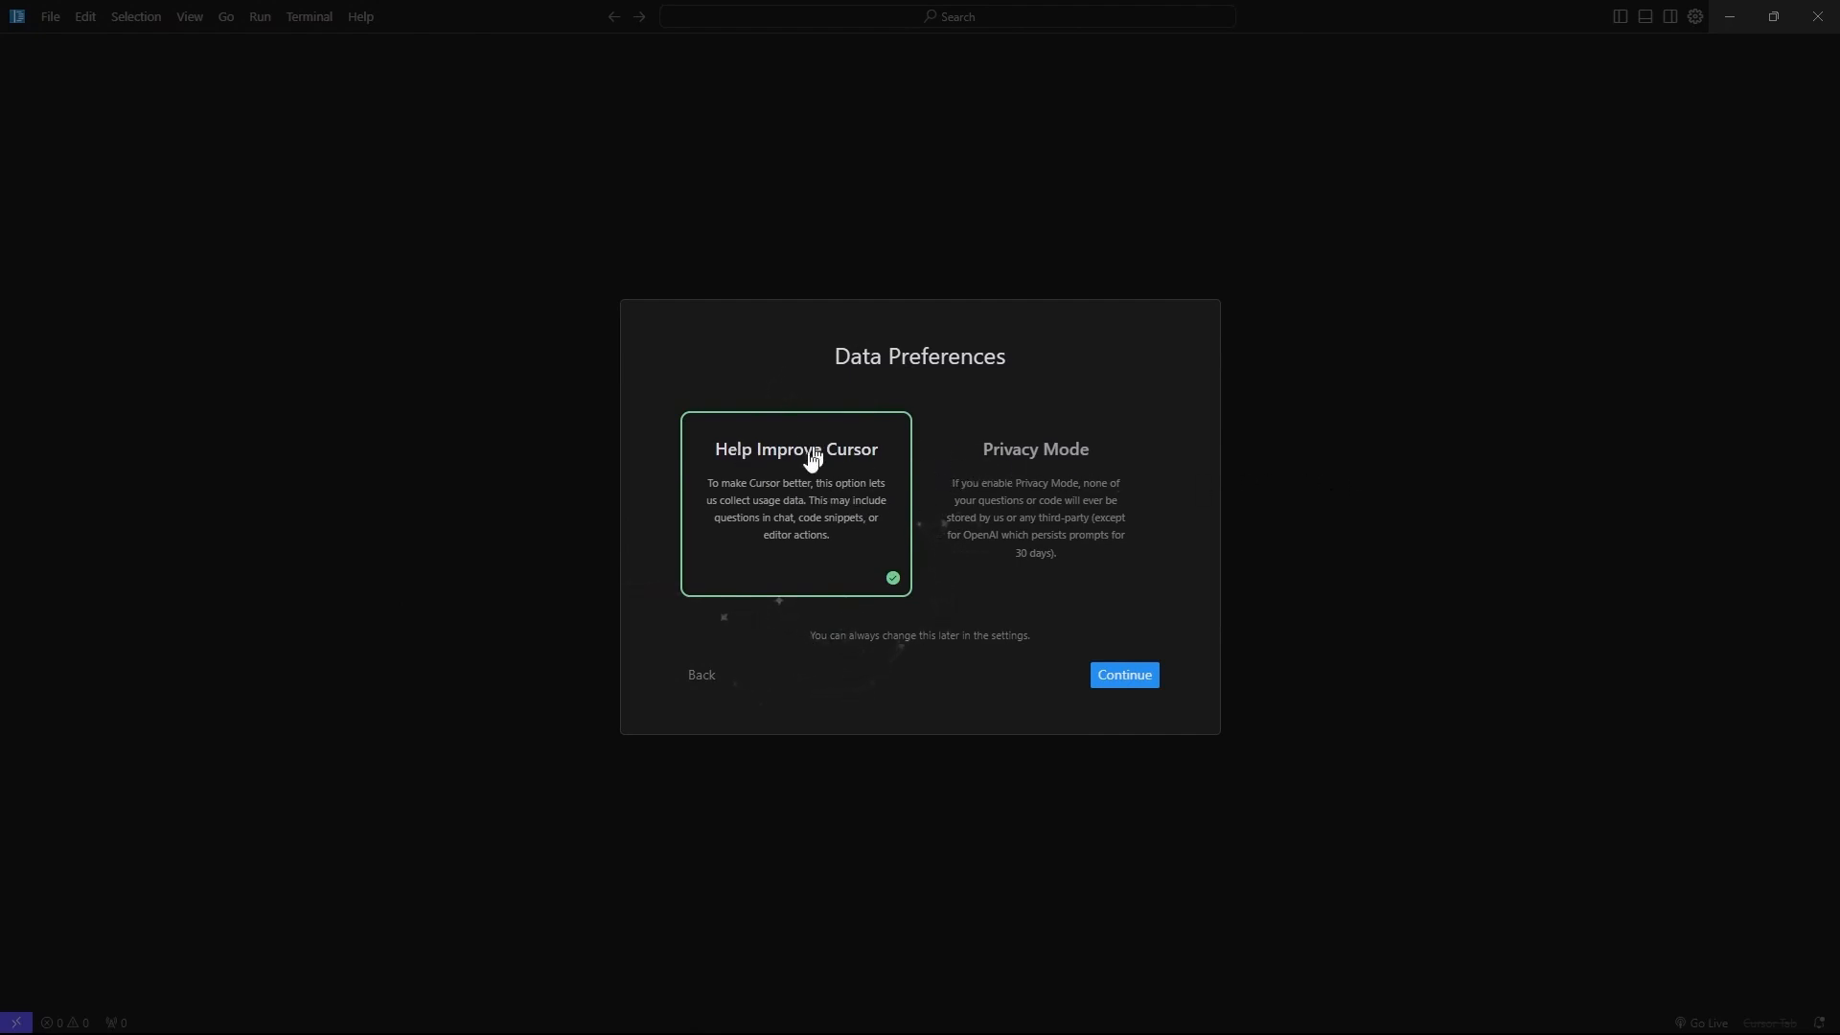
{"action": "mouse_move", "coordinate": [721, 498]}
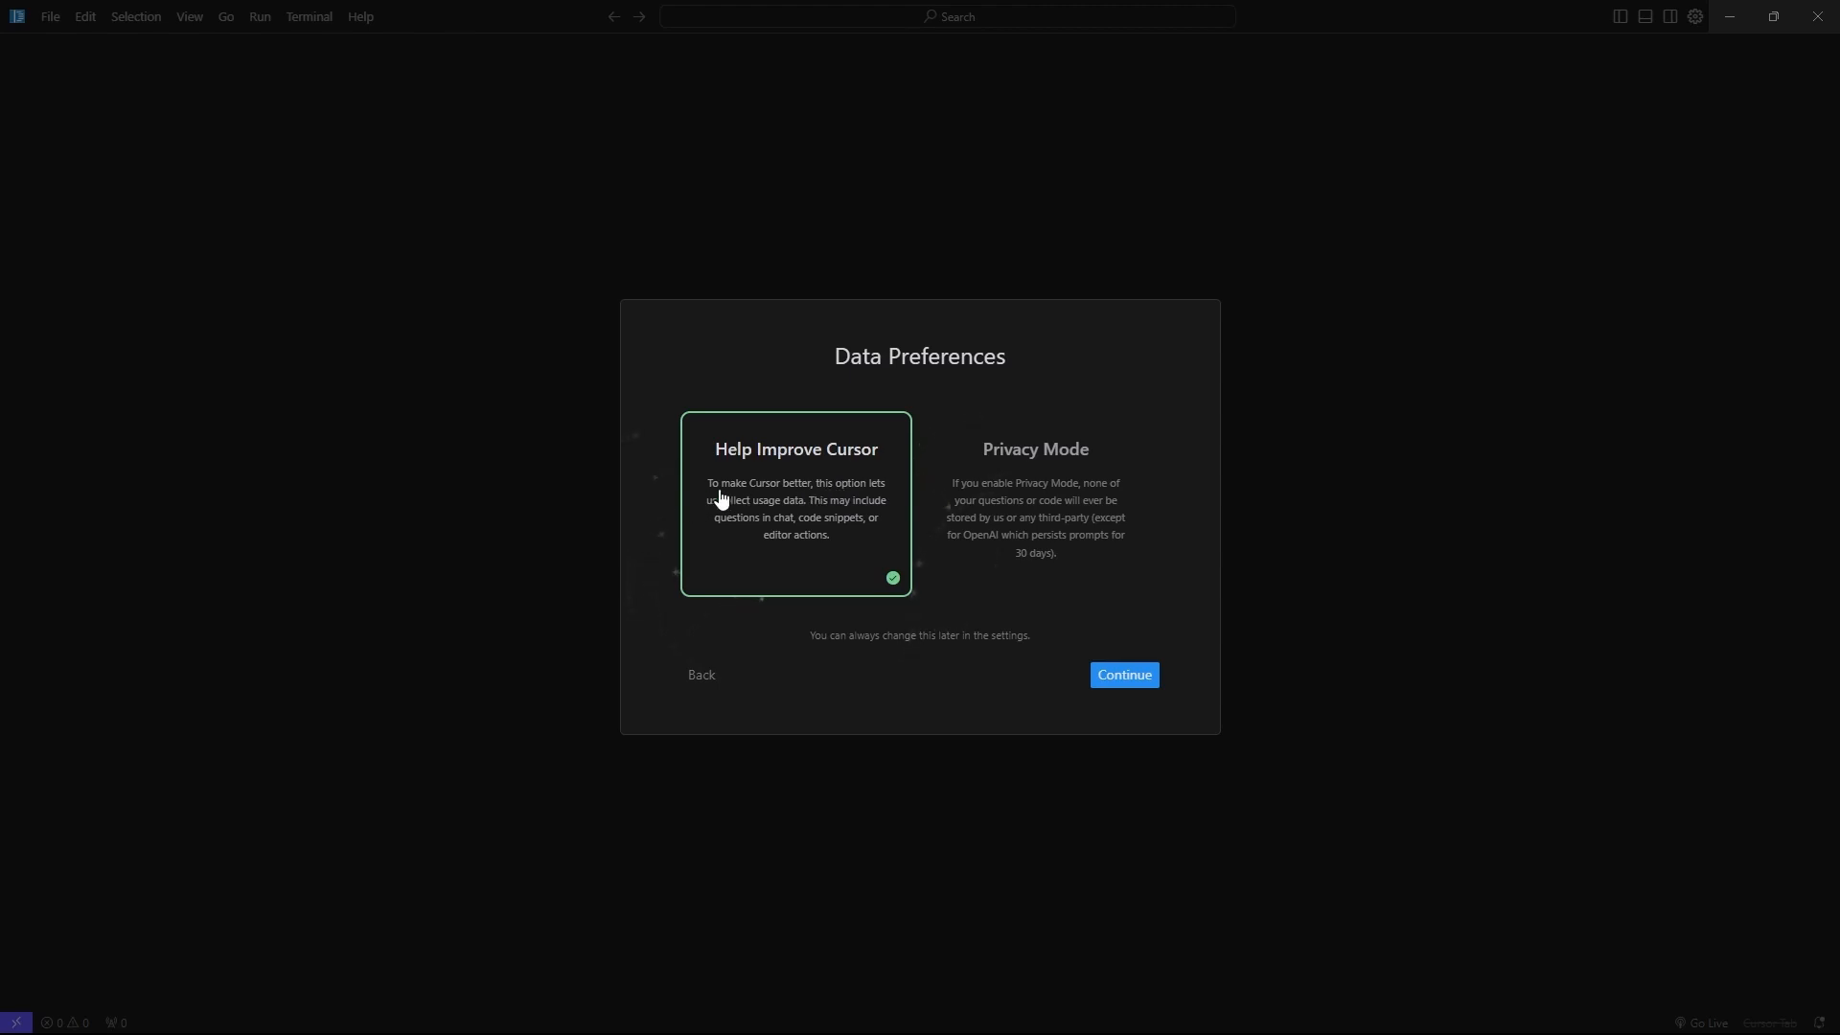
{"action": "mouse_move", "coordinate": [807, 477]}
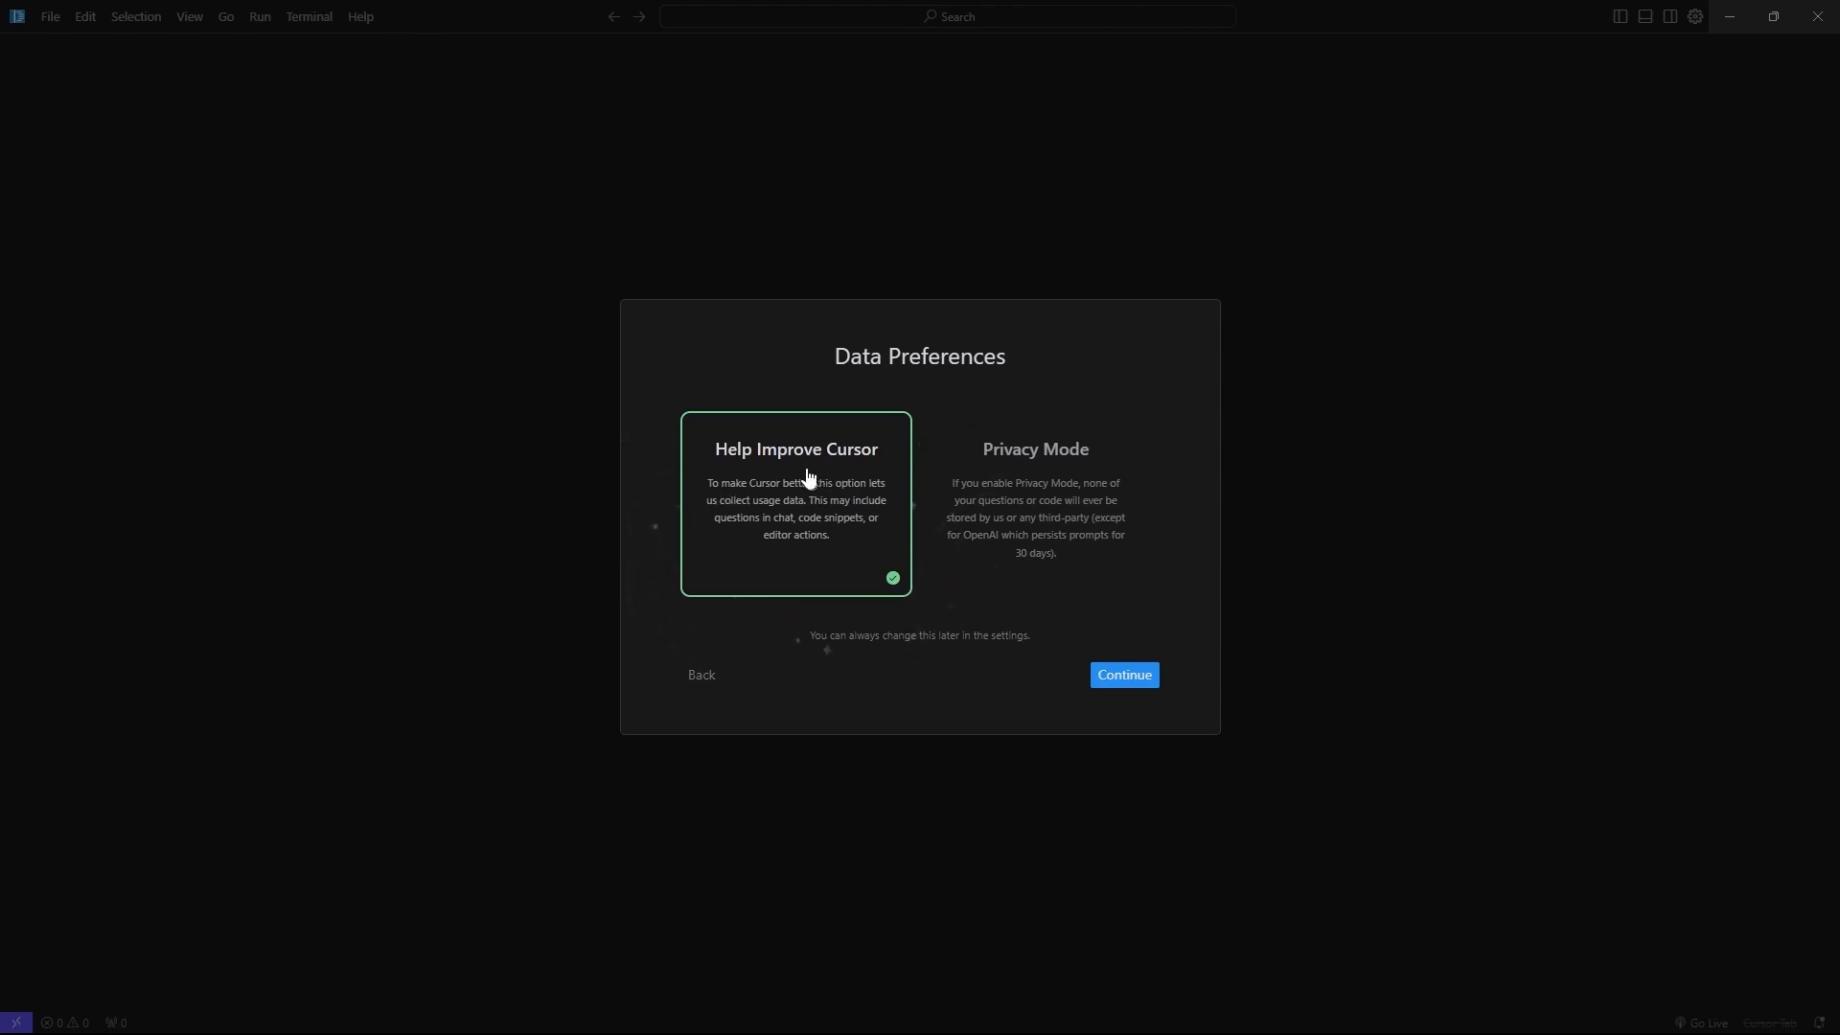
{"action": "mouse_move", "coordinate": [776, 444]}
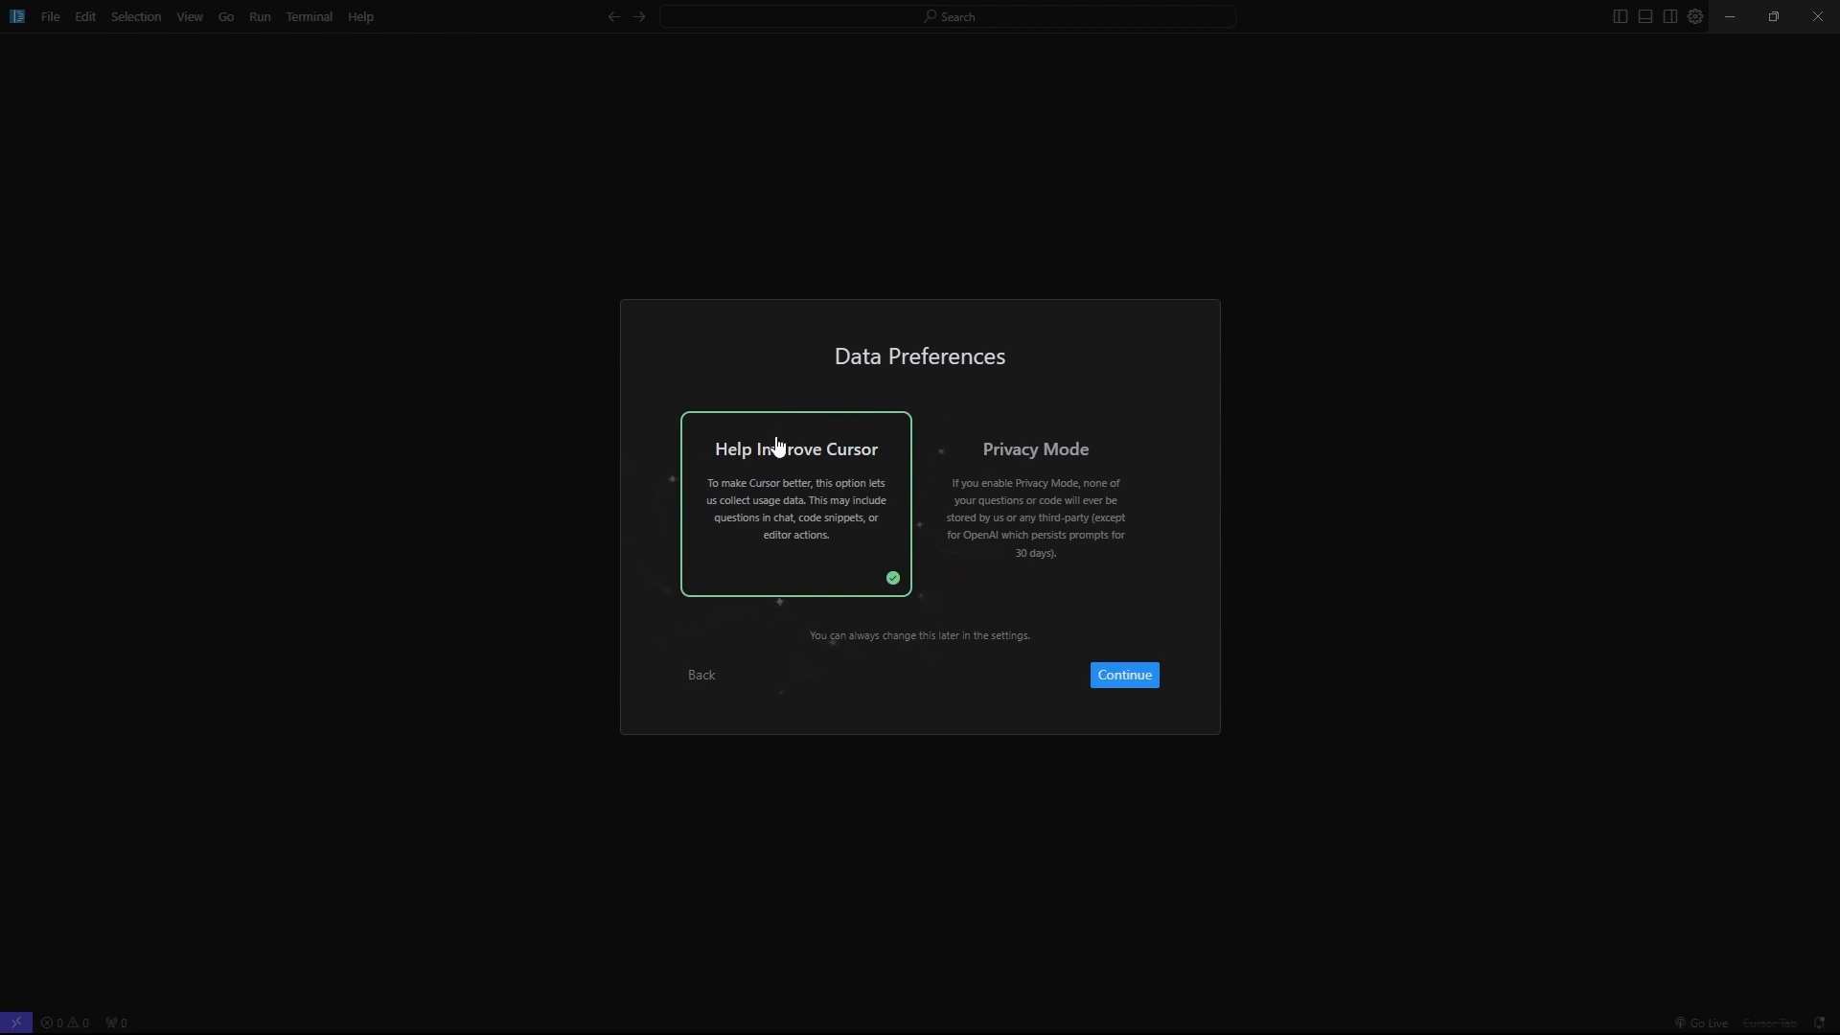
- Leave Help Improve Cursor chosen over Privacy Mode and continue to sign-in
{"action": "left_click", "coordinate": [1033, 504]}
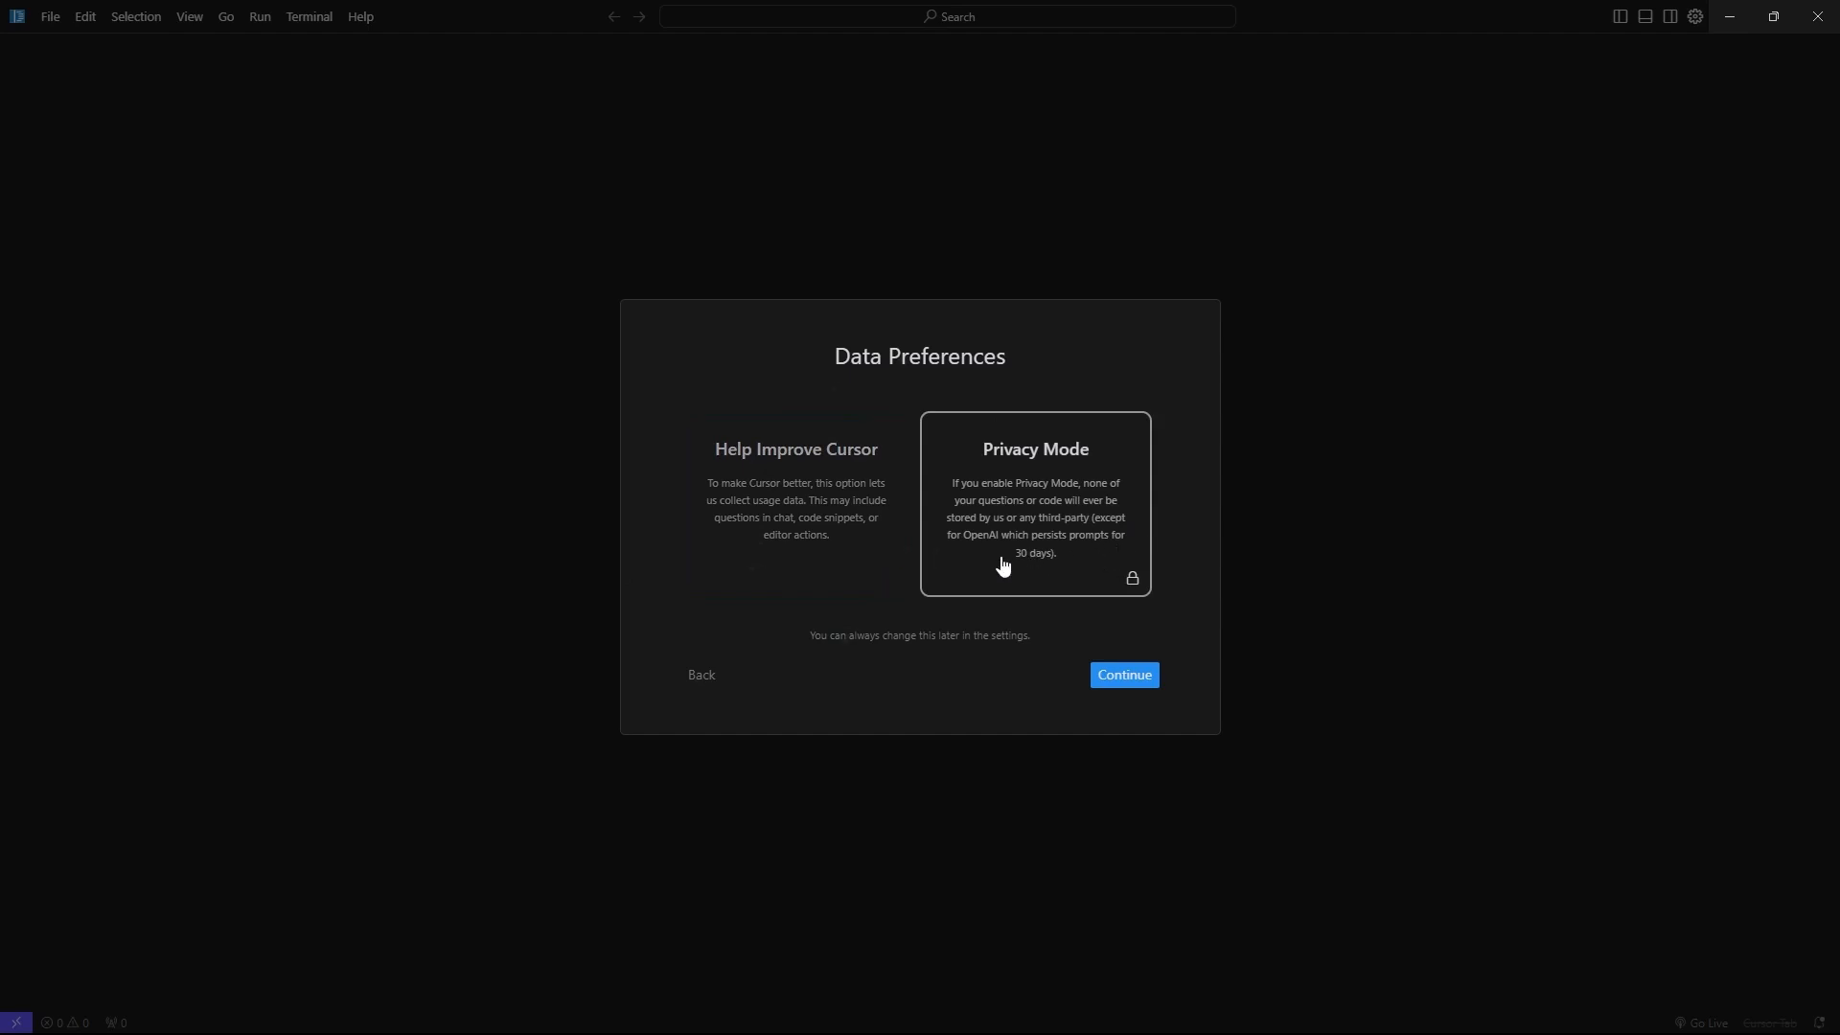
{"action": "left_click", "coordinate": [794, 506]}
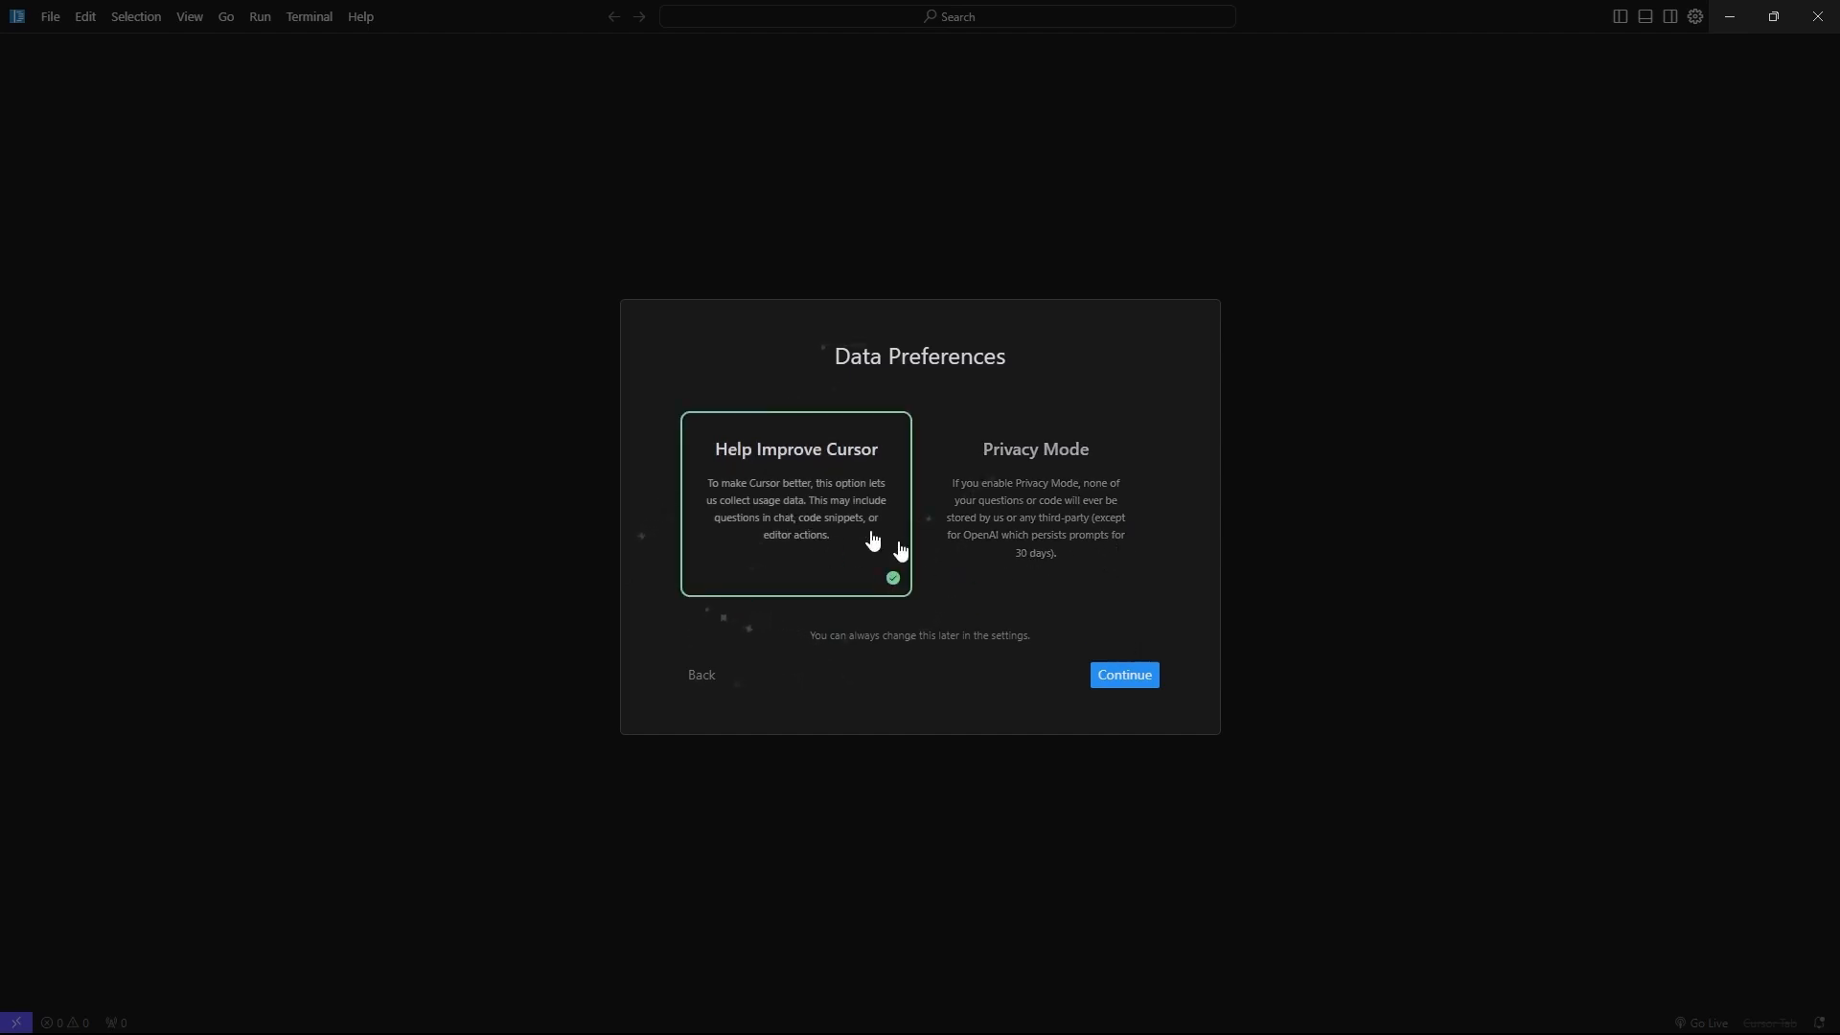
{"action": "left_click", "coordinate": [1121, 673]}
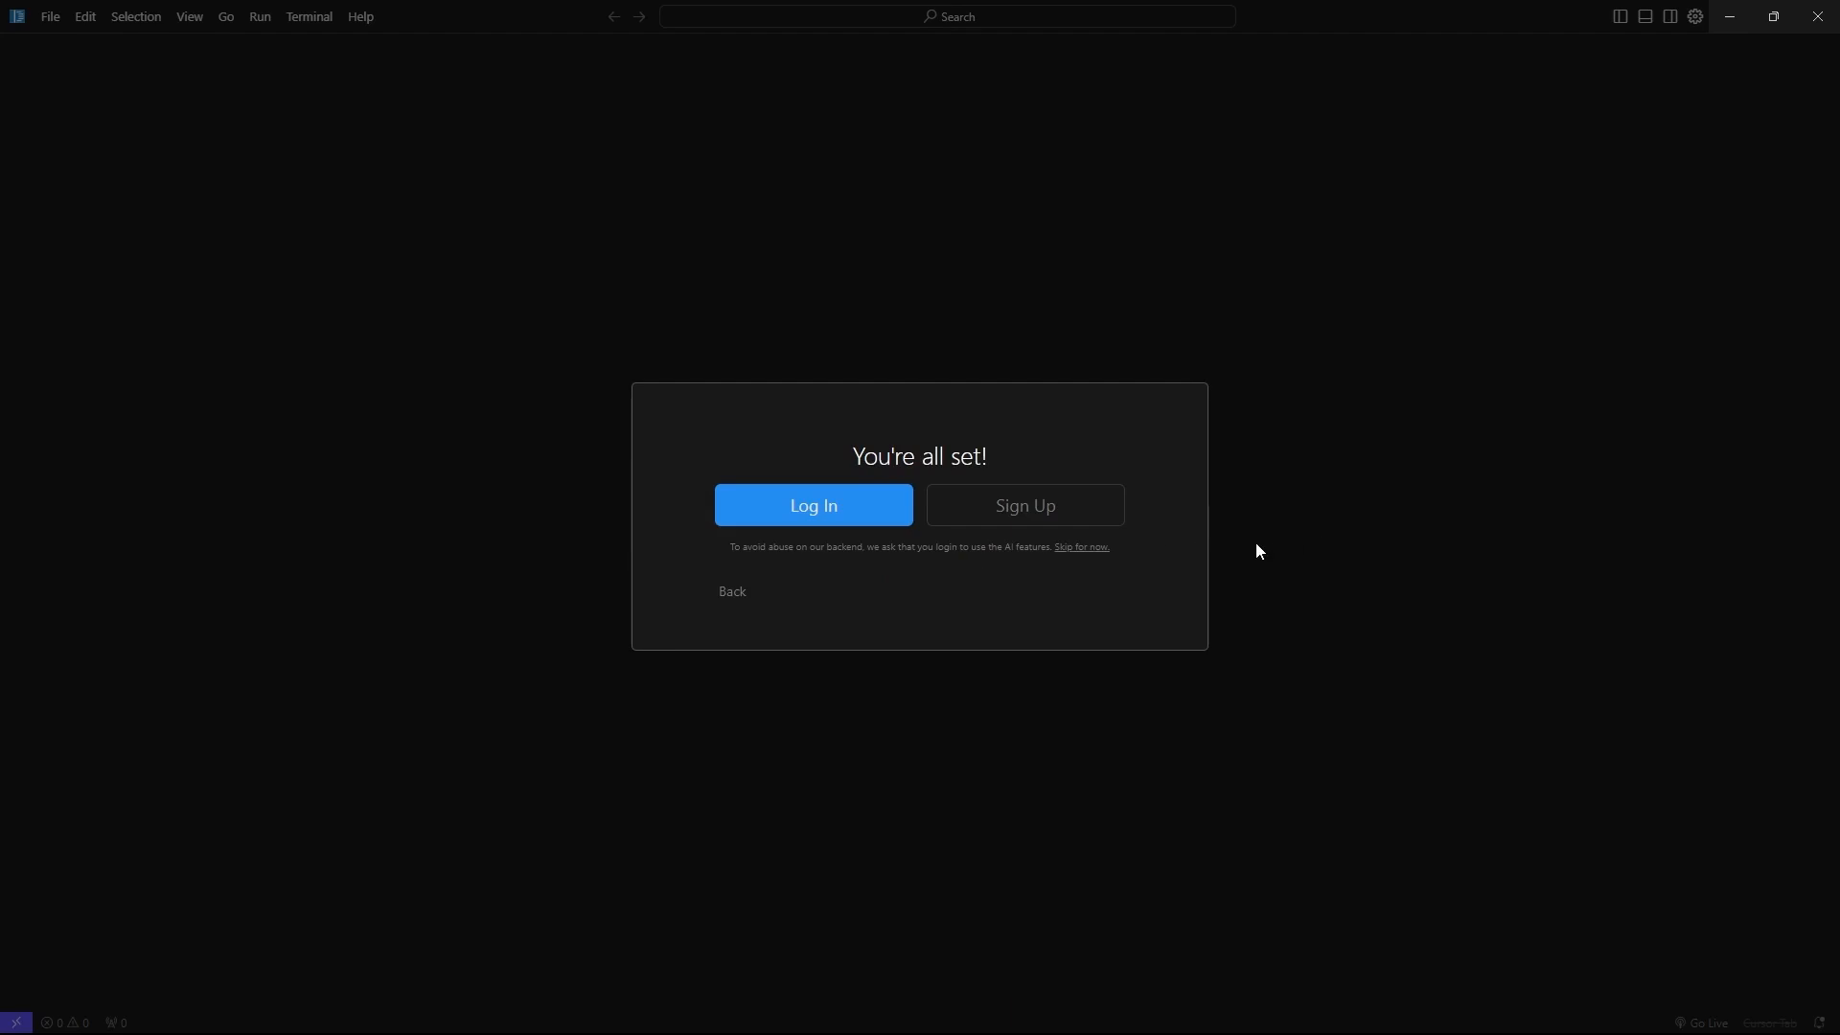
{"action": "mouse_move", "coordinate": [798, 555]}
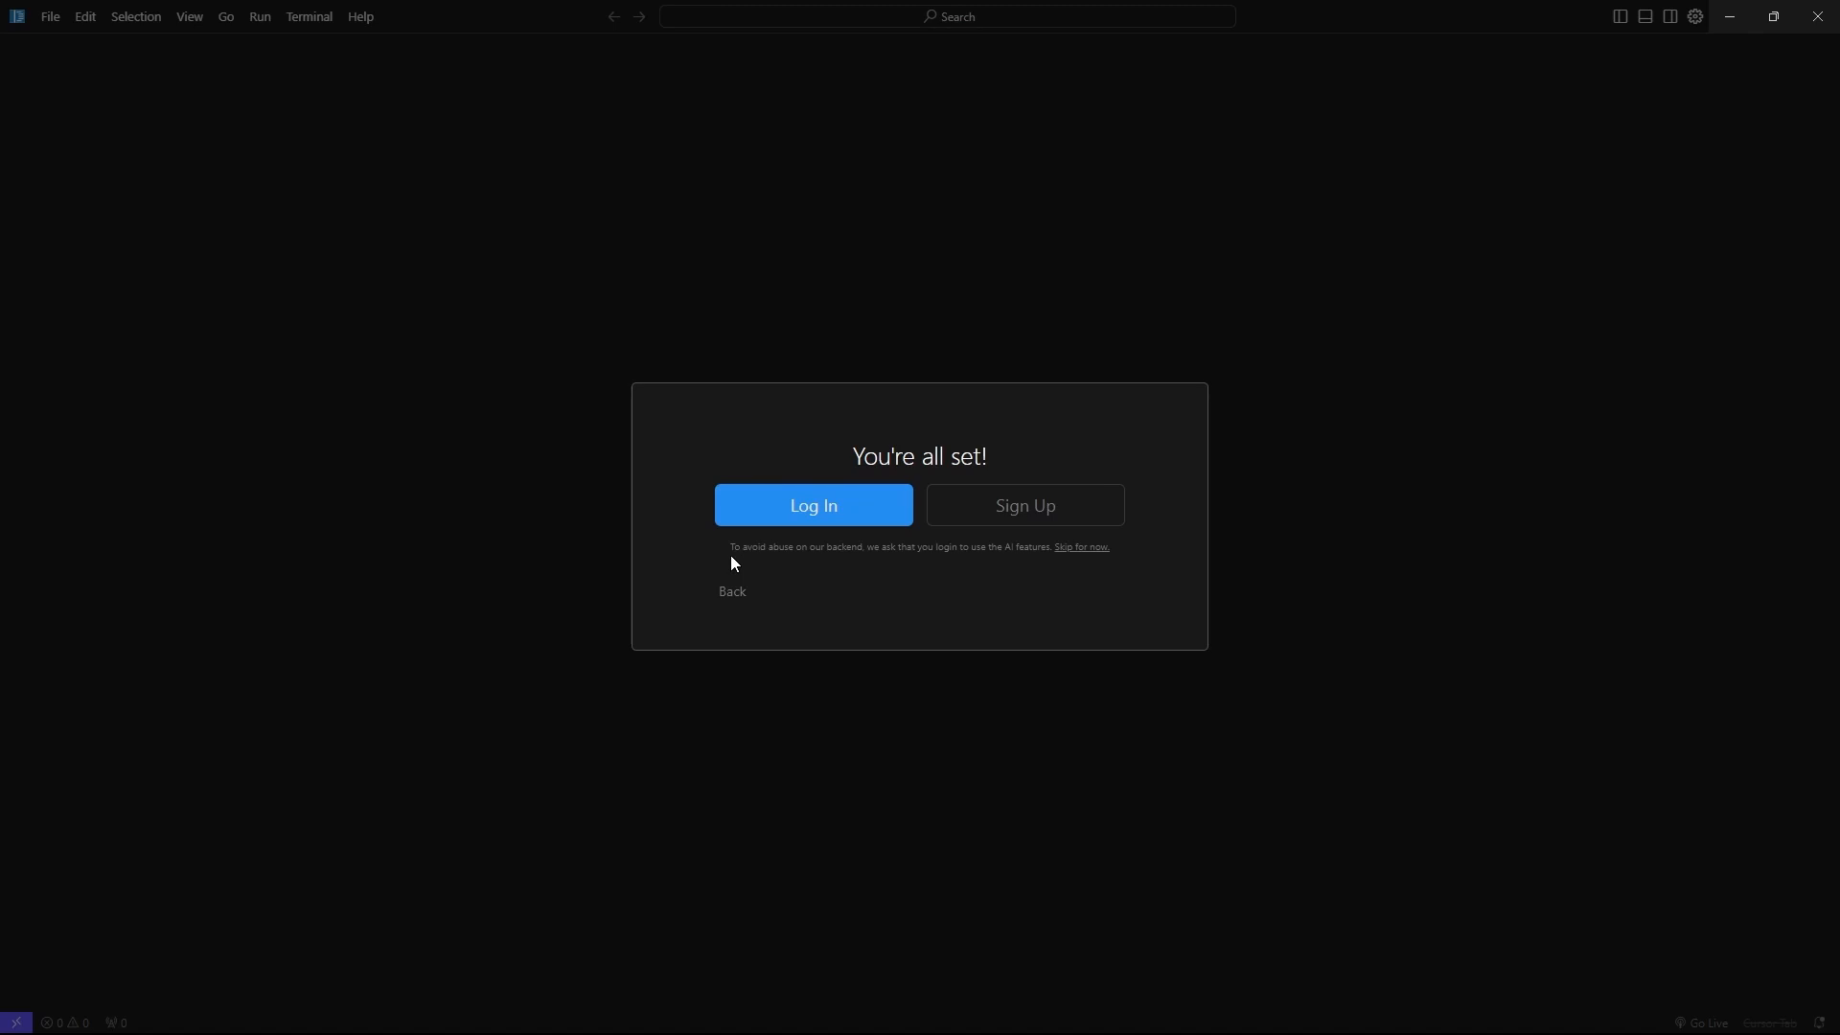
{"action": "mouse_move", "coordinate": [822, 588]}
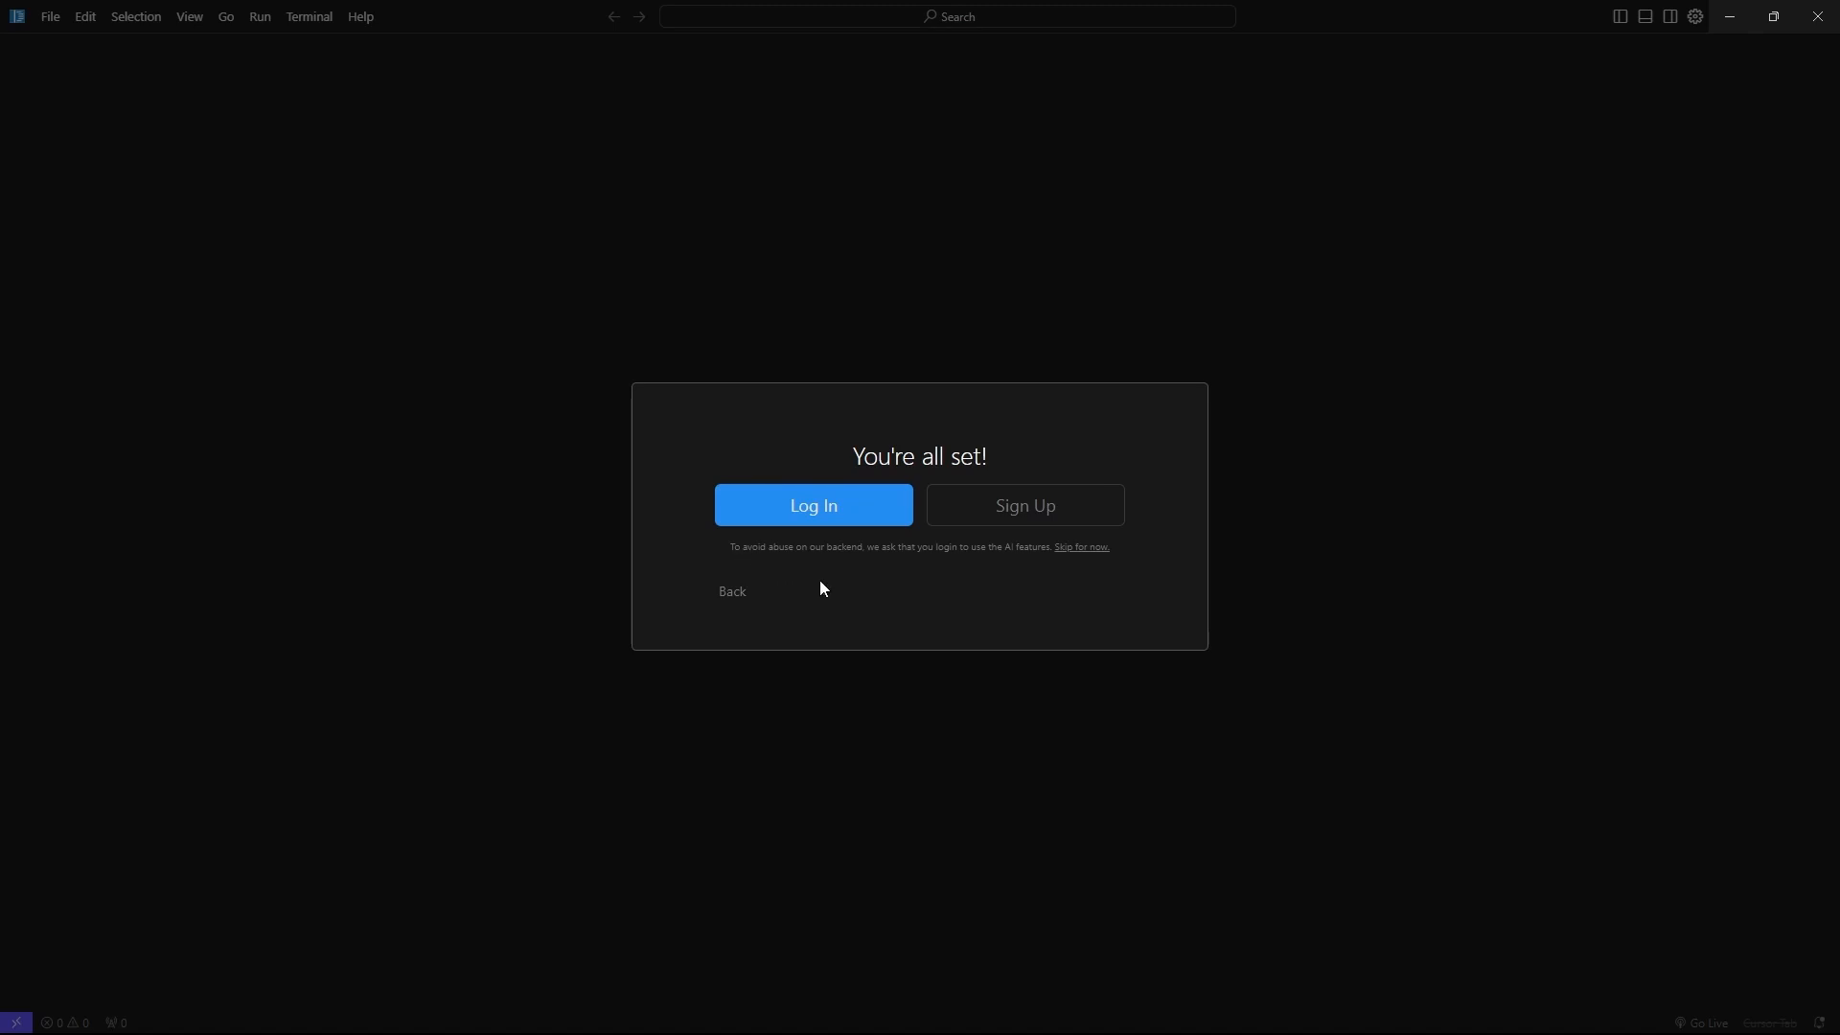
{"action": "mouse_move", "coordinate": [799, 593]}
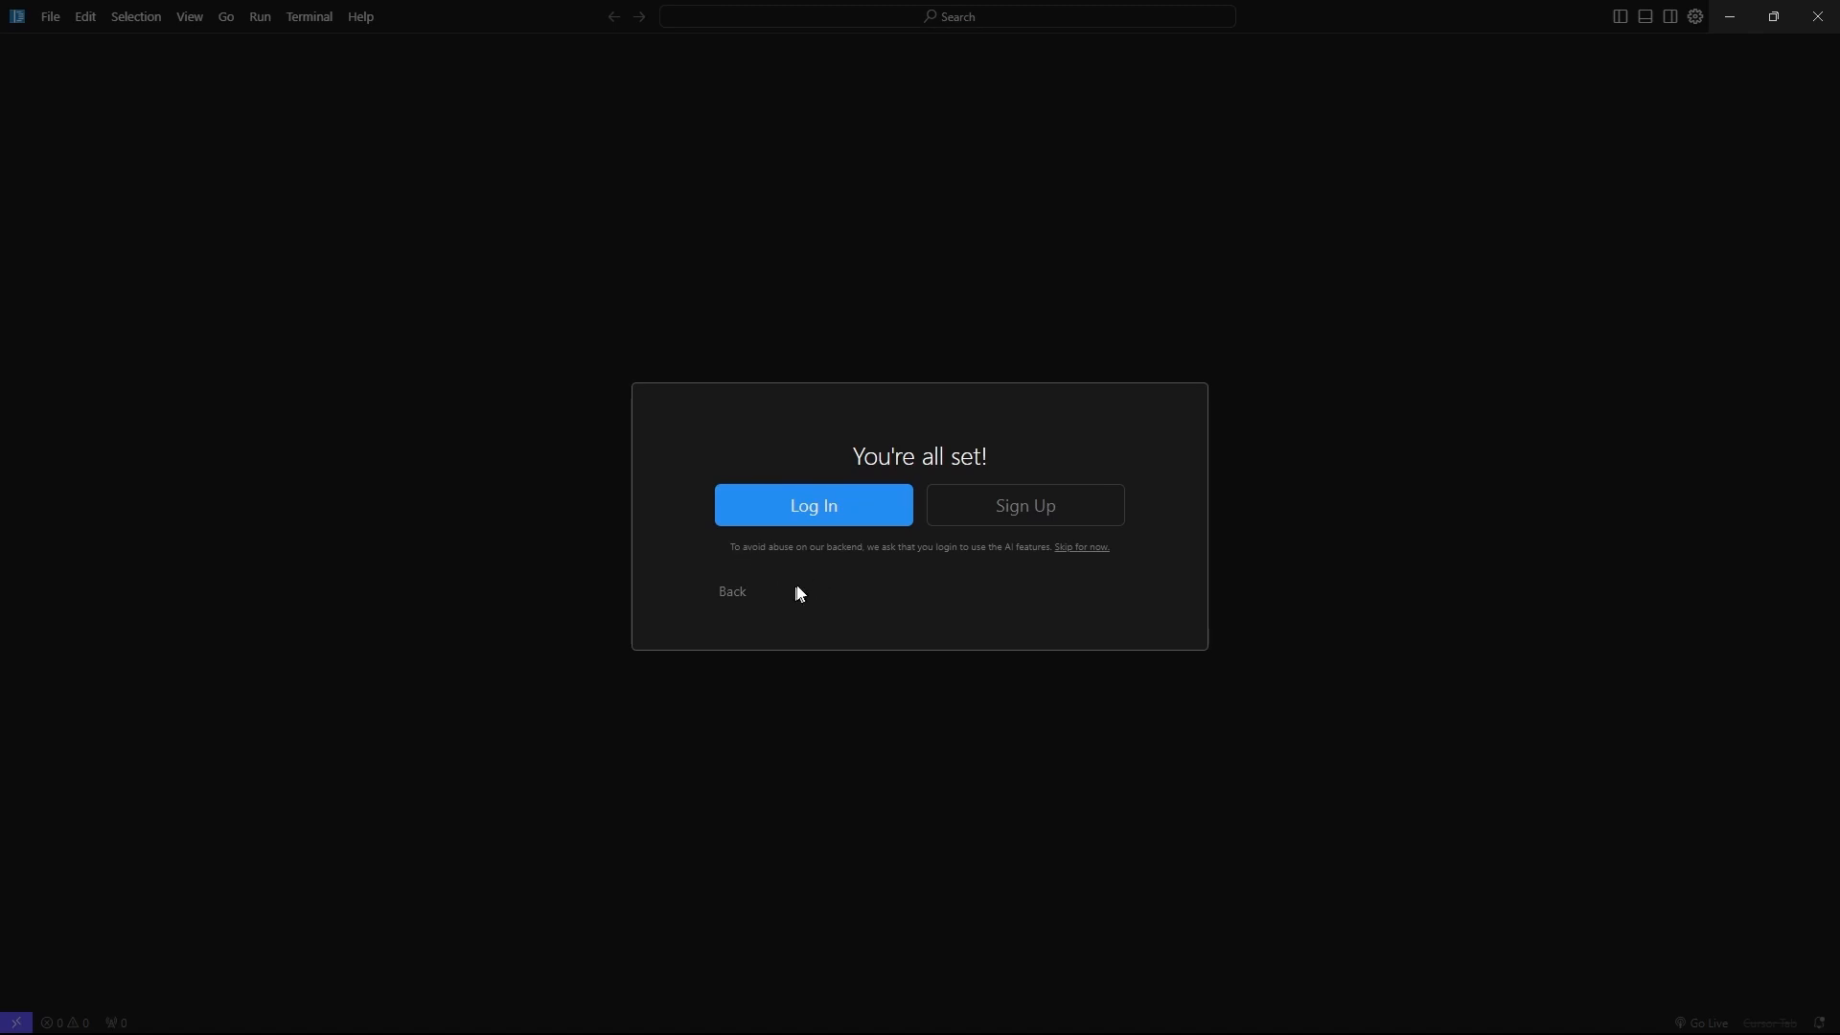
{"action": "mouse_move", "coordinate": [937, 563]}
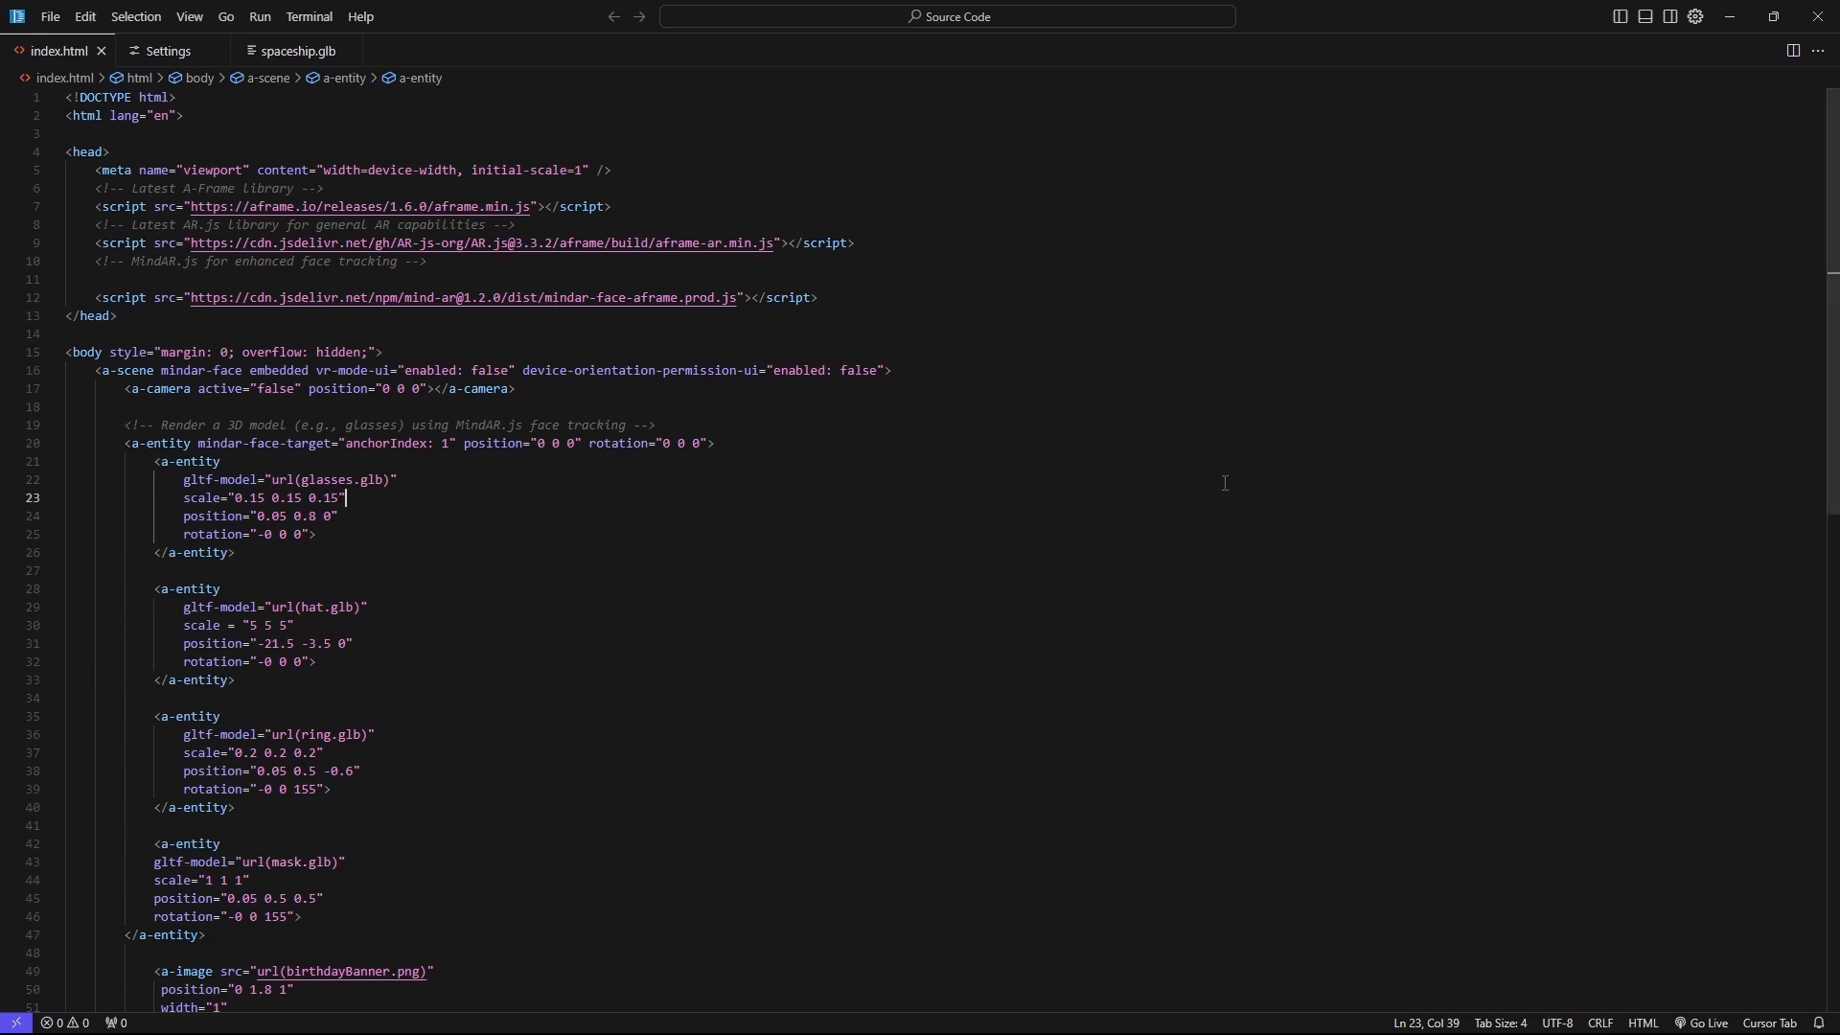
{"action": "mouse_move", "coordinate": [874, 464]}
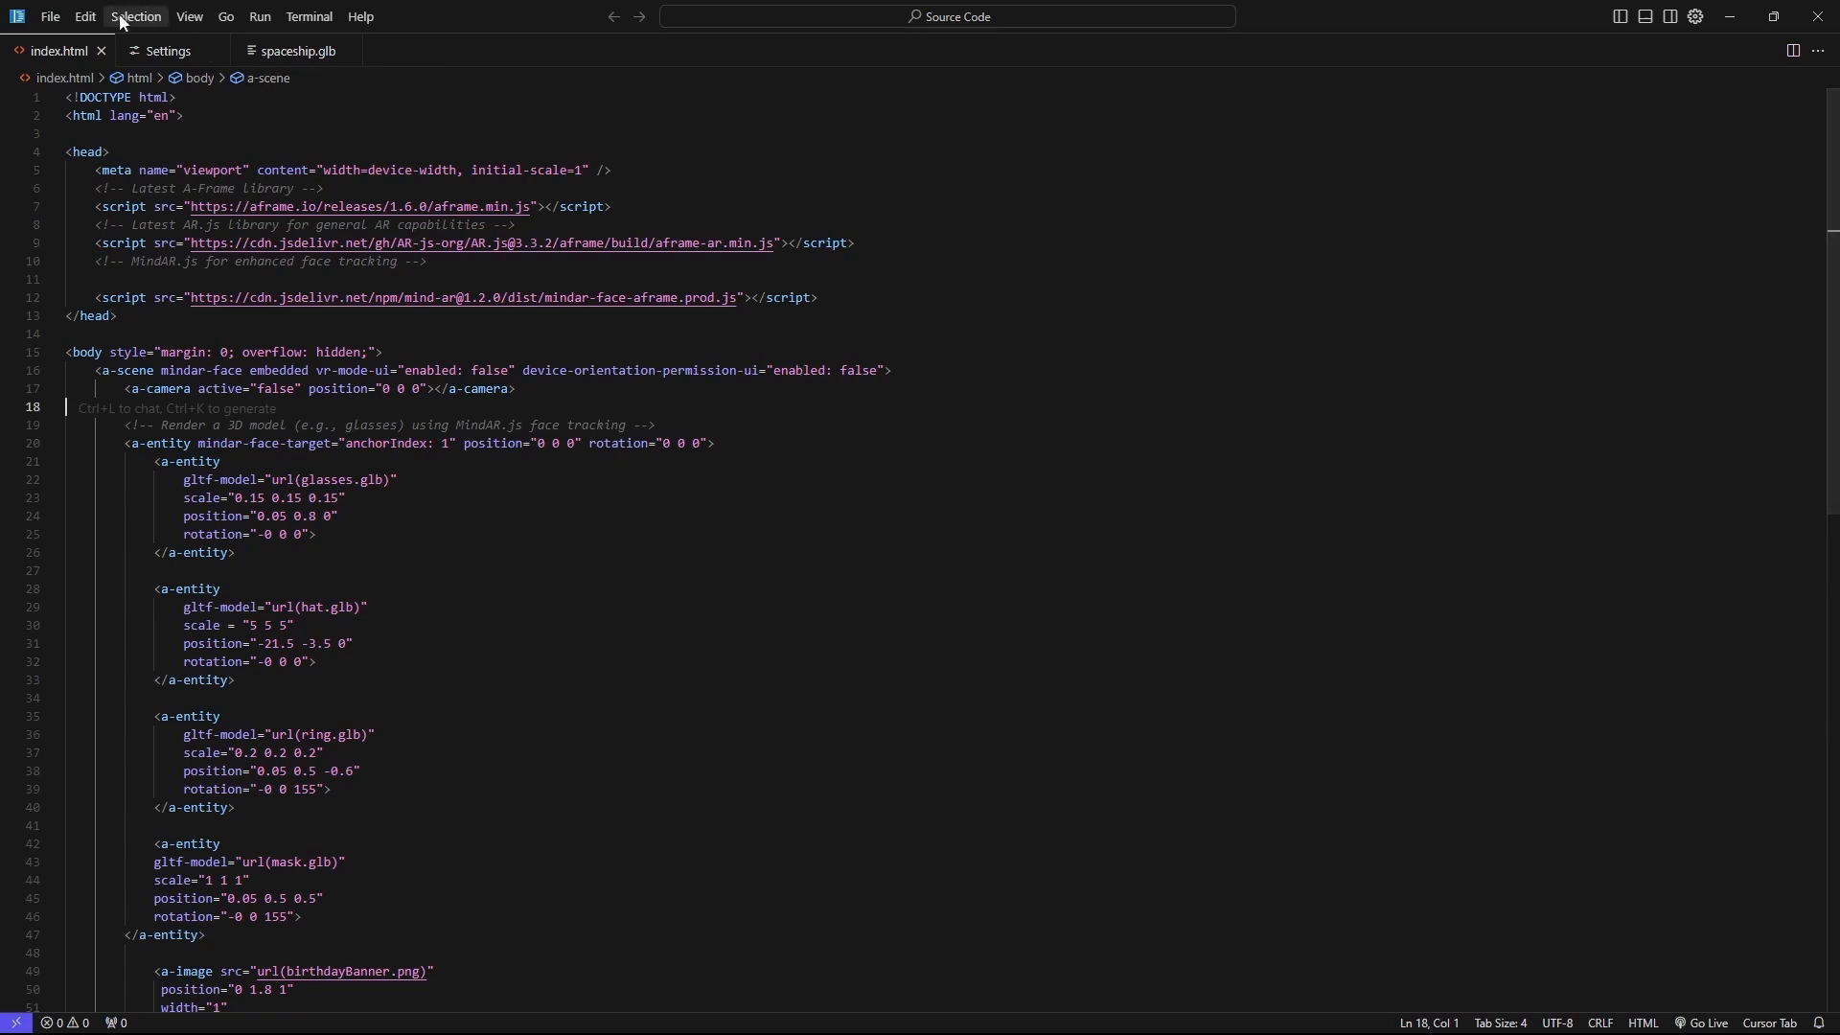
- Show the Explorer sidebar listing glasses.glb, hat.glb and index.html via the View menu
{"action": "left_click", "coordinate": [307, 15]}
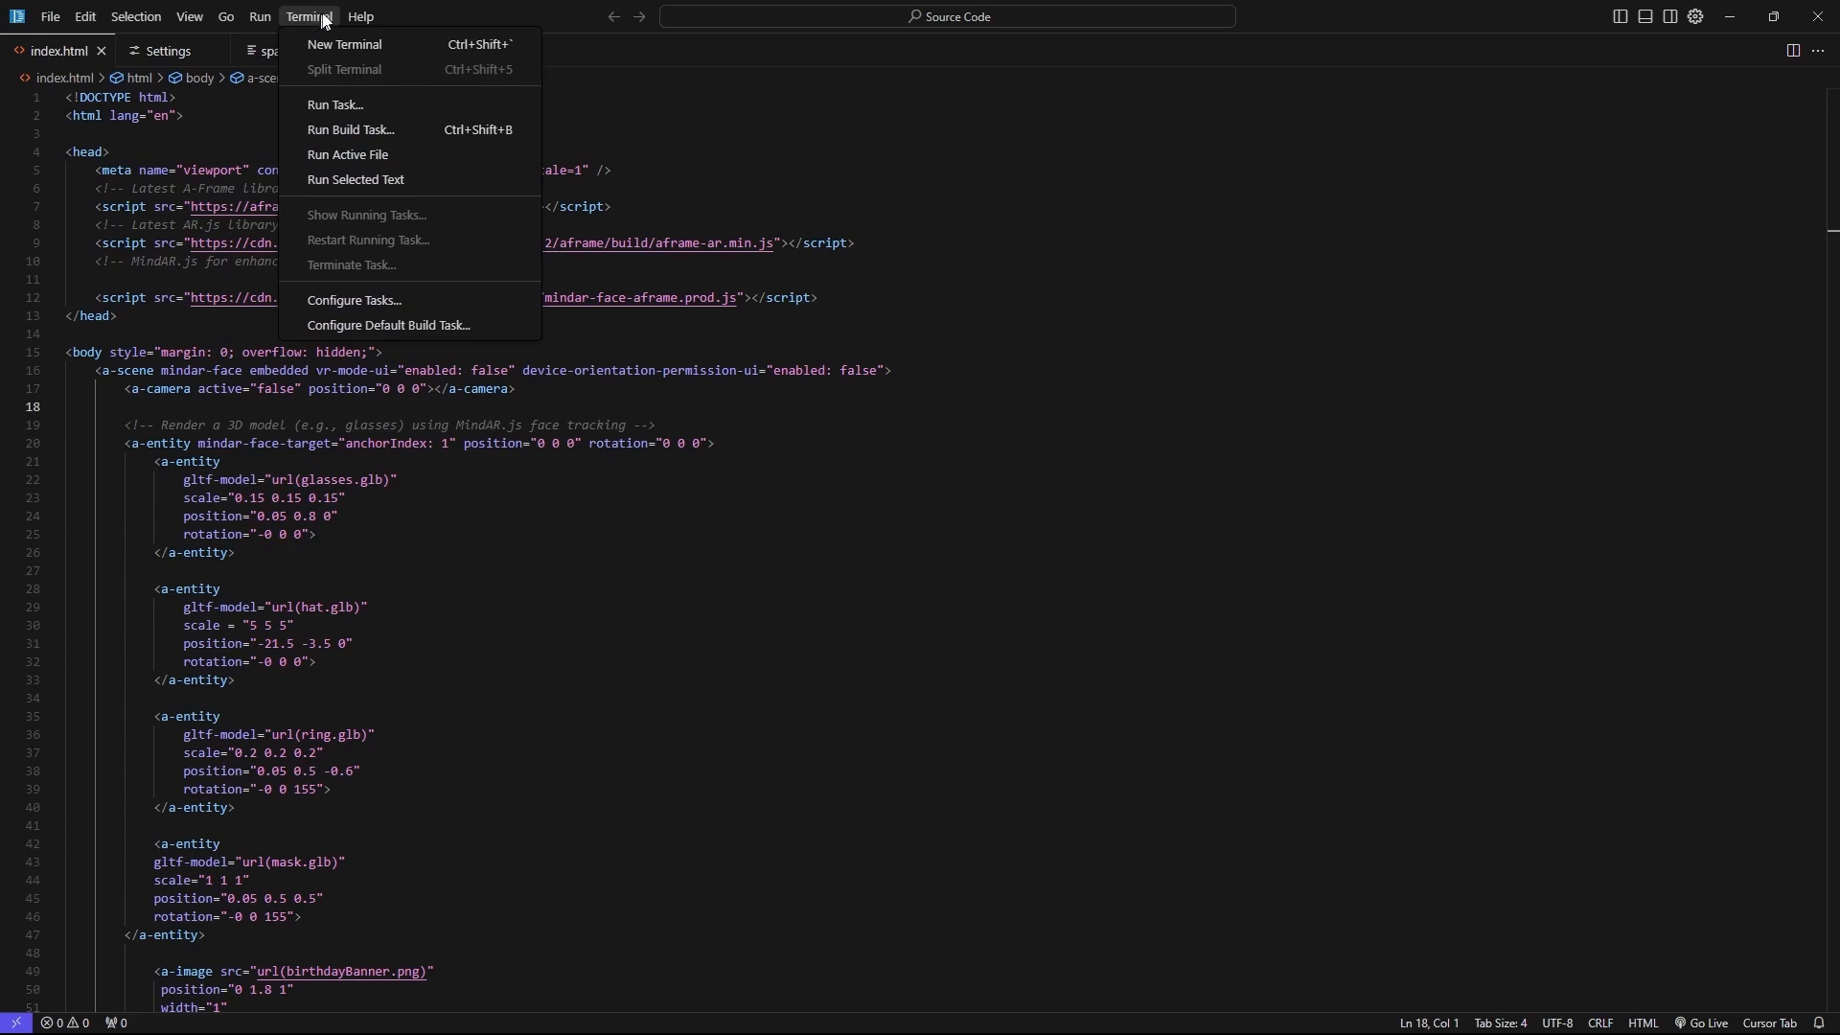
{"action": "left_click", "coordinate": [188, 17]}
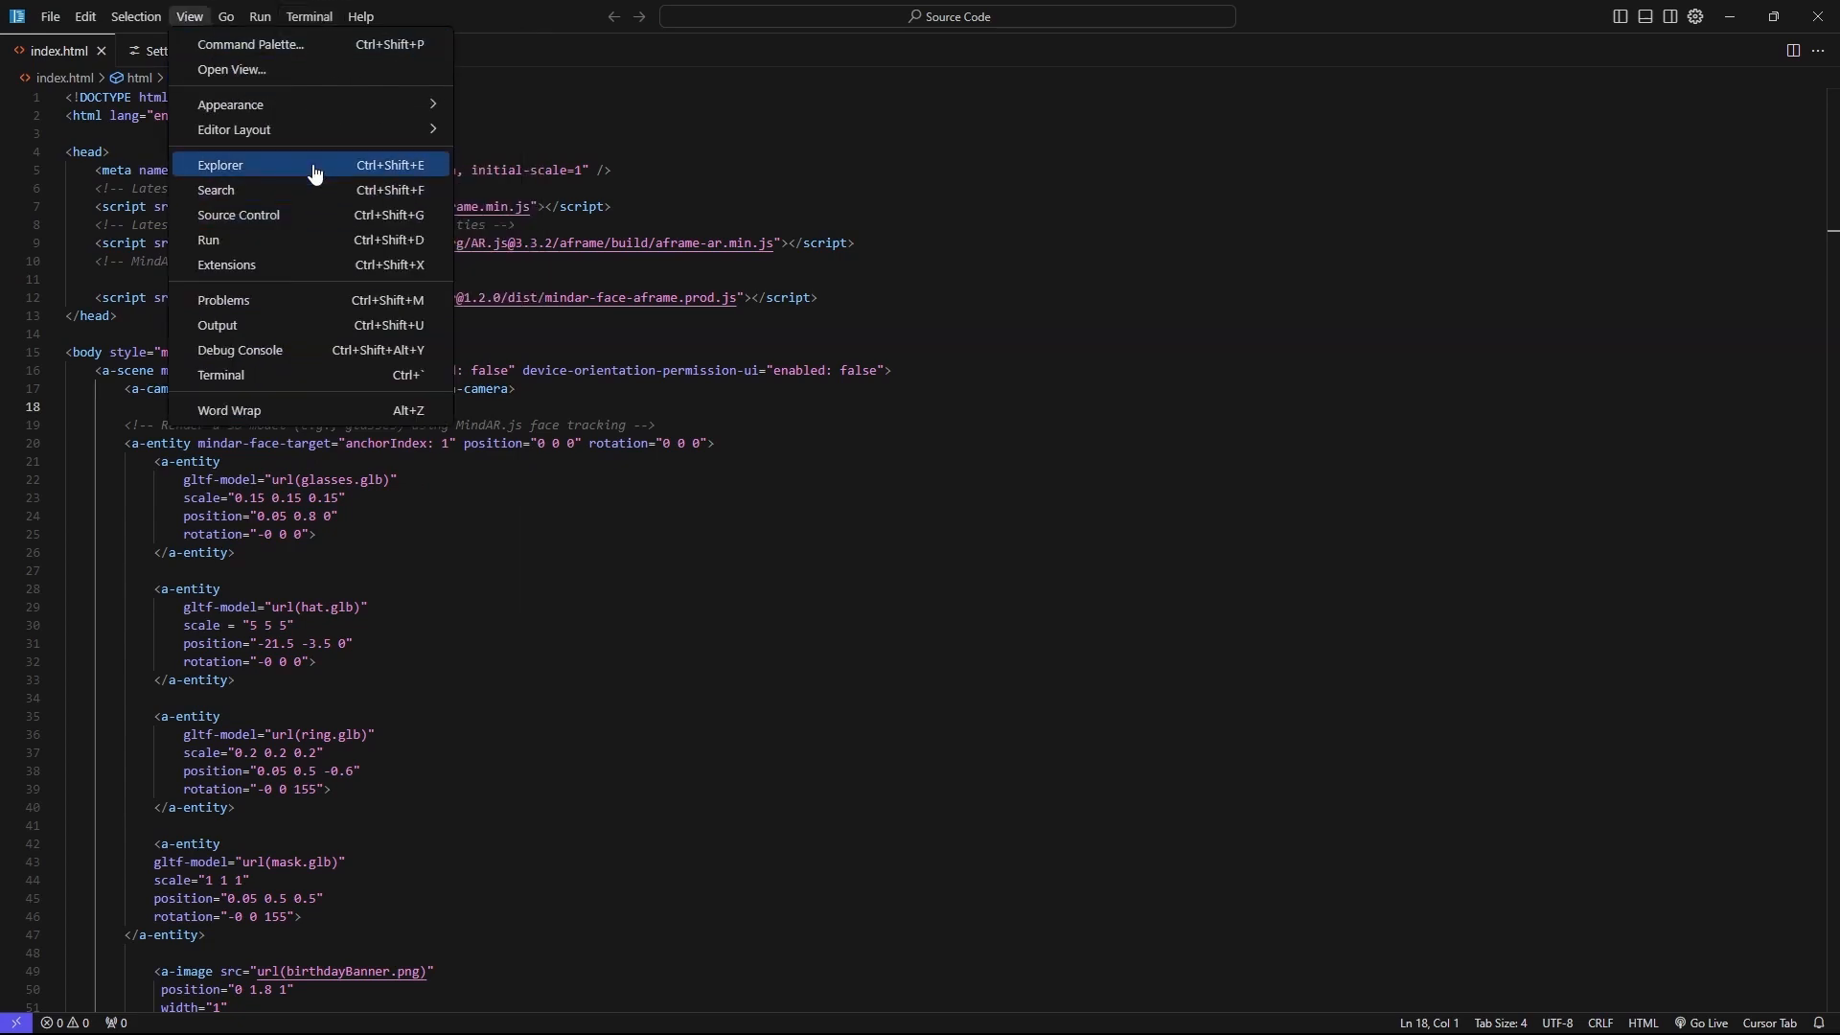
{"action": "mouse_move", "coordinate": [232, 104]}
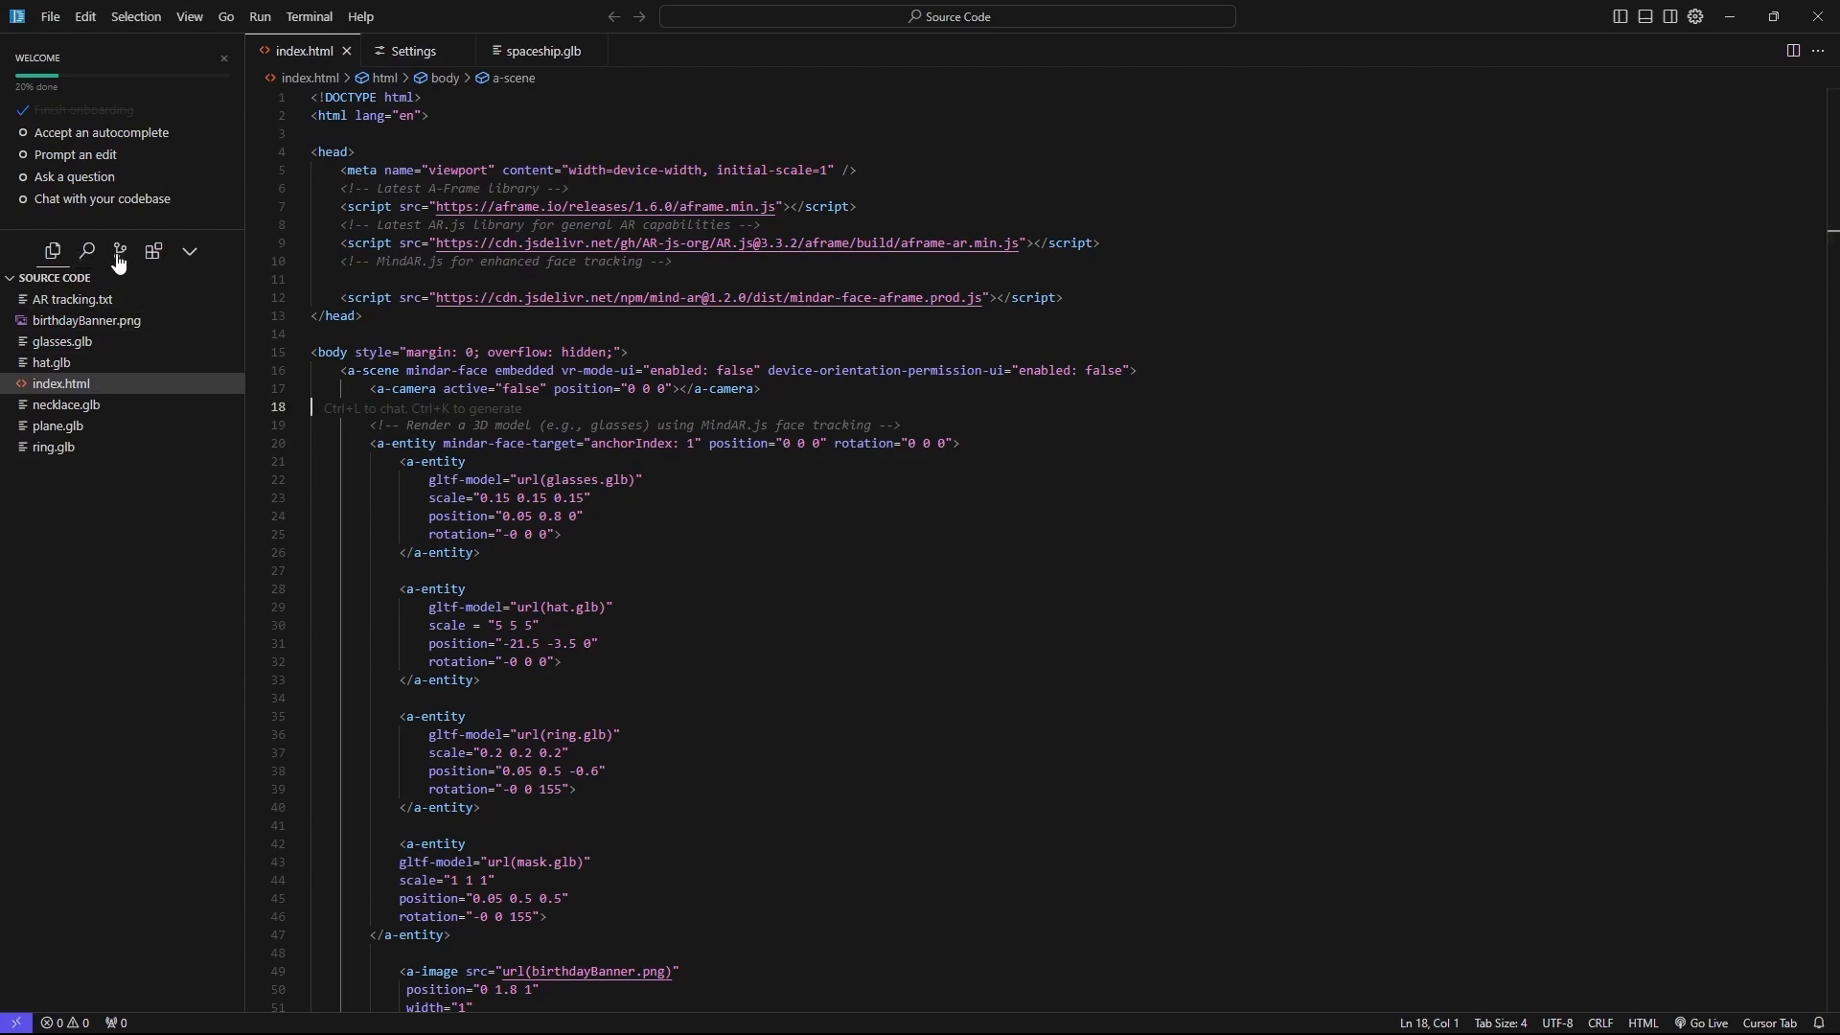
{"action": "left_click", "coordinate": [149, 251]}
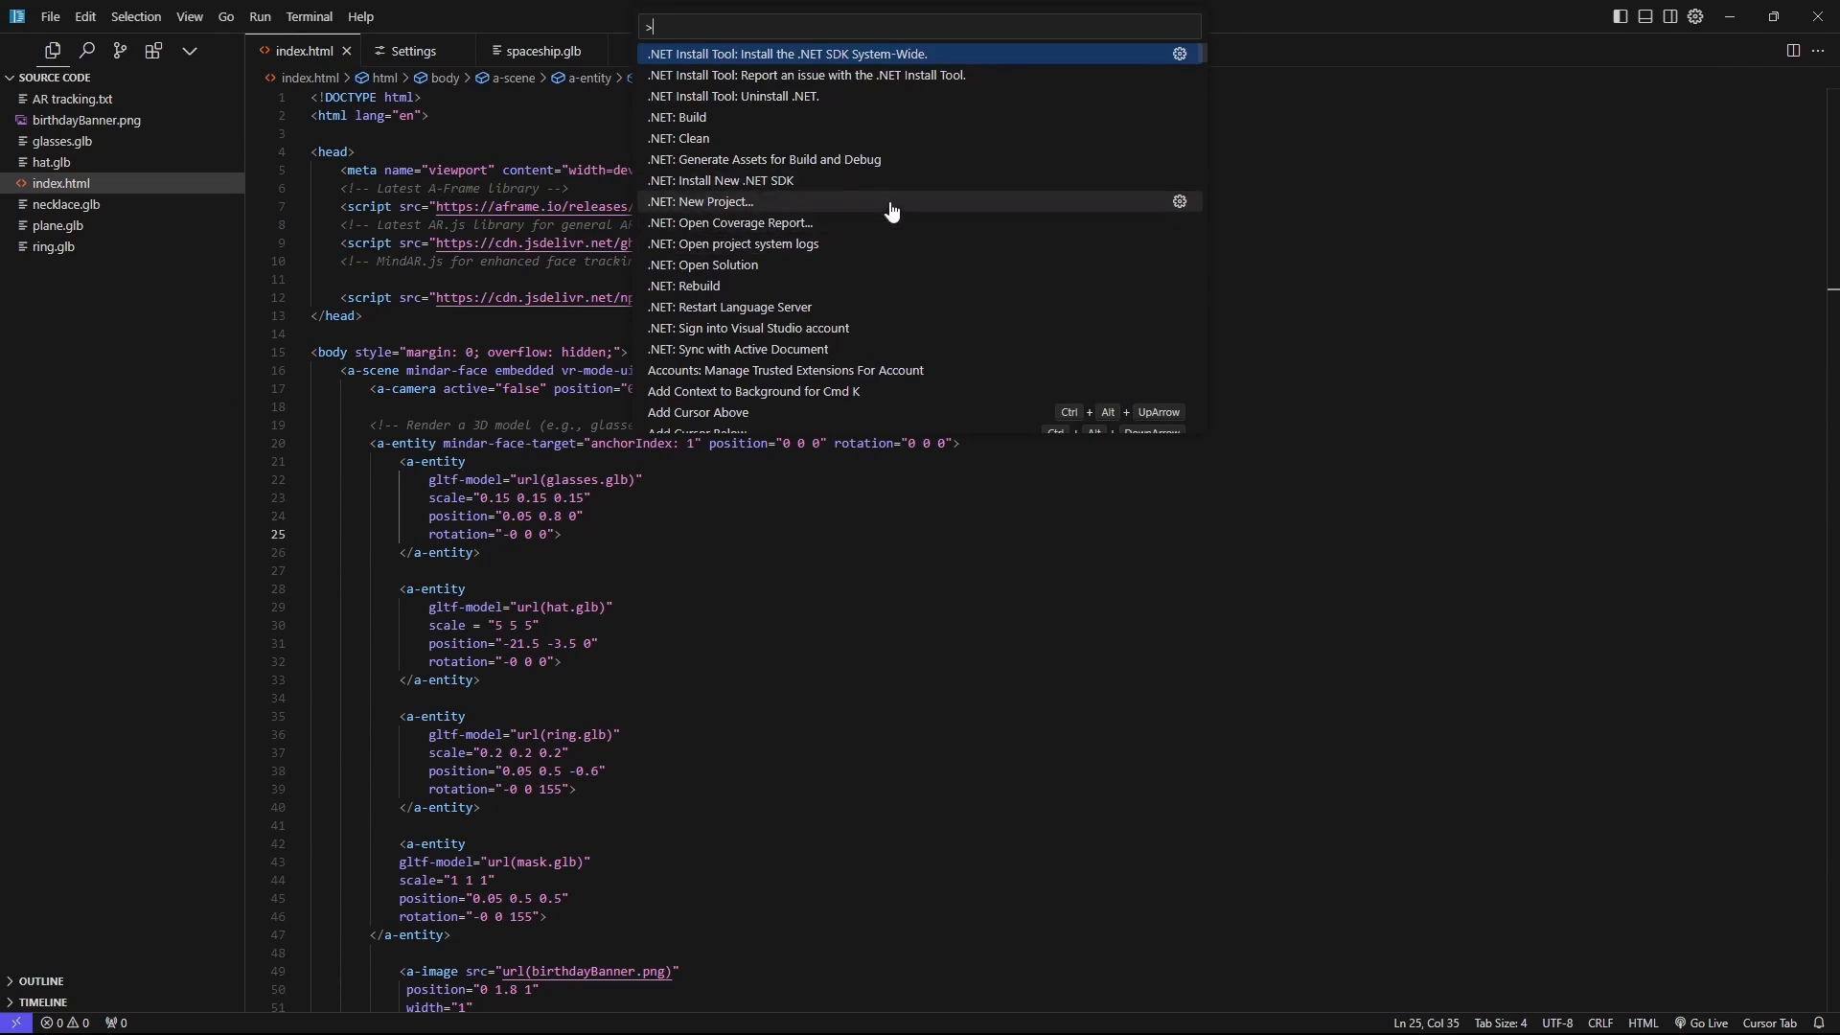
- Bring up Preferences: Color Theme from the Command Palette and dismiss the picker
{"action": "type", "text": "the"}
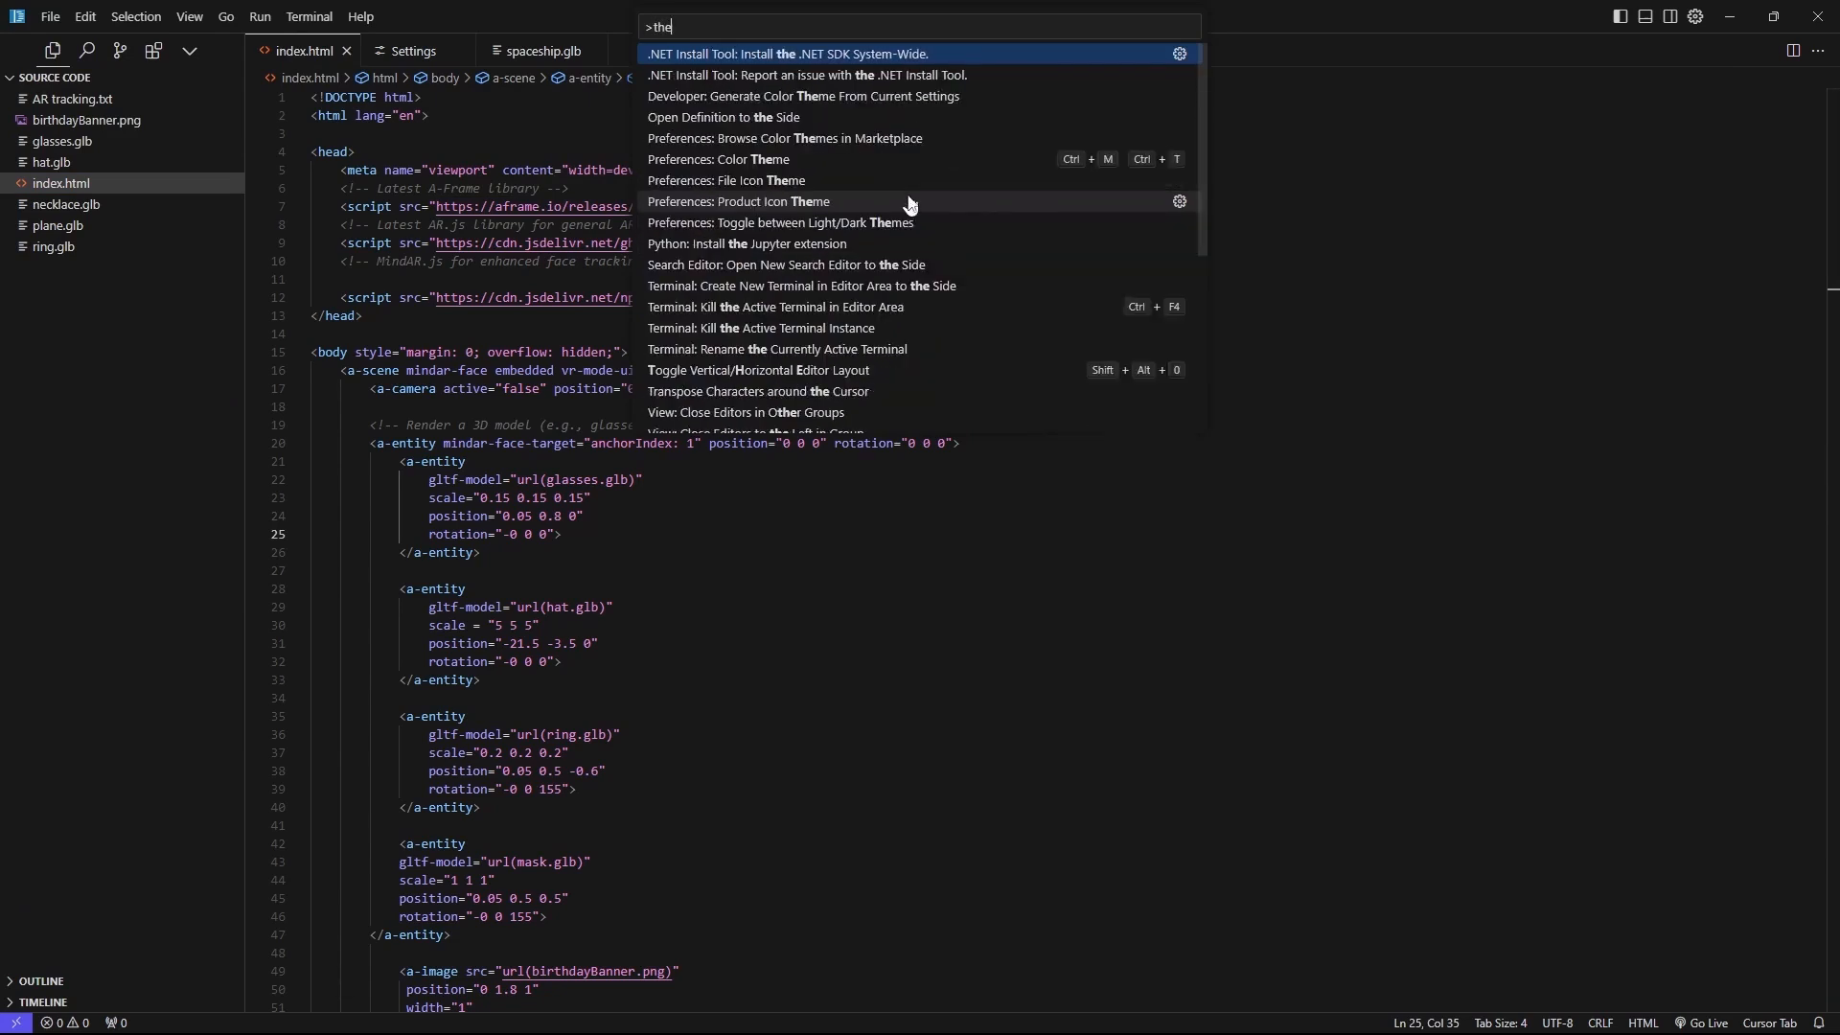
{"action": "left_click", "coordinate": [719, 159]}
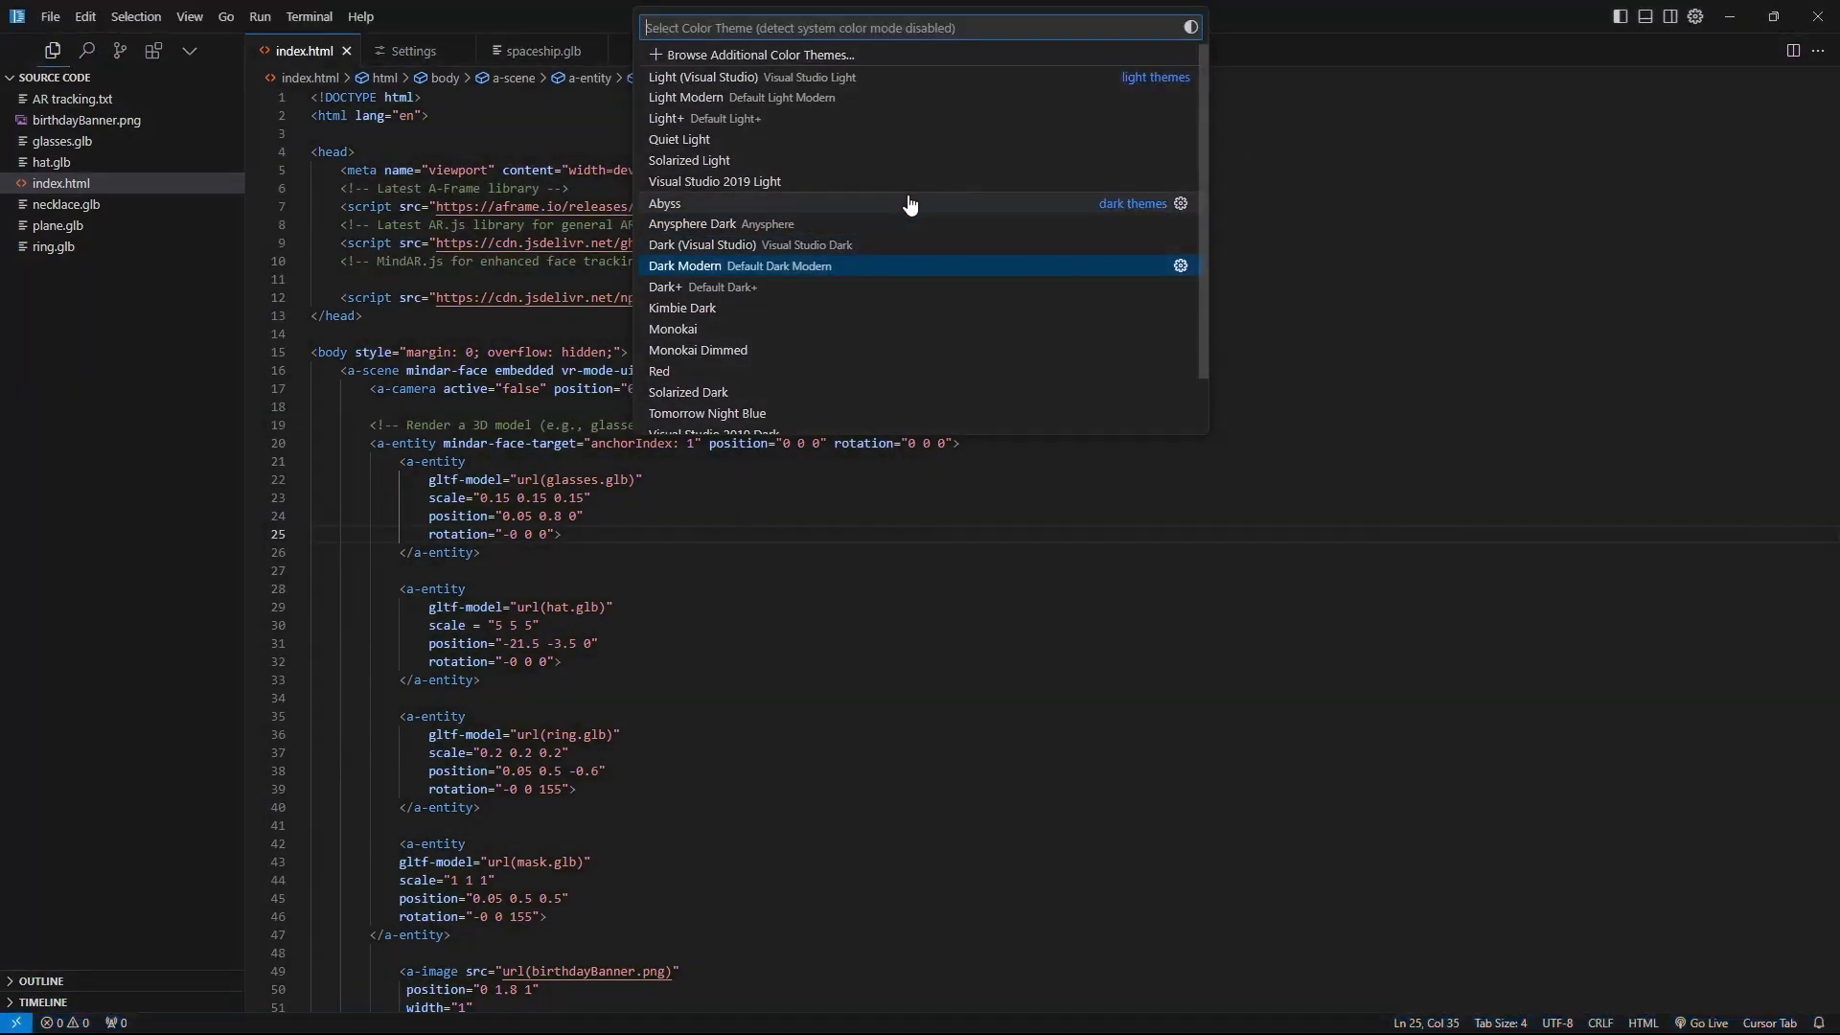
{"action": "key", "text": "Escape"}
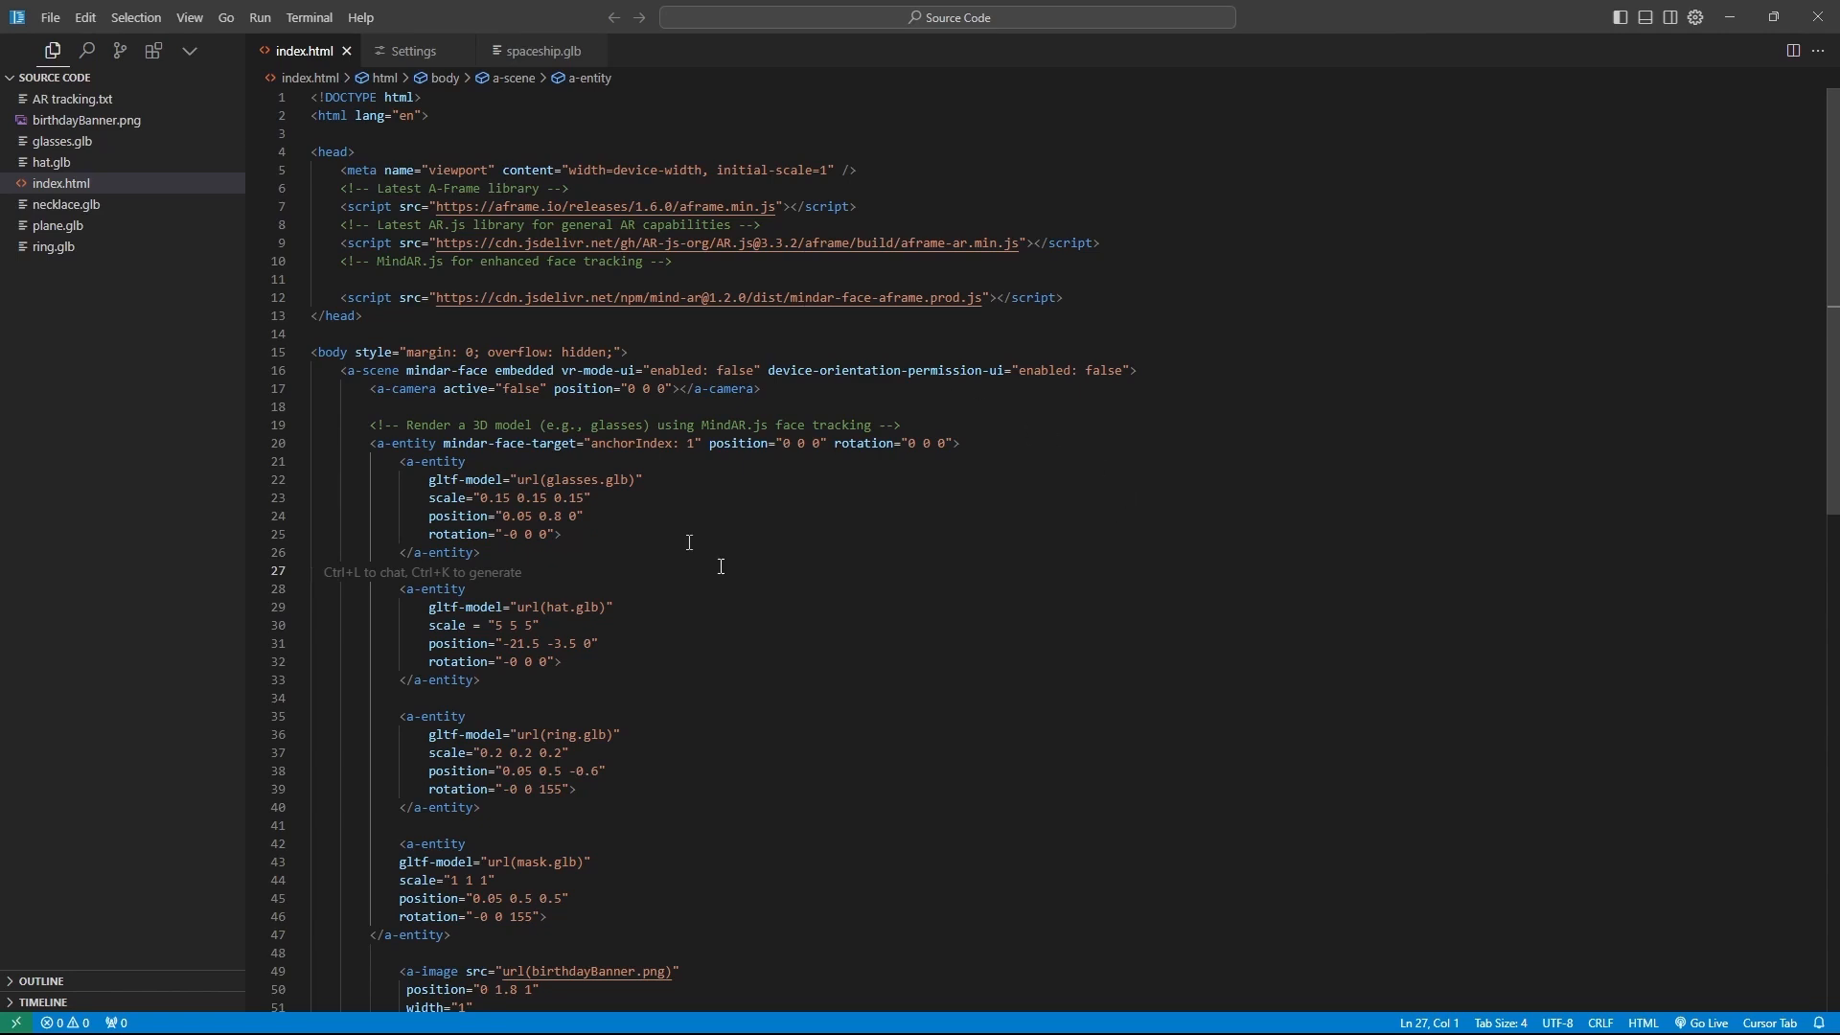
{"action": "mouse_move", "coordinate": [1018, 416]}
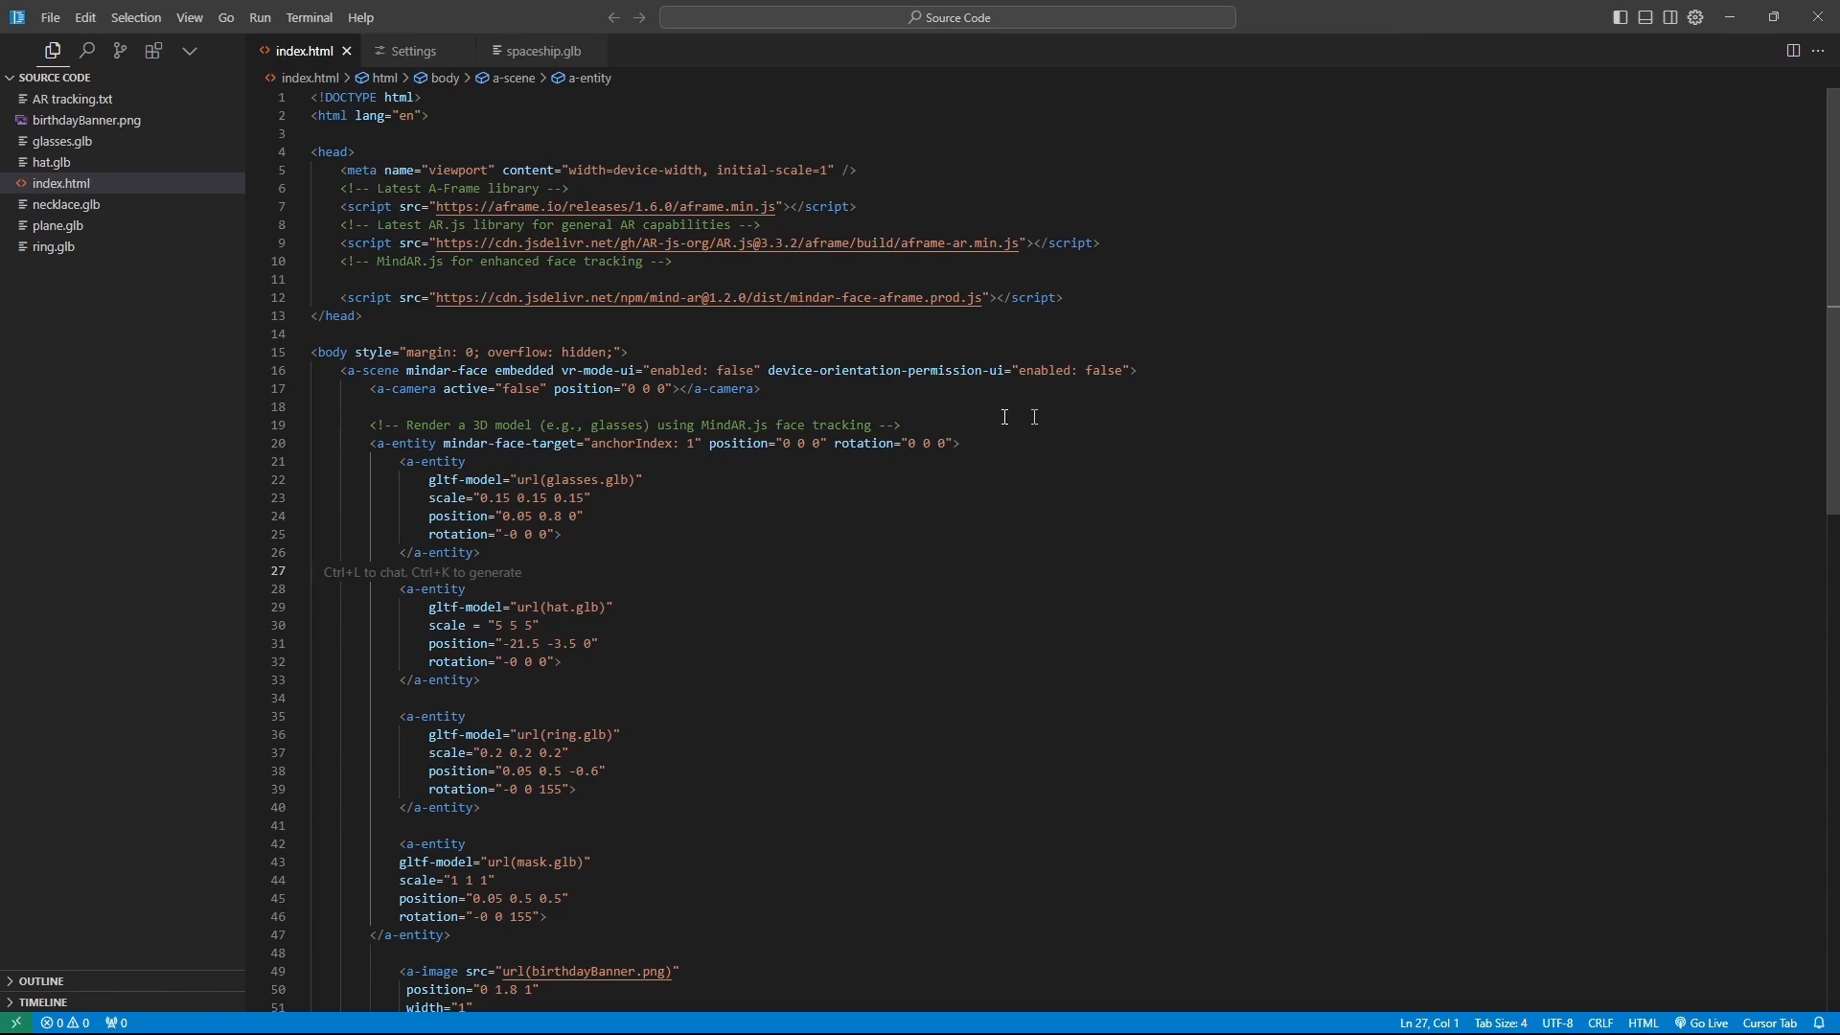
{"action": "mouse_move", "coordinate": [1137, 464]}
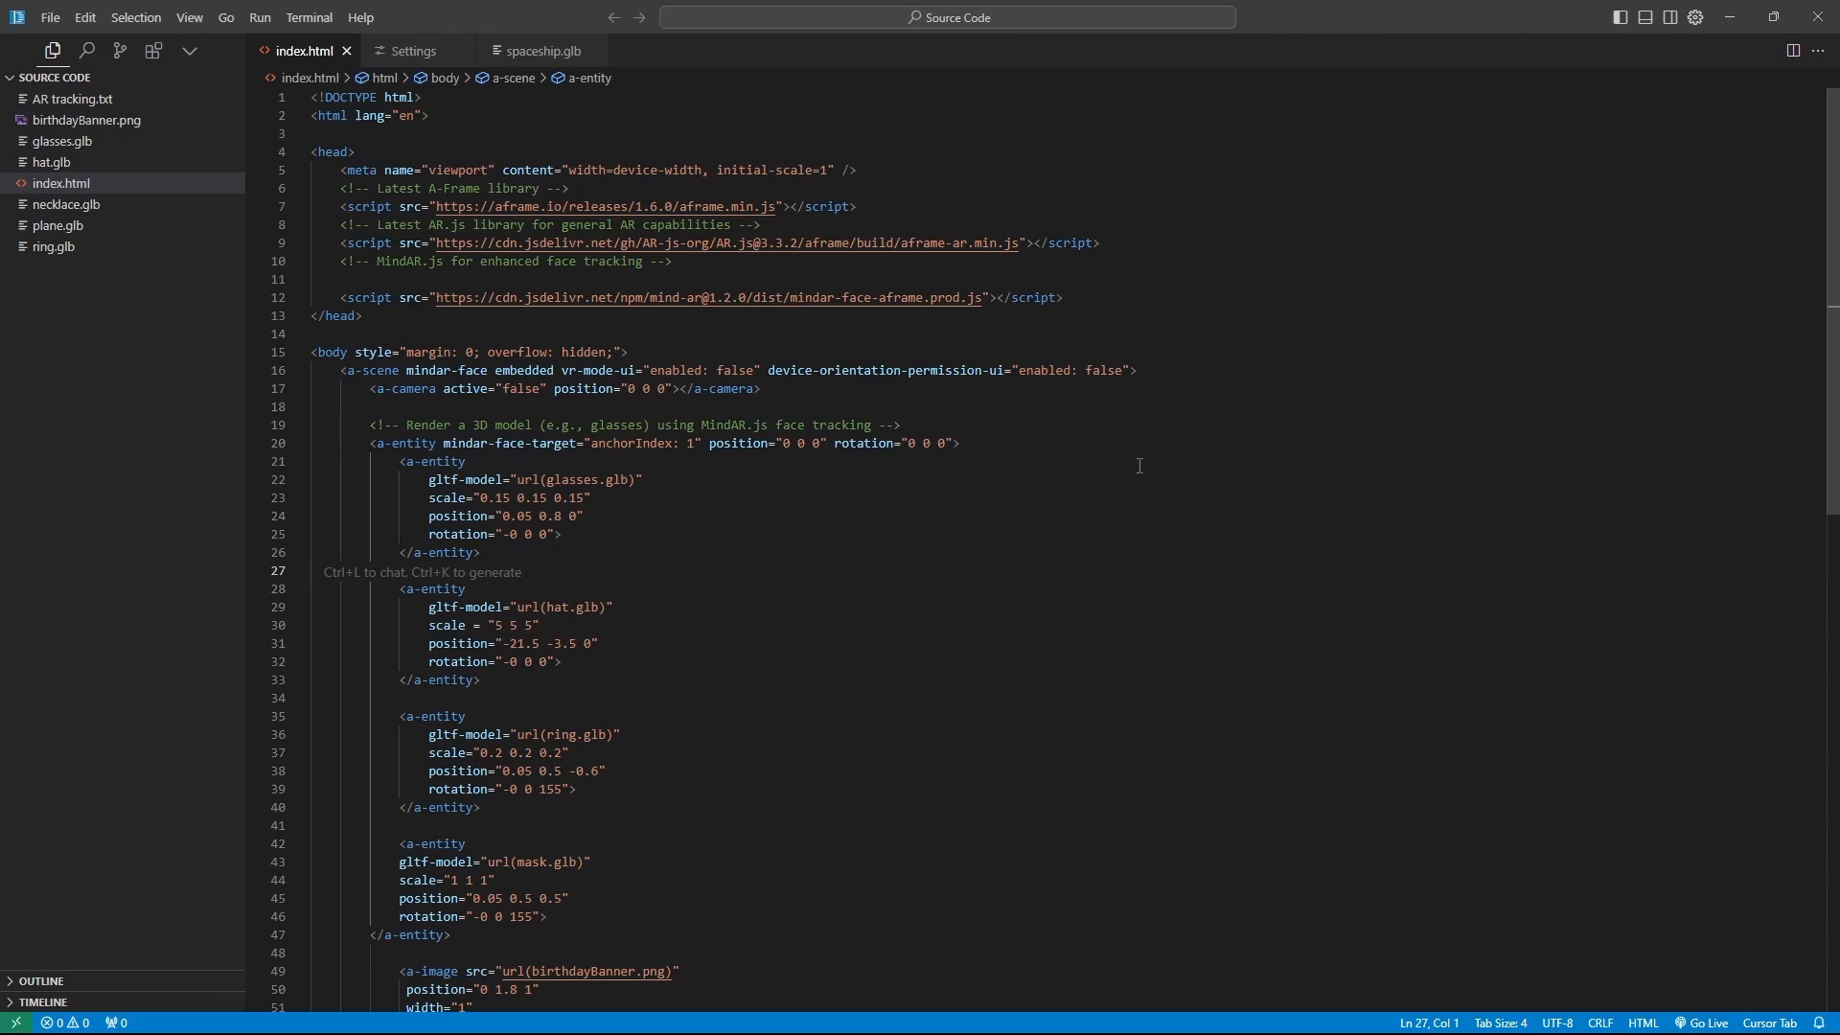
{"action": "mouse_move", "coordinate": [1104, 596]}
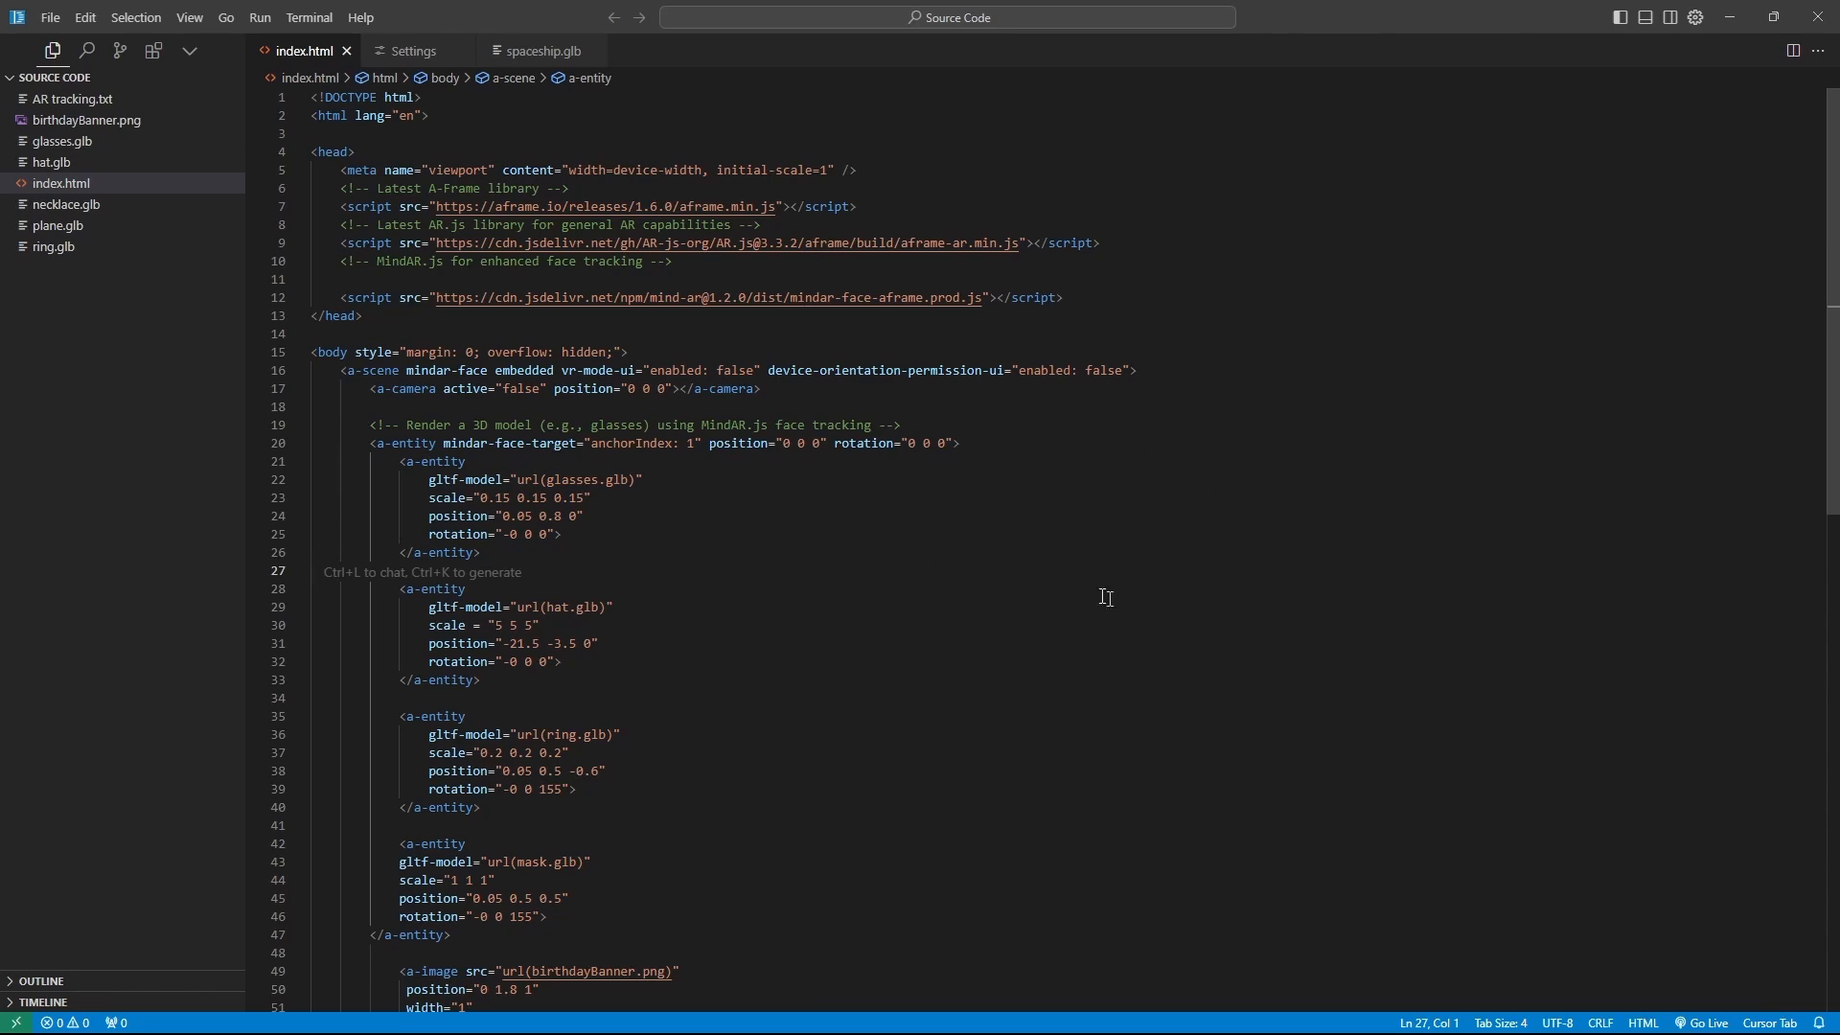
{"action": "mouse_move", "coordinate": [1071, 556]}
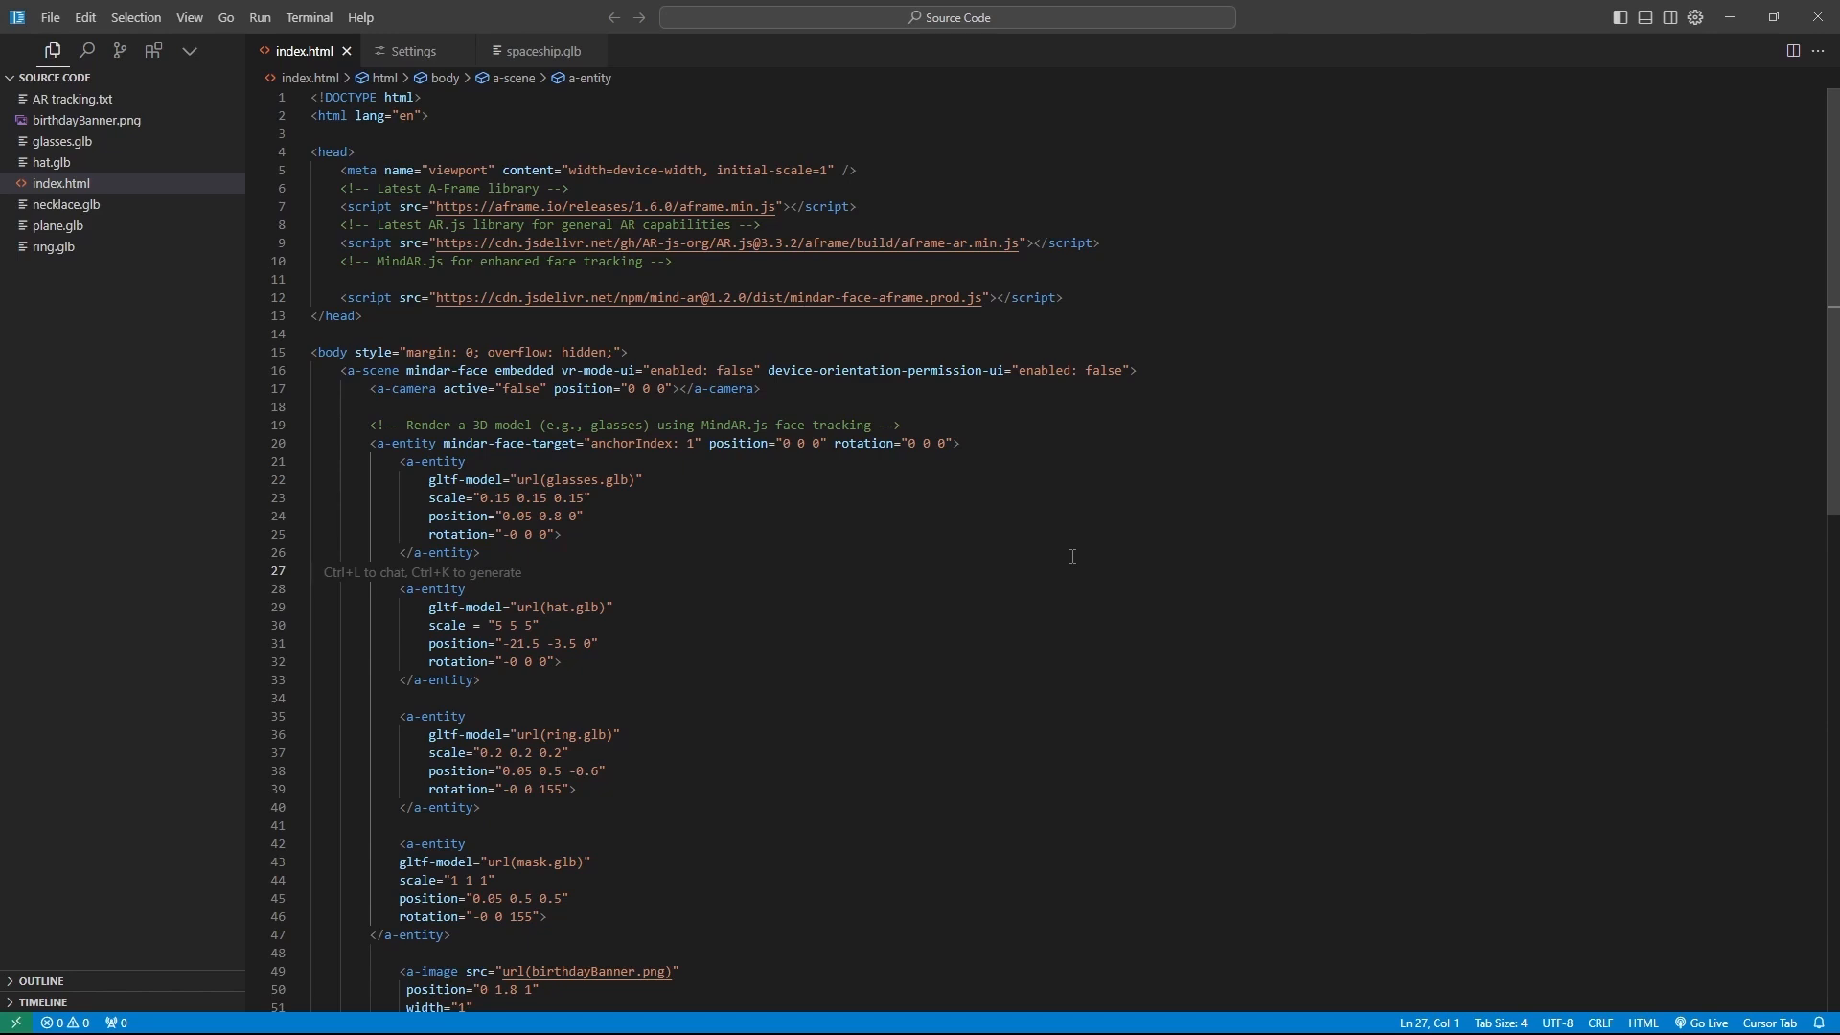
{"action": "mouse_move", "coordinate": [1259, 305]}
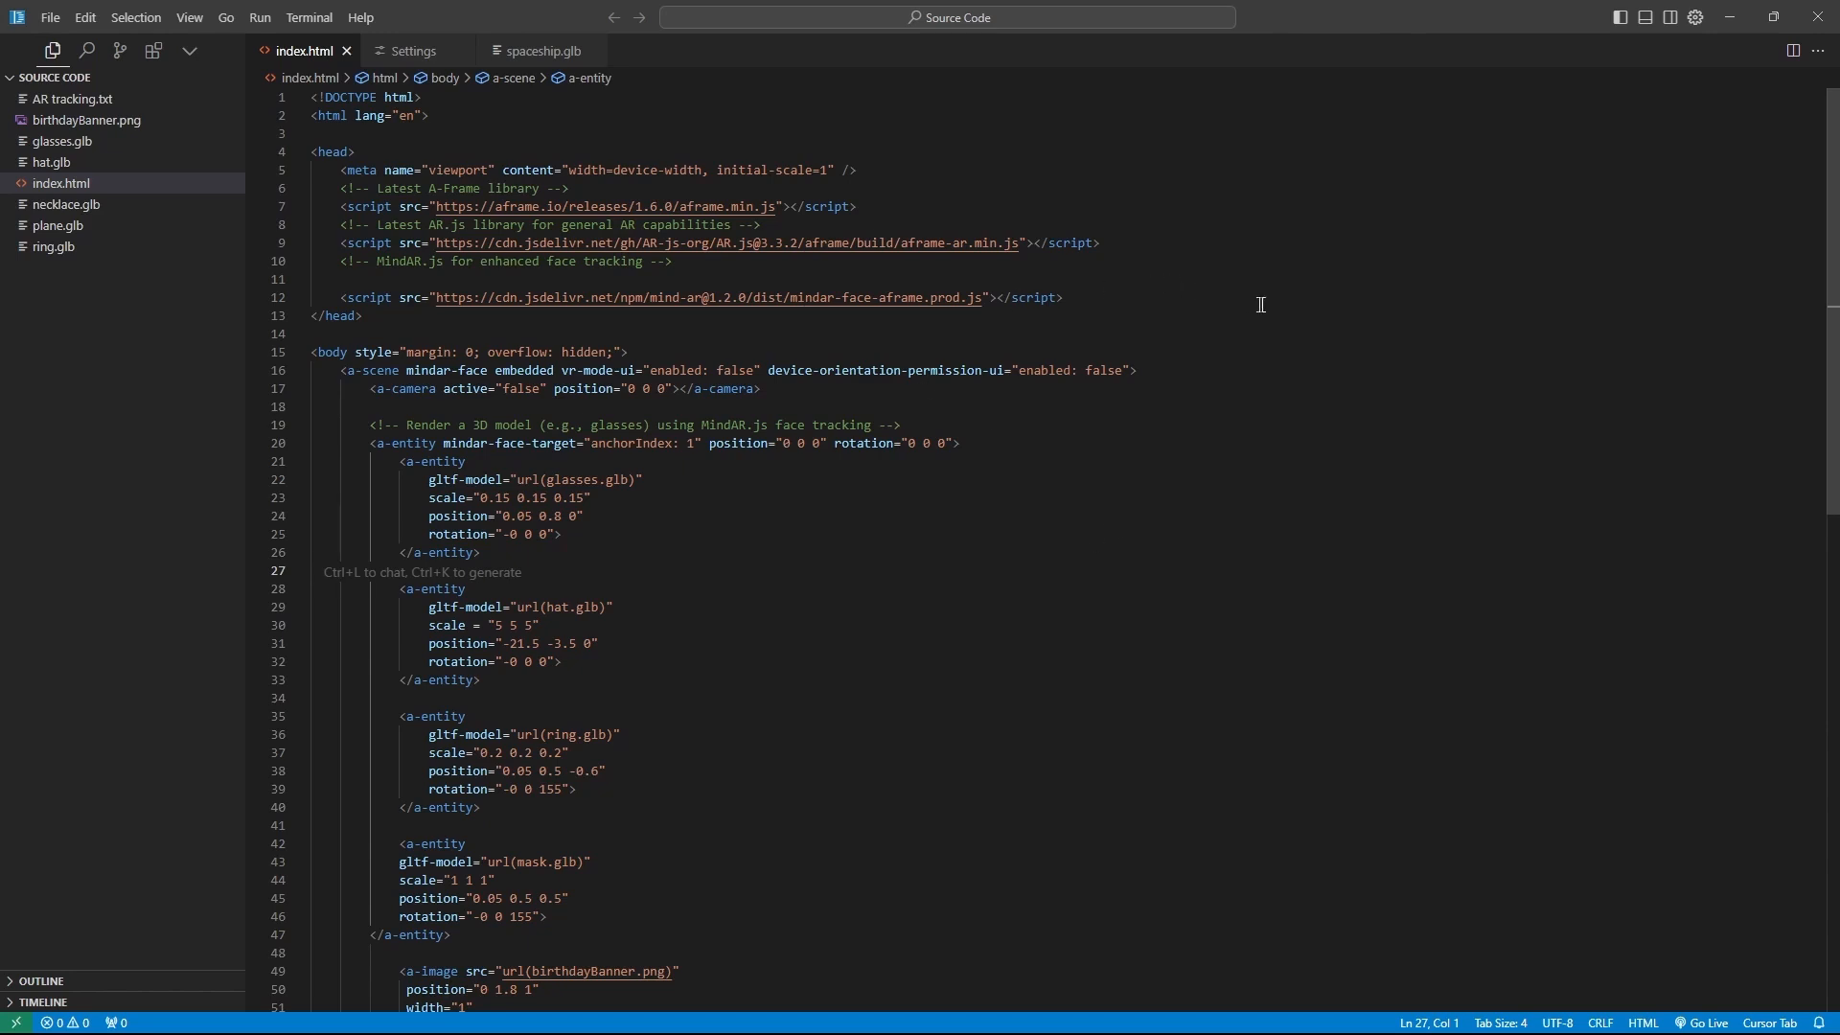
{"action": "mouse_move", "coordinate": [1342, 307]}
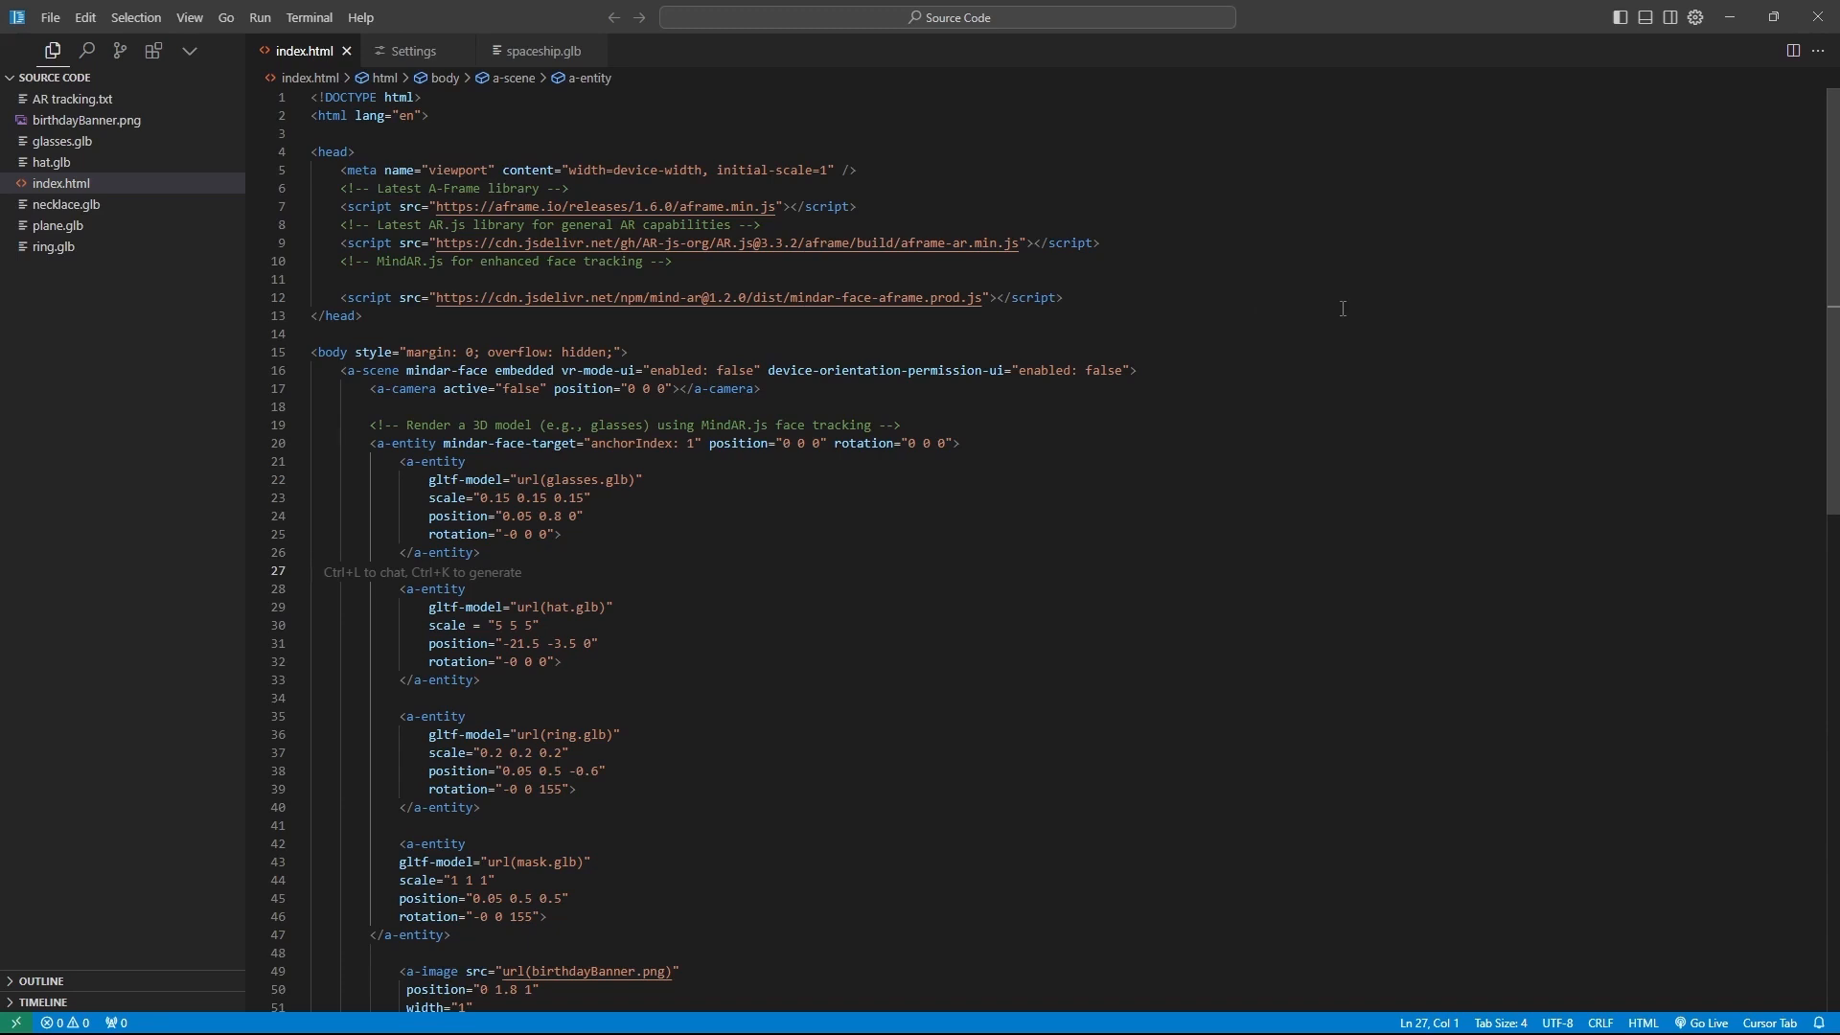
{"action": "mouse_move", "coordinate": [939, 353]}
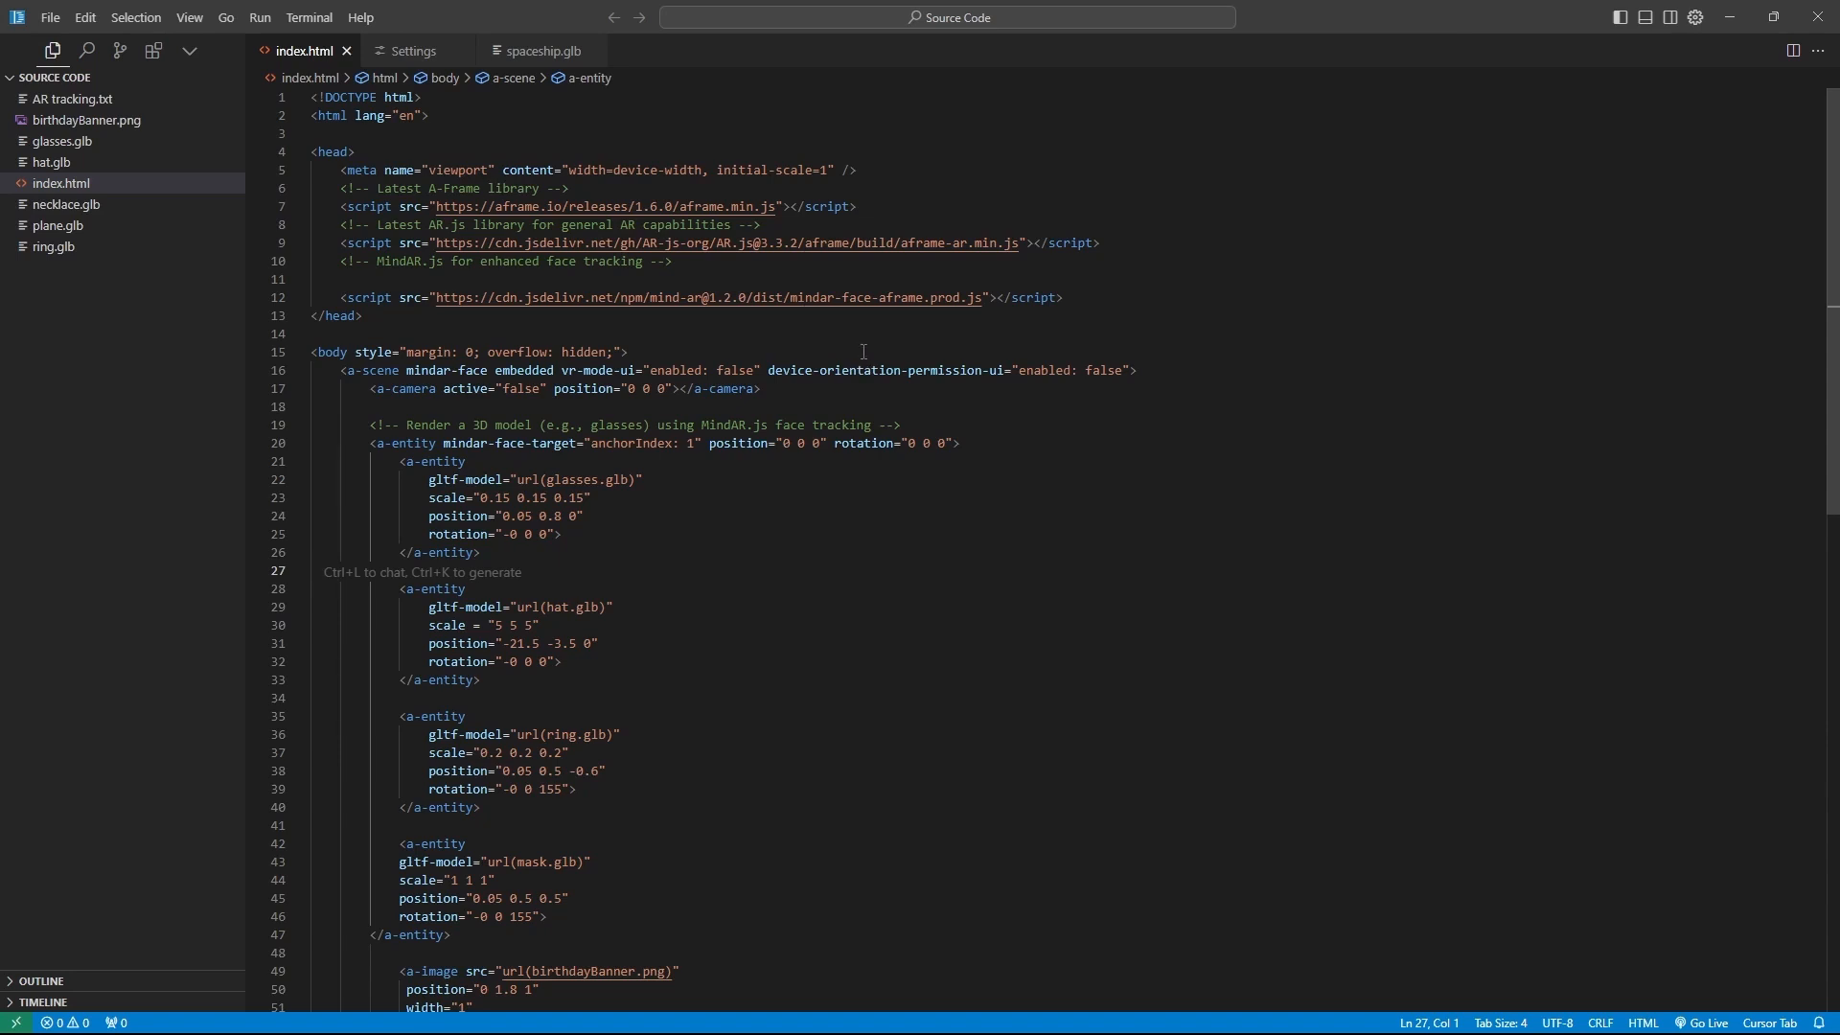
{"action": "mouse_move", "coordinate": [1091, 356]}
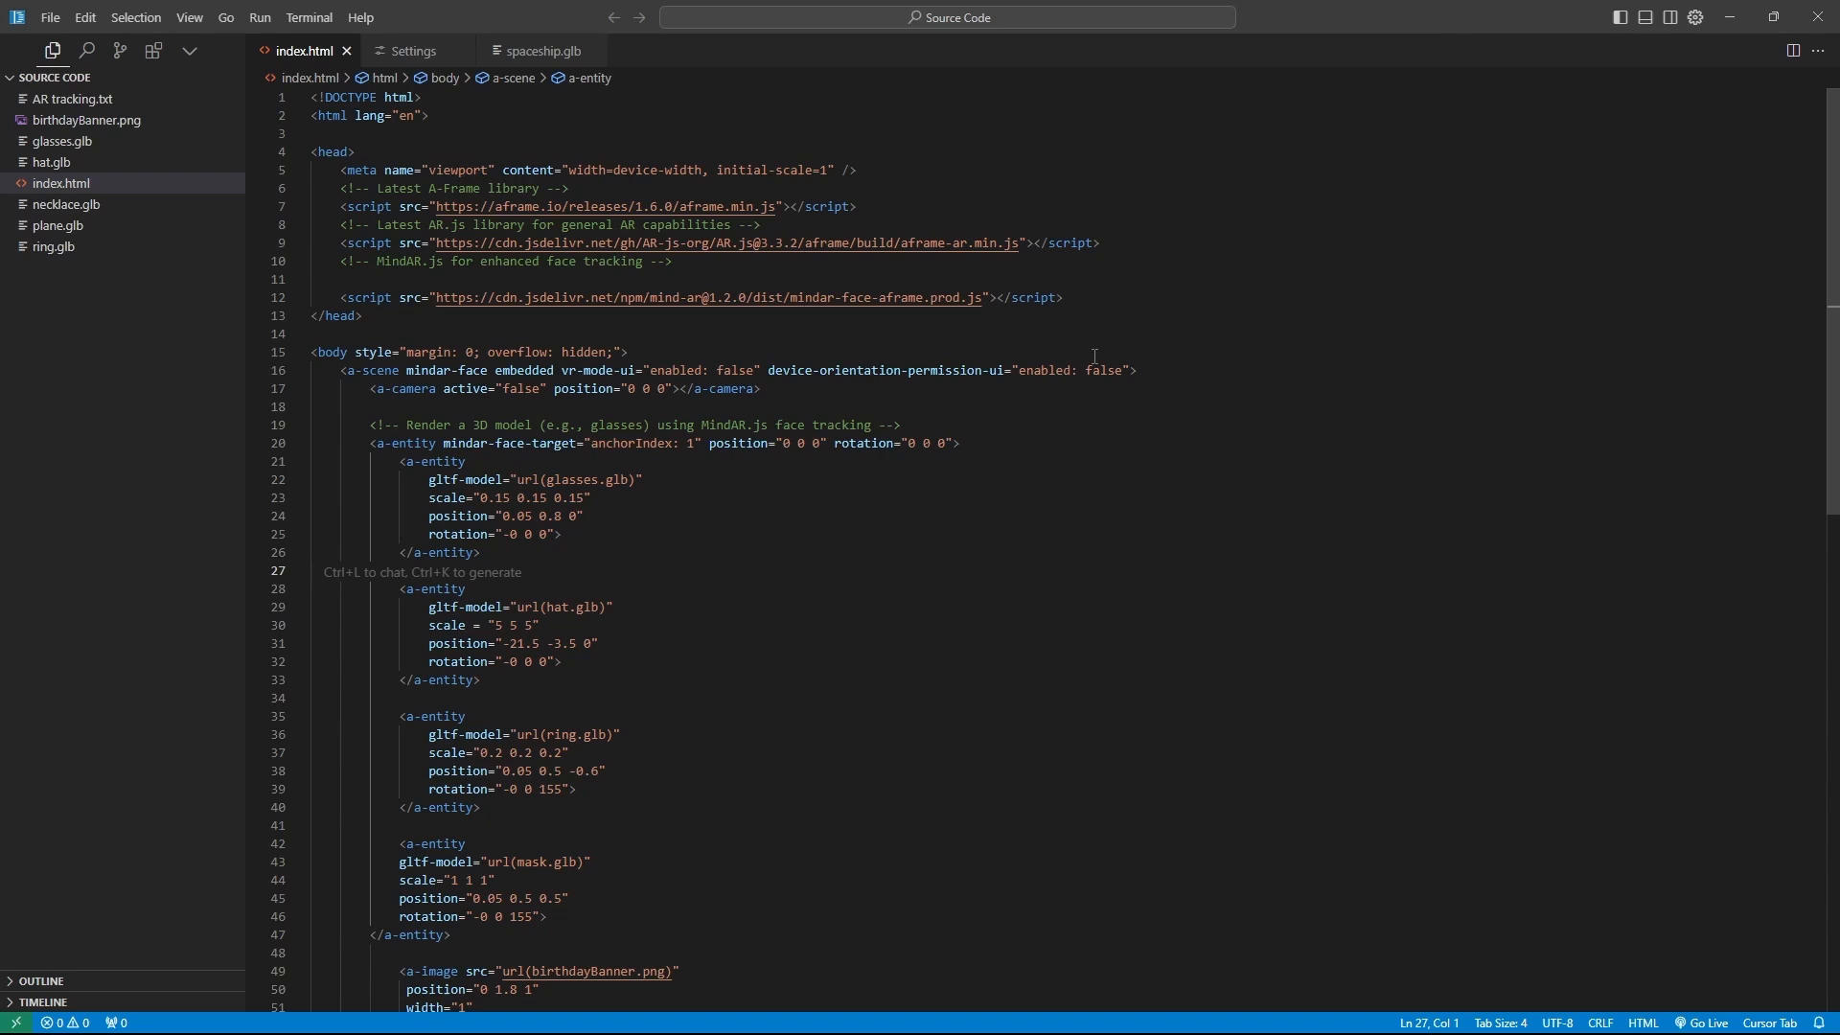
{"action": "mouse_move", "coordinate": [1092, 357]}
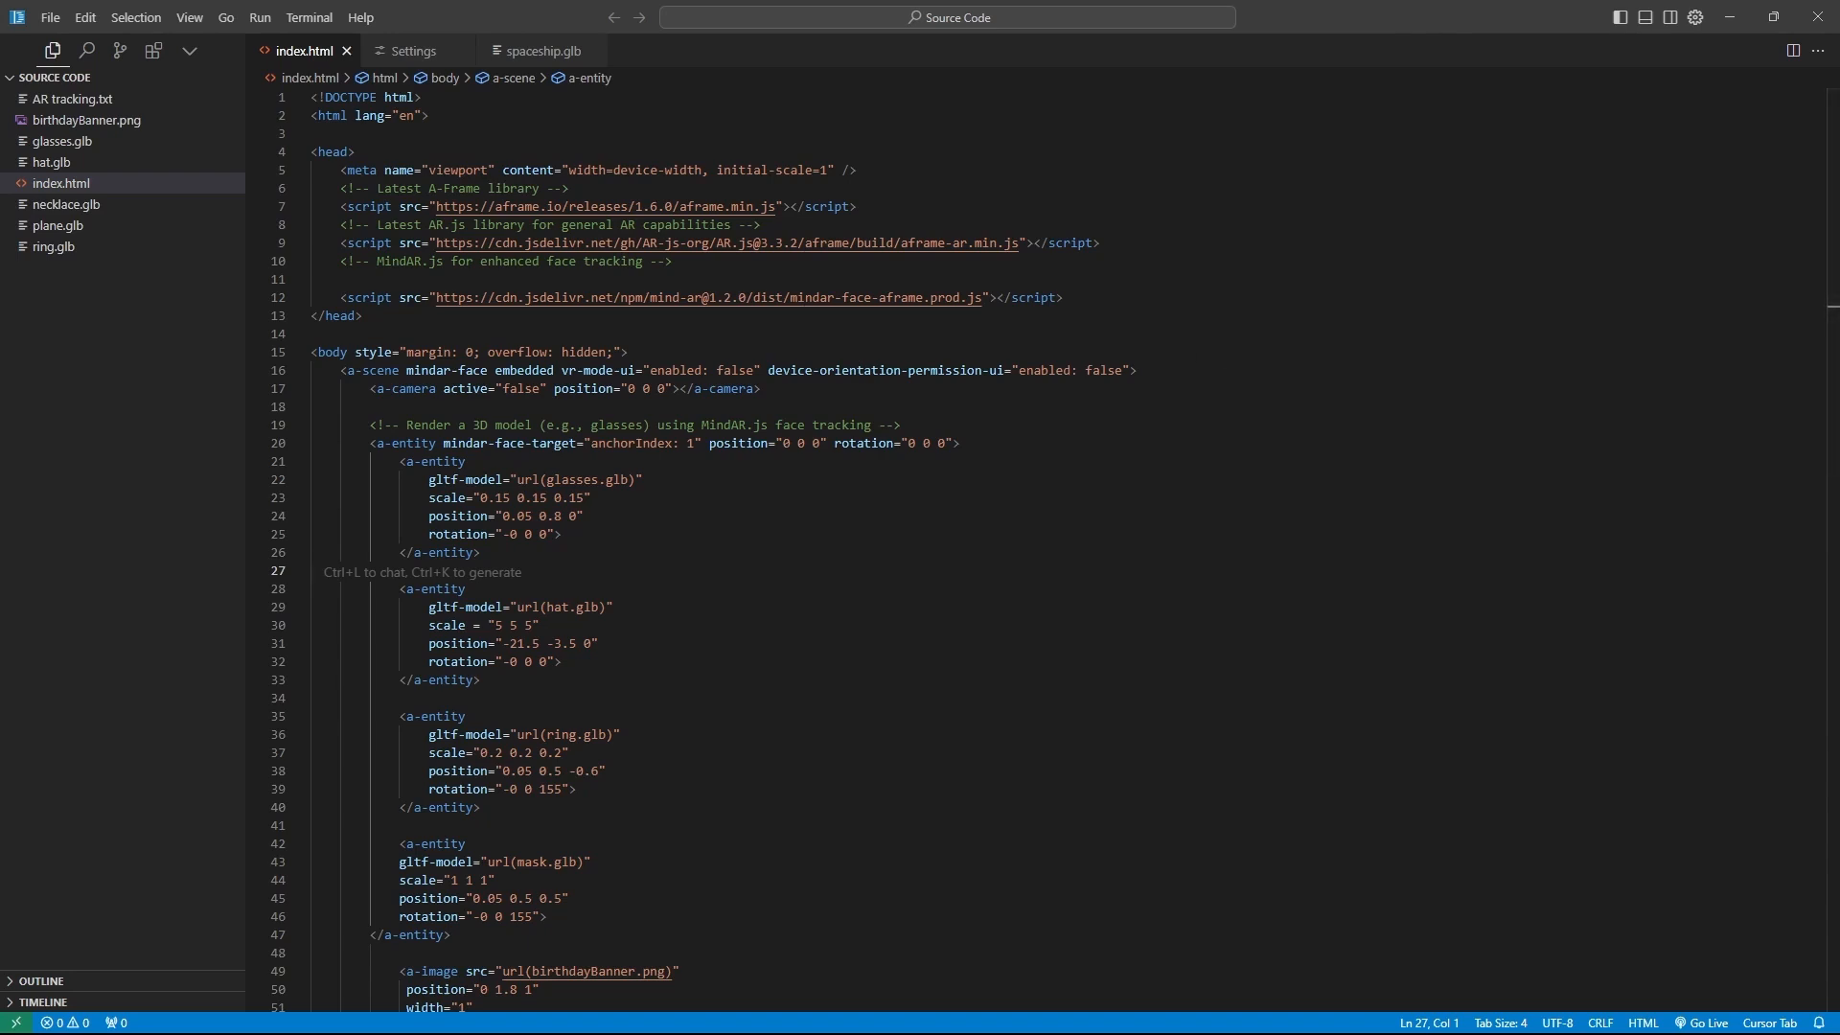